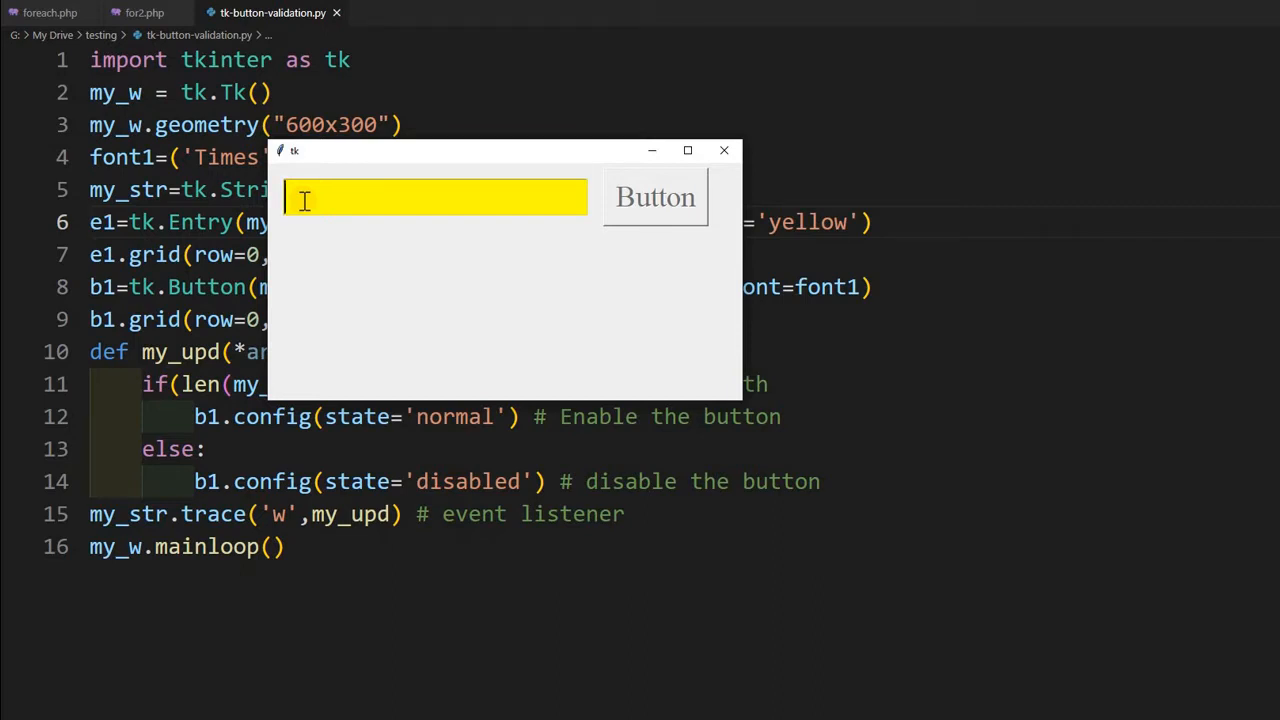
Type 'asdefasd' into the yellow field to enable the button, then backspace twice
{"action": "type", "text": "asd"}
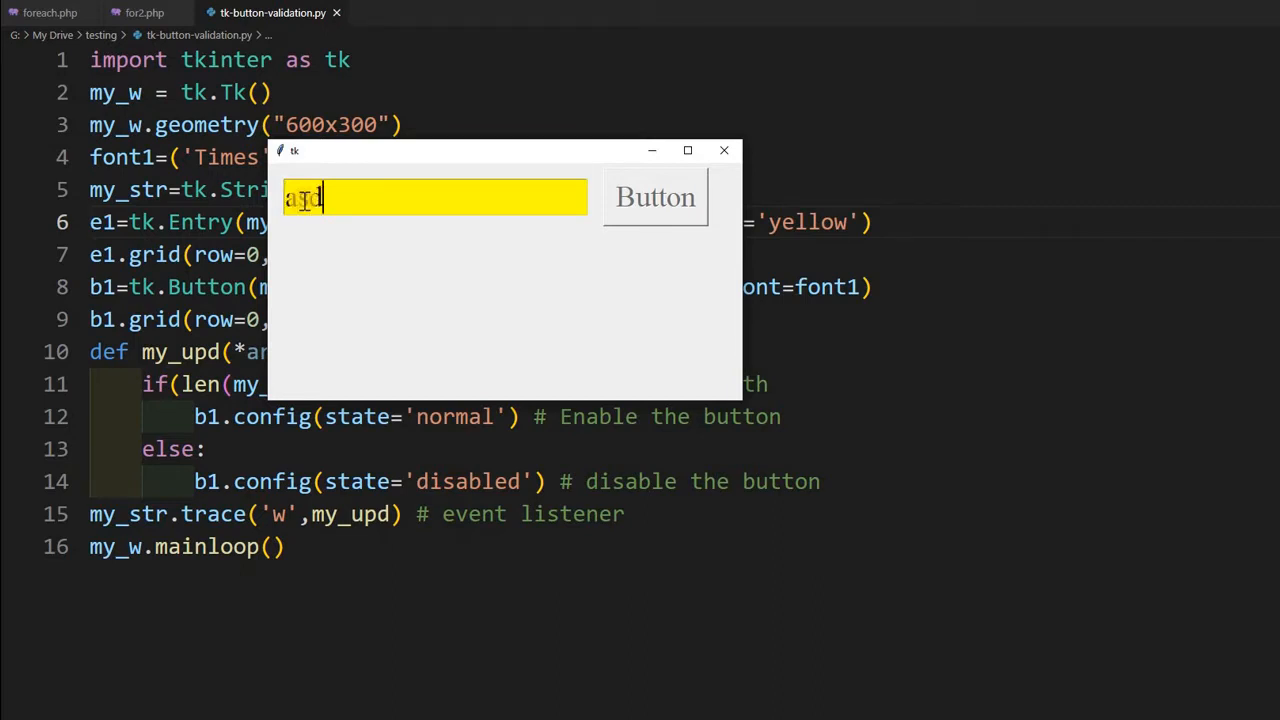
{"action": "type", "text": "ef"}
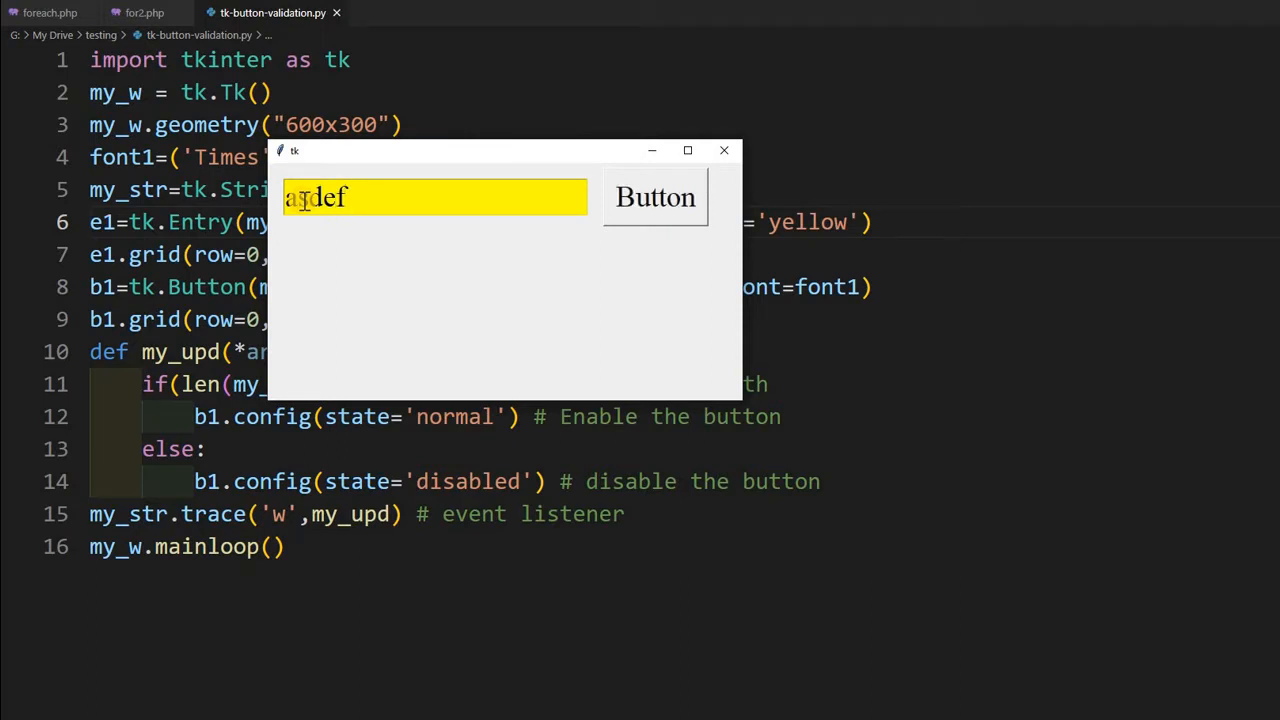
{"action": "type", "text": "asd"}
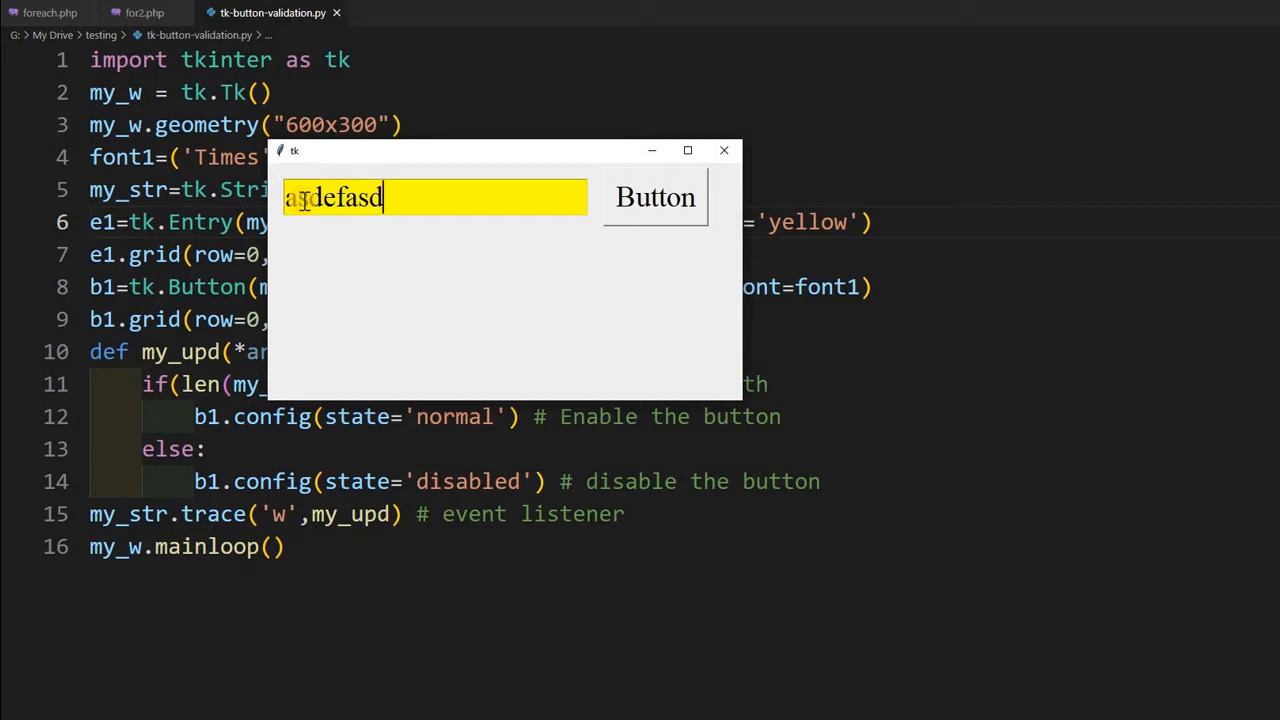
{"action": "key", "text": "BackSpace"}
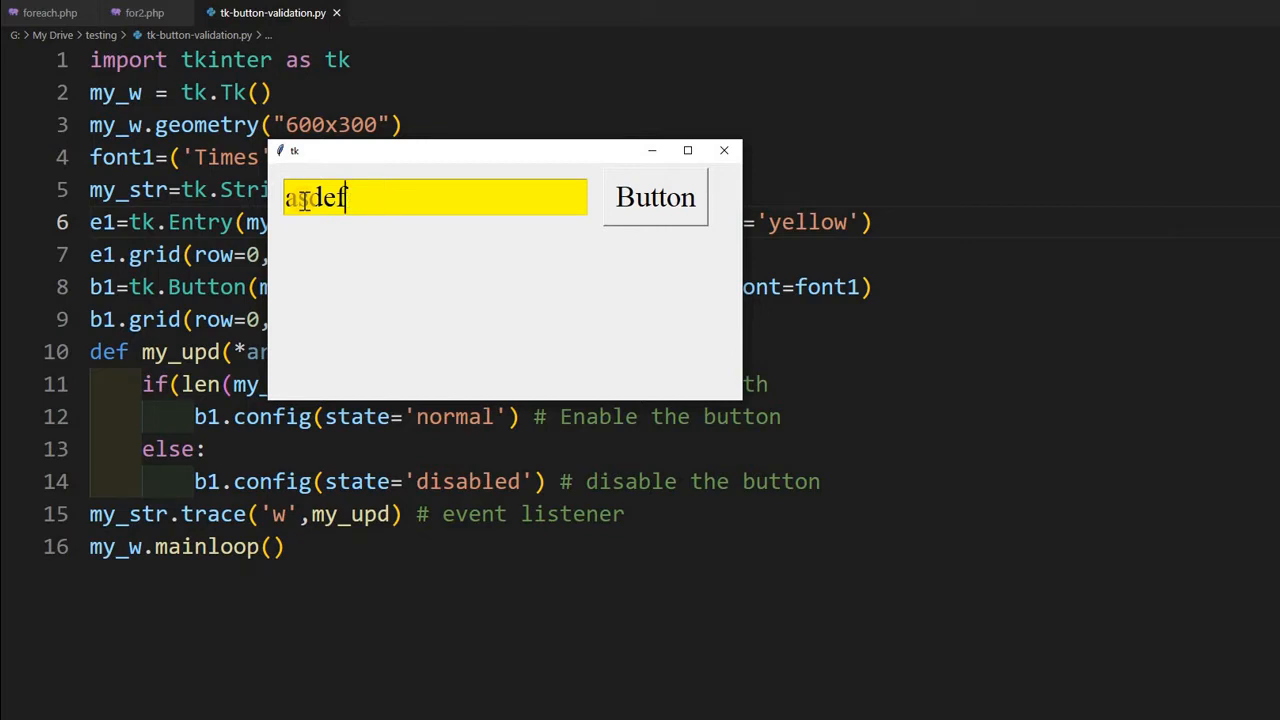
{"action": "key", "text": "BackSpace"}
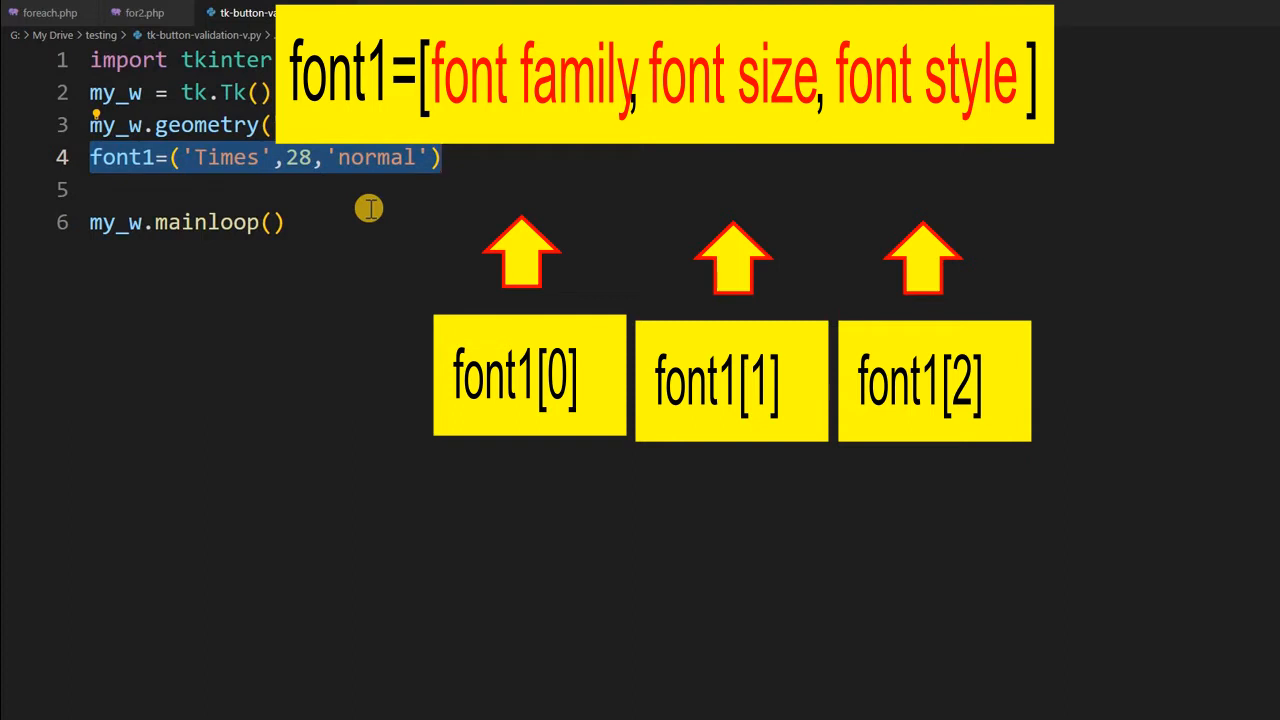
Show tk-button-validation-v.py with the font1 and 600x300 geometry lines, and place the cursor on empty line 5
{"action": "left_click", "coordinate": [98, 124]}
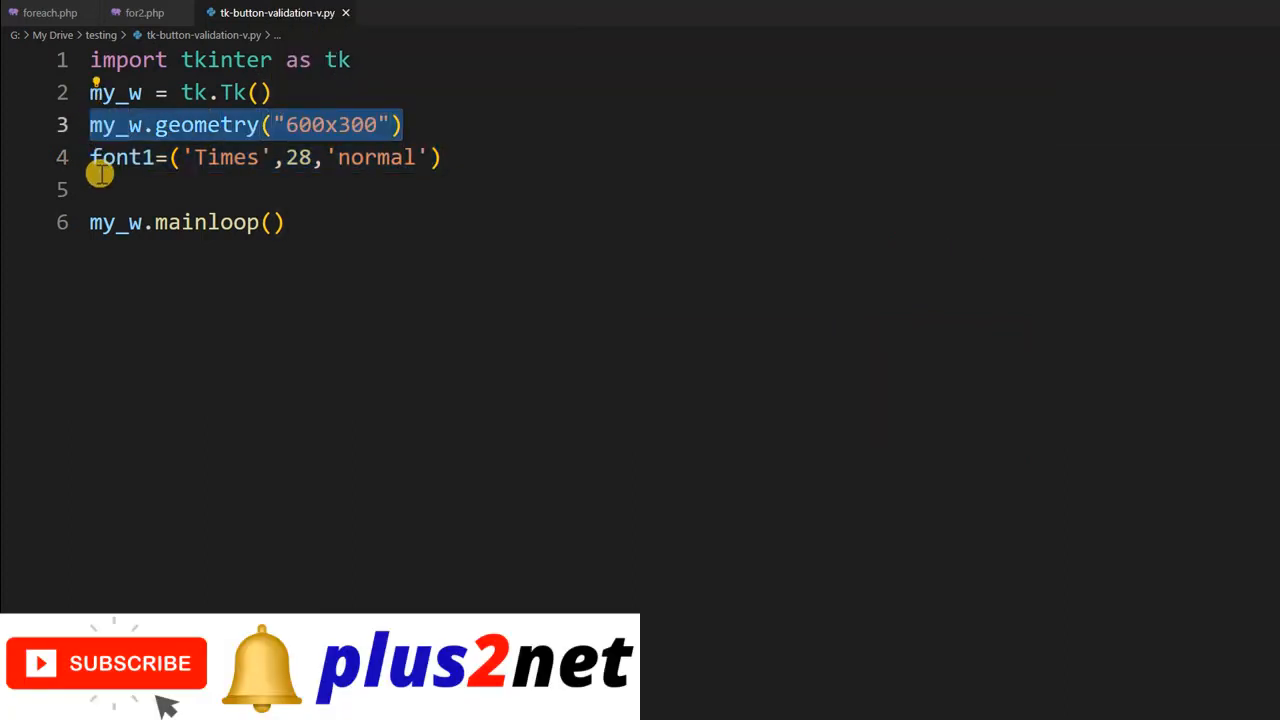
{"action": "left_click", "coordinate": [95, 189]}
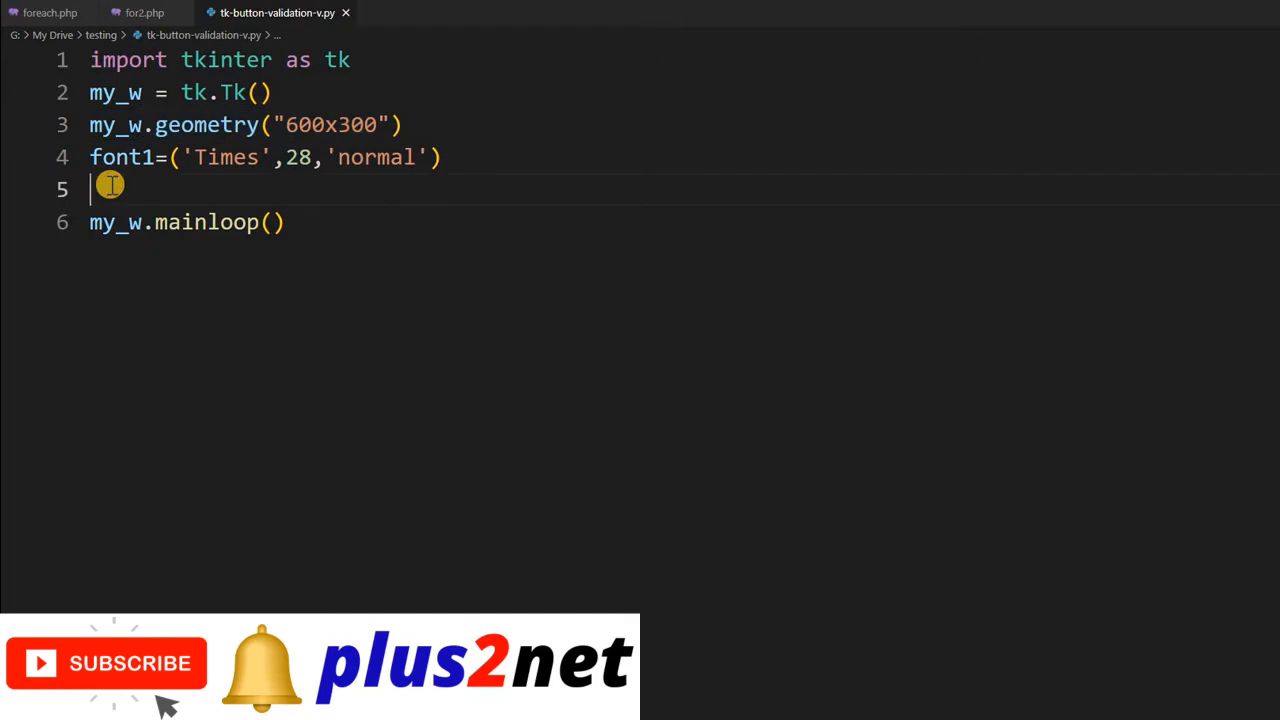
Declare my_str=tk.StringVar(my_w) on line 5 and begin a new line
{"action": "type", "text": "my_"}
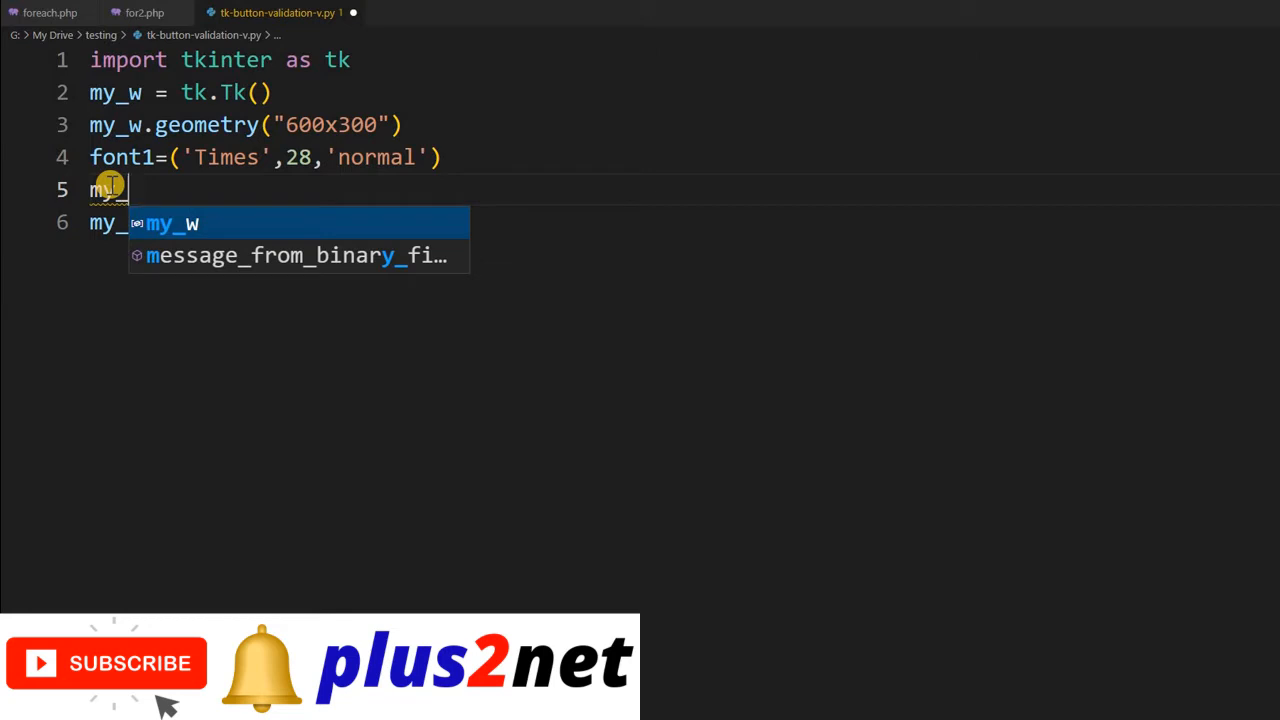
{"action": "type", "text": "str="}
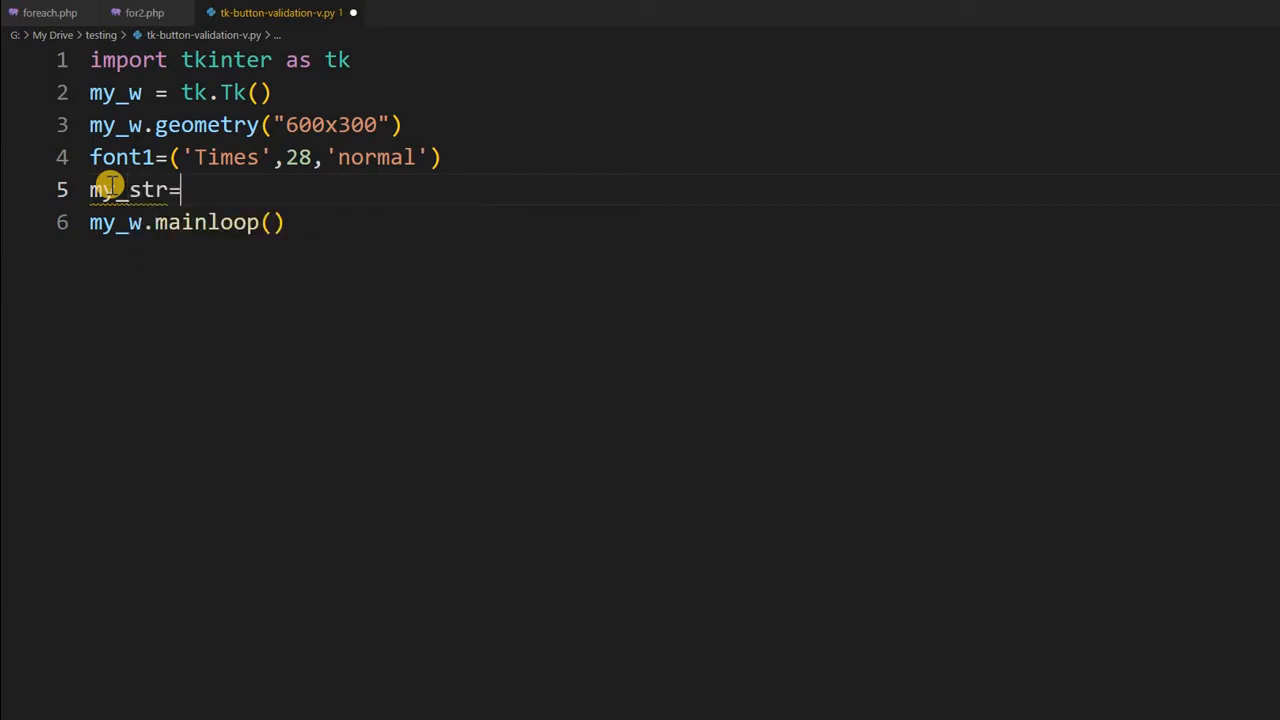
{"action": "type", "text": "tk.StringVar("}
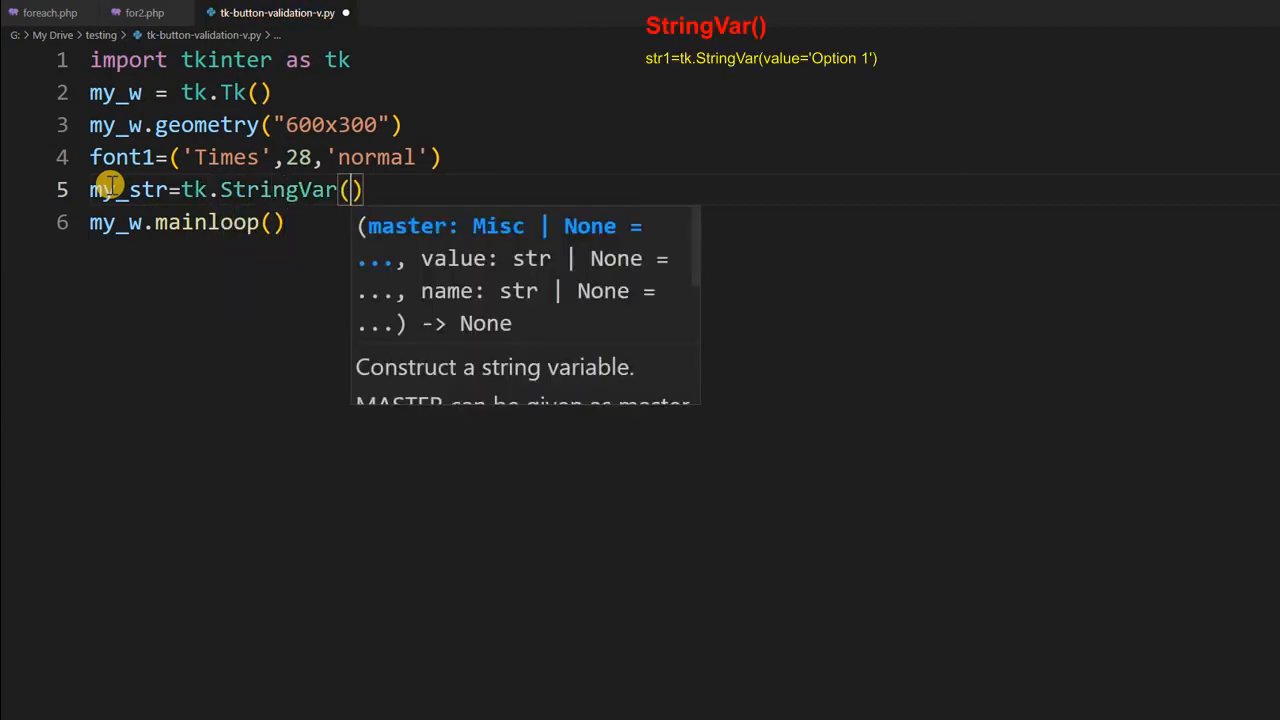
{"action": "type", "text": "my_w"}
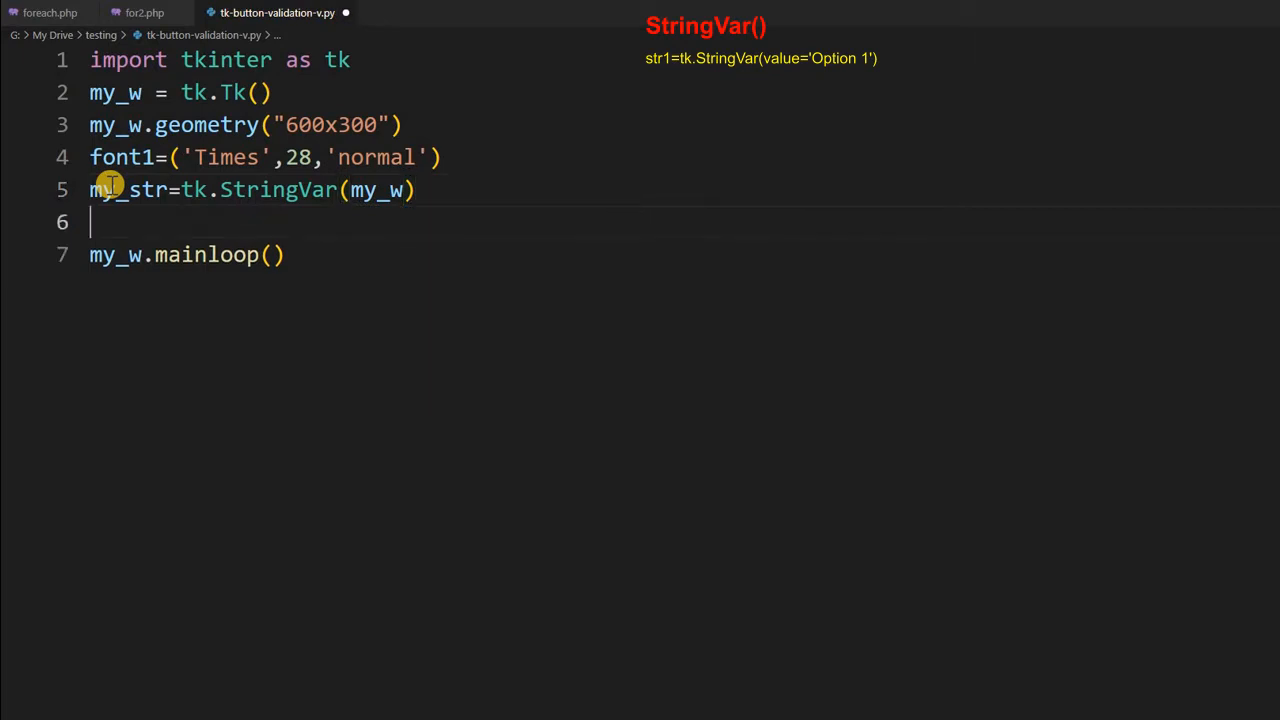
{"action": "type", "text": "e"}
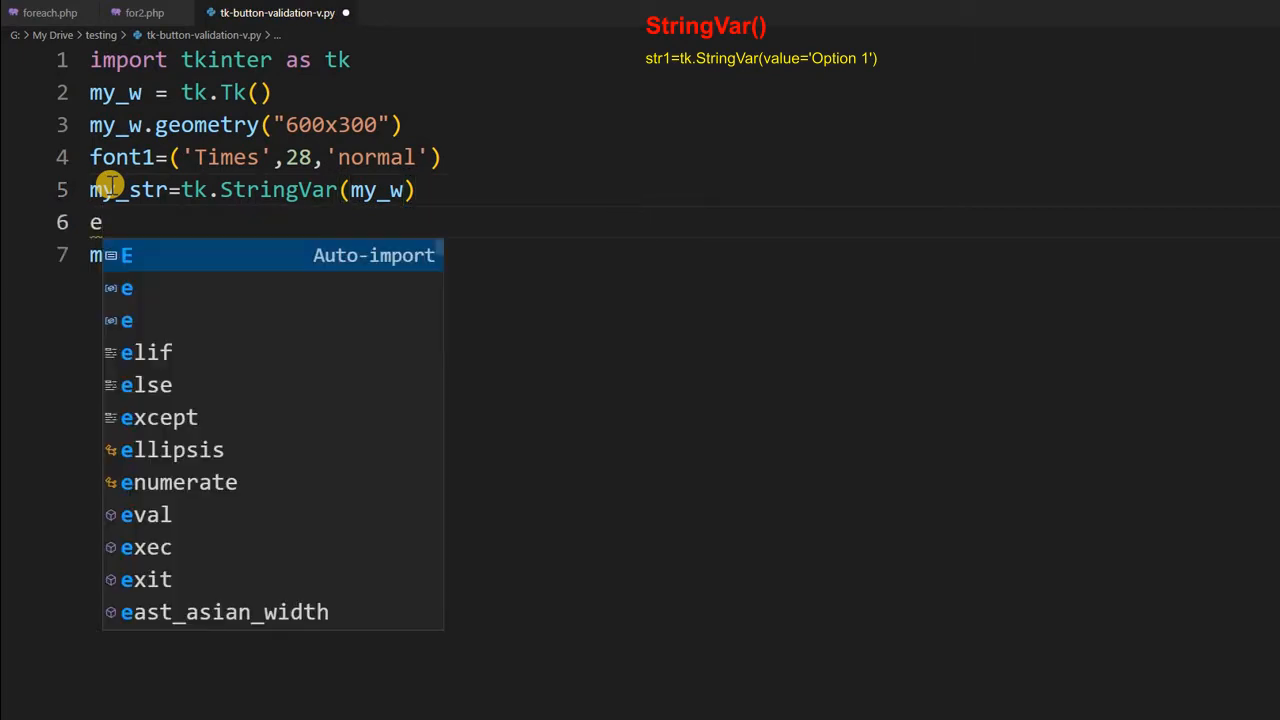
Declare e1=tk.Entry(my_w,textvariable=my_str) and begin a new line
{"action": "type", "text": "1=t"}
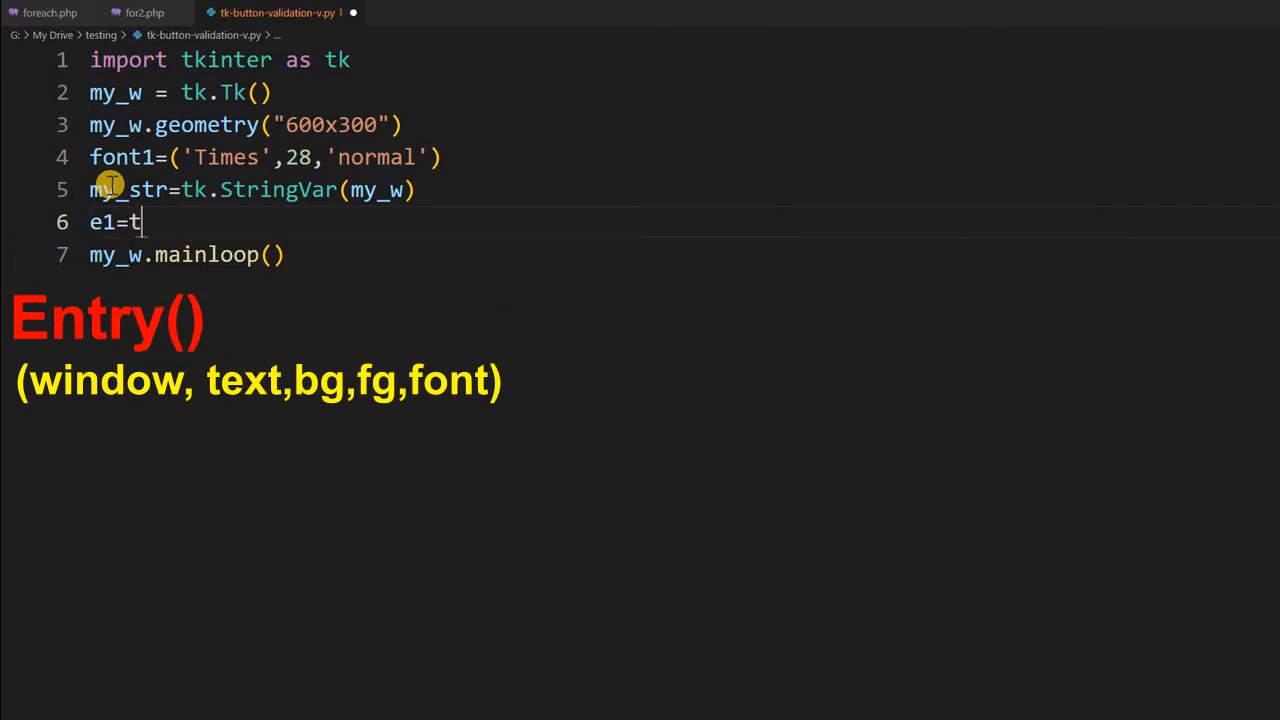
{"action": "type", "text": "k.Entry"}
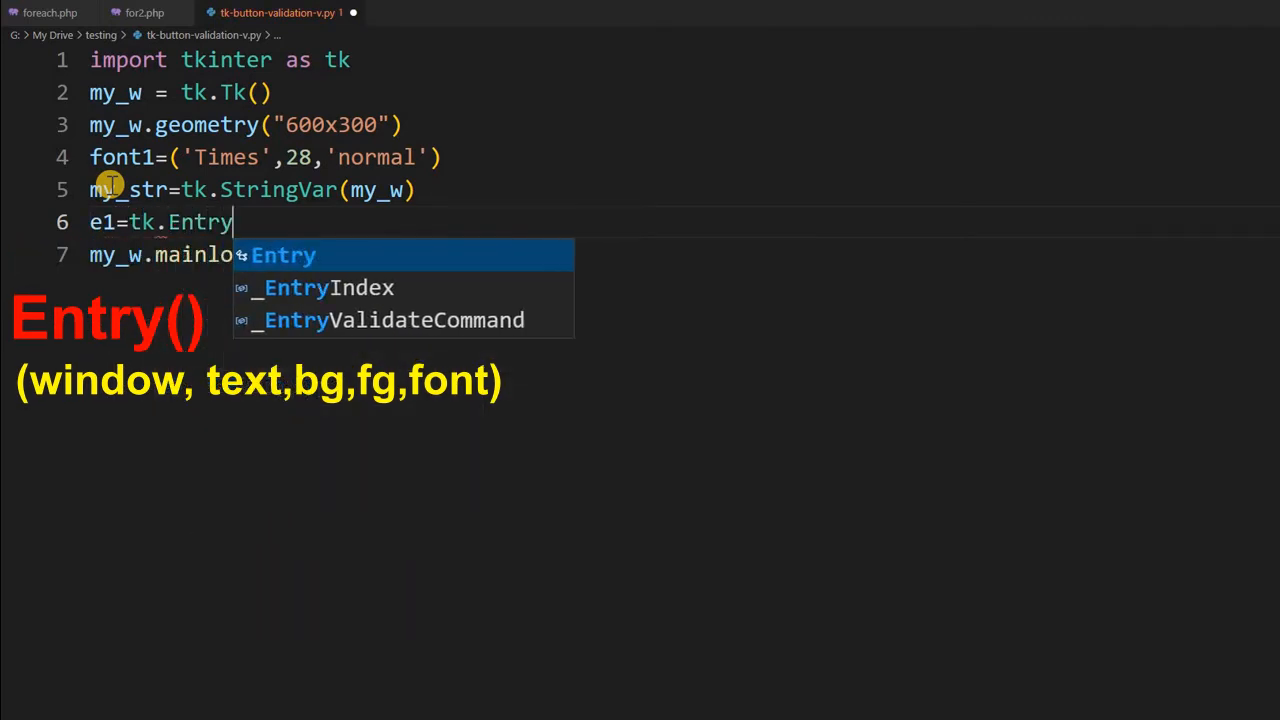
{"action": "type", "text": "(my_w"}
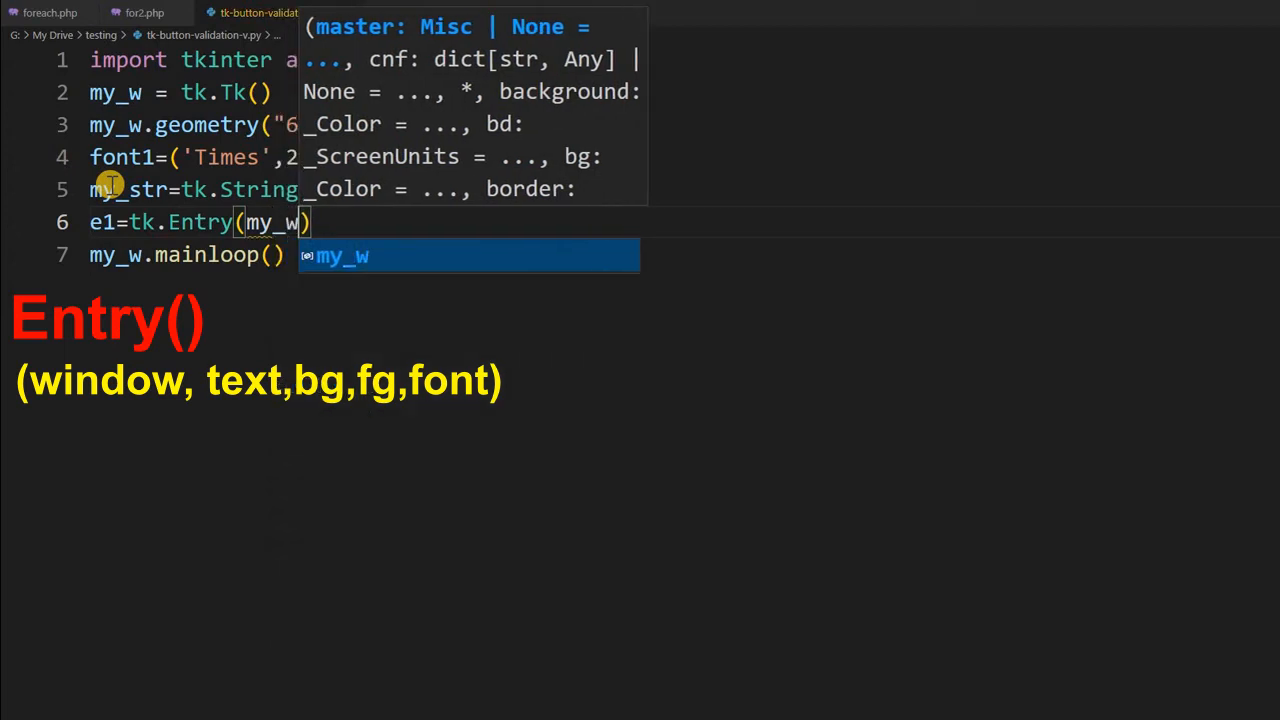
{"action": "type", "text": ",te"}
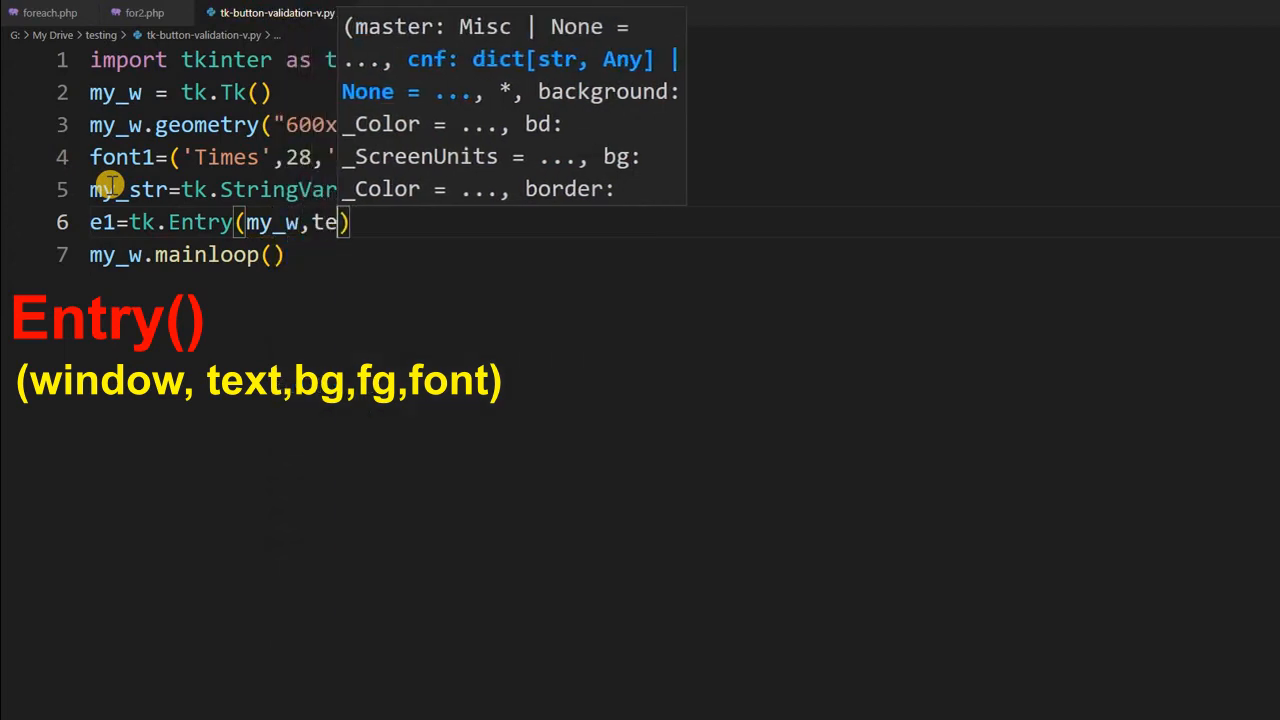
{"action": "type", "text": "xt"}
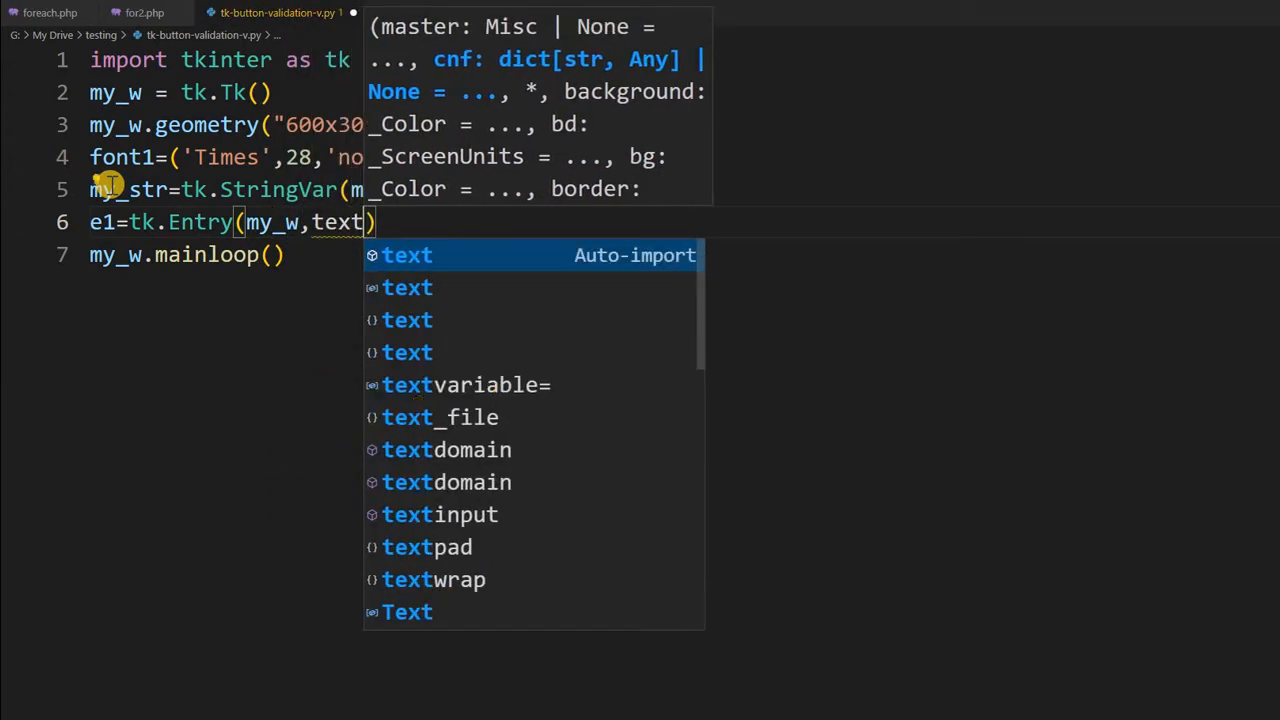
{"action": "type", "text": "variable=m"}
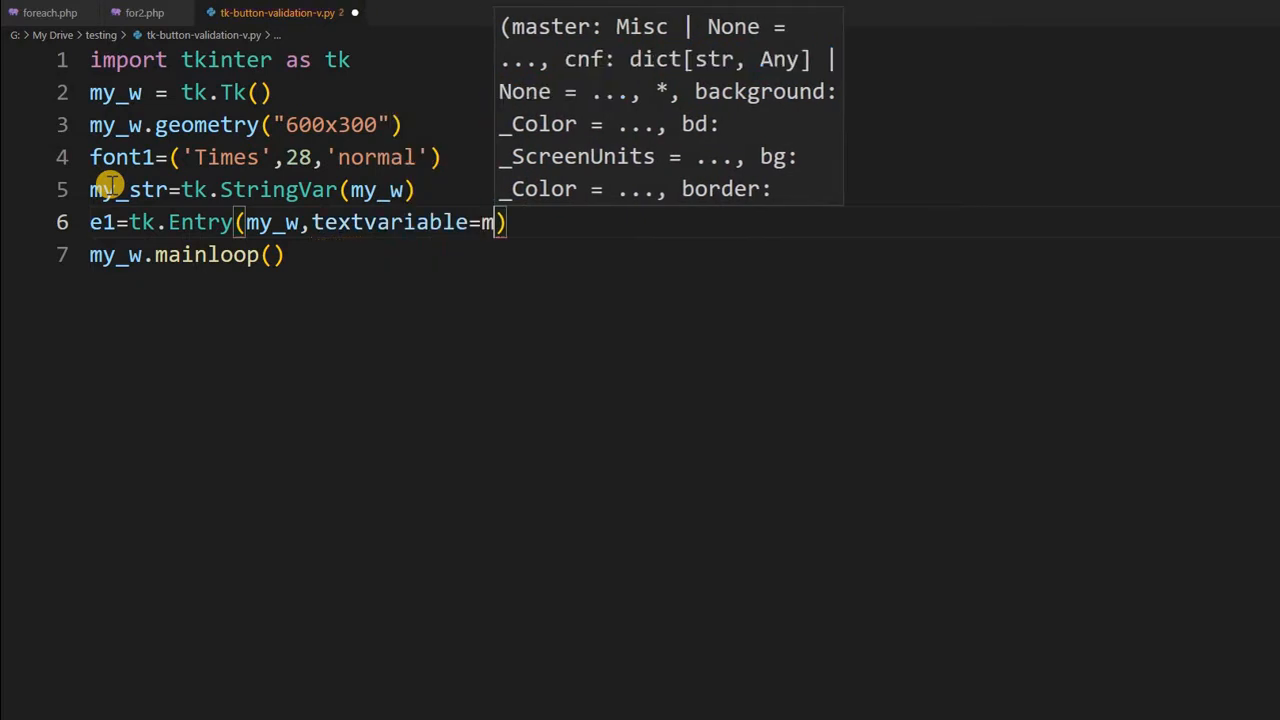
{"action": "type", "text": "y_str"}
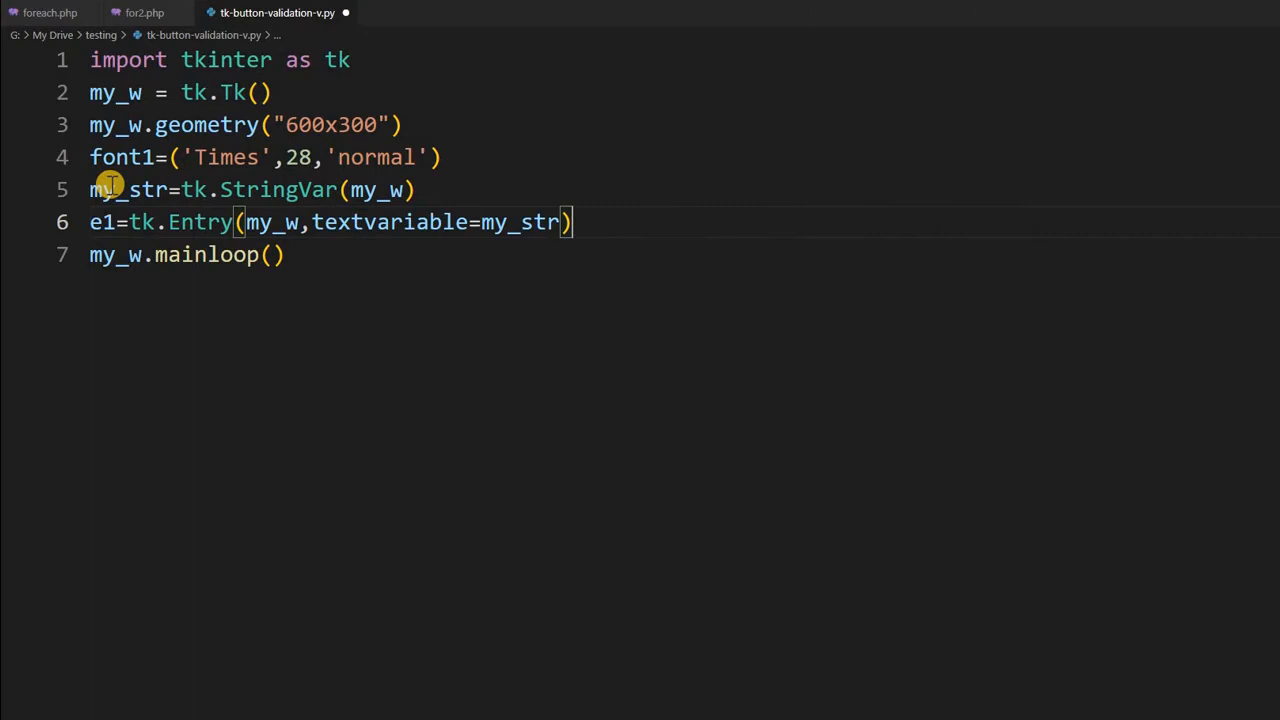
{"action": "type", "text": "e"}
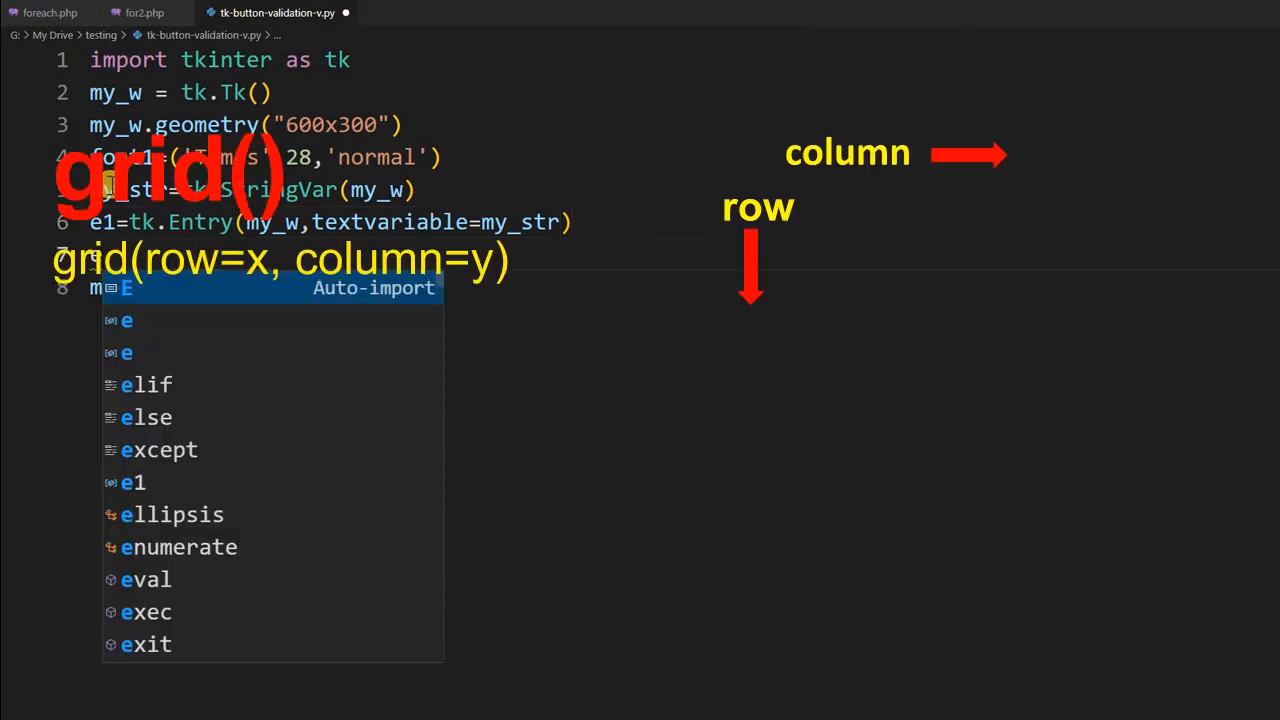
Add e1.grid(row=0,column=0,padx=20,pady=20) followed by a fresh line
{"action": "type", "text": "e1.grid(row=0,column=0"}
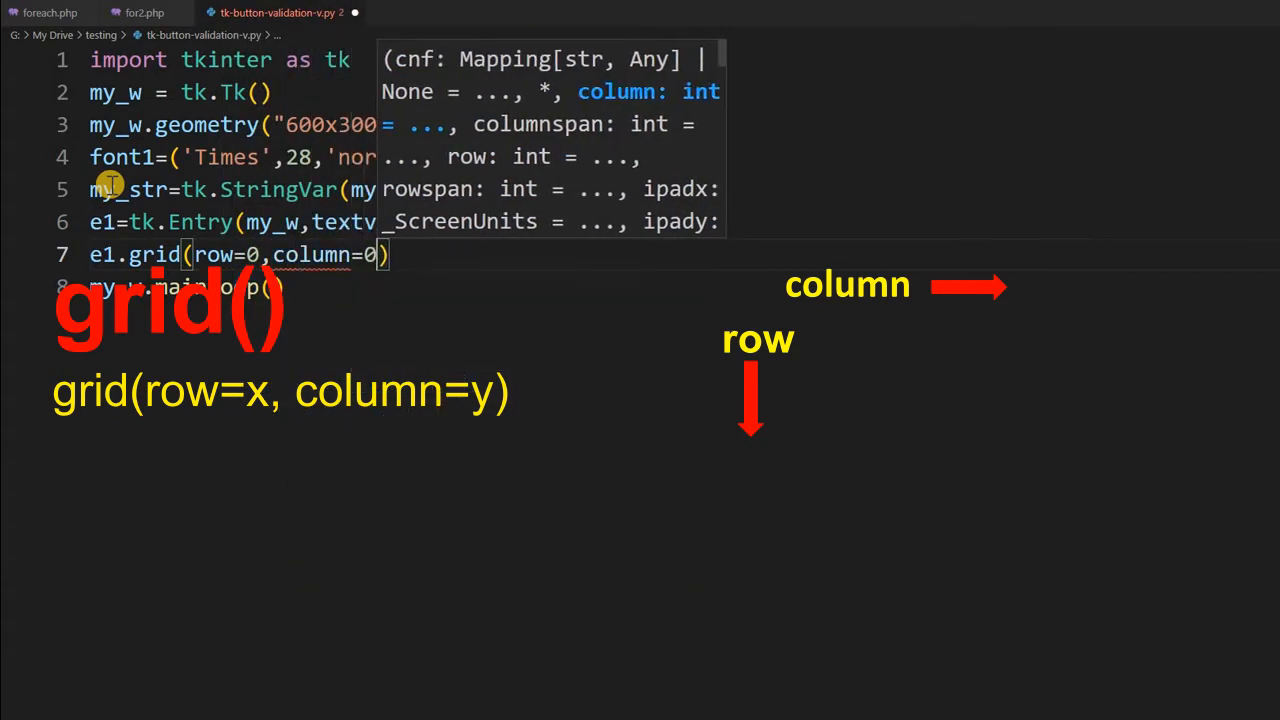
{"action": "type", "text": ",padx"}
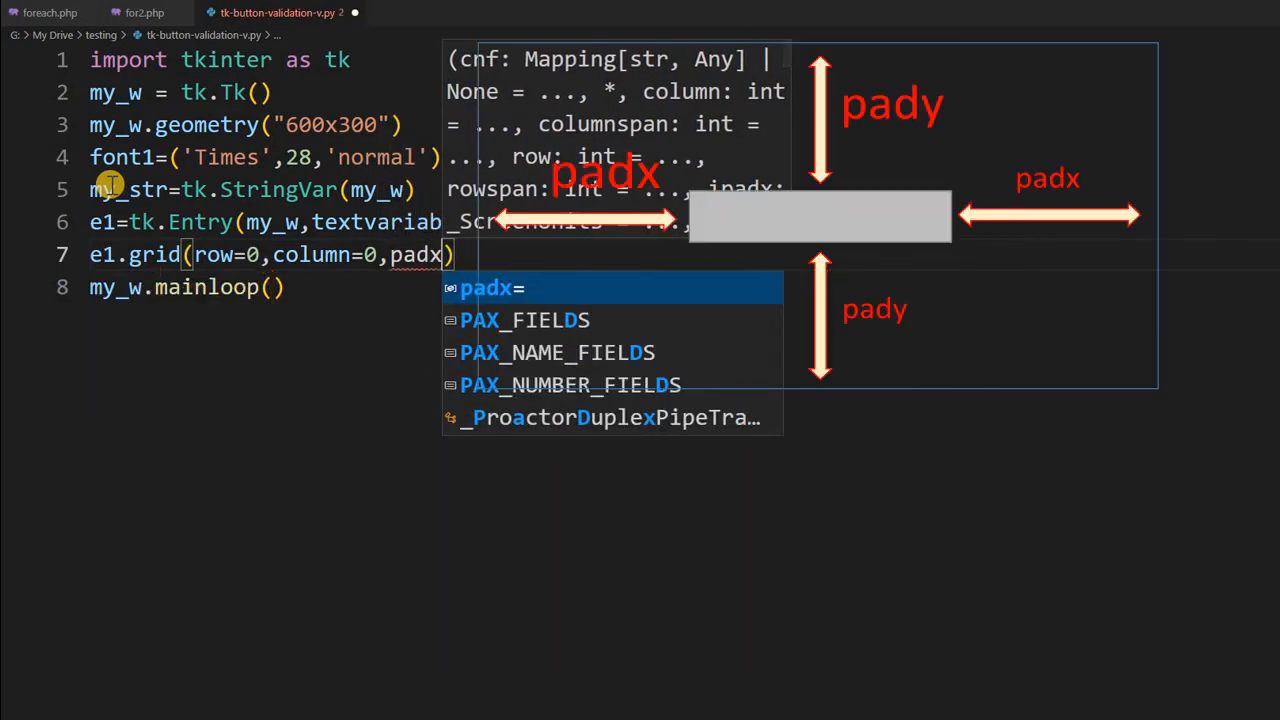
{"action": "type", "text": "=2"}
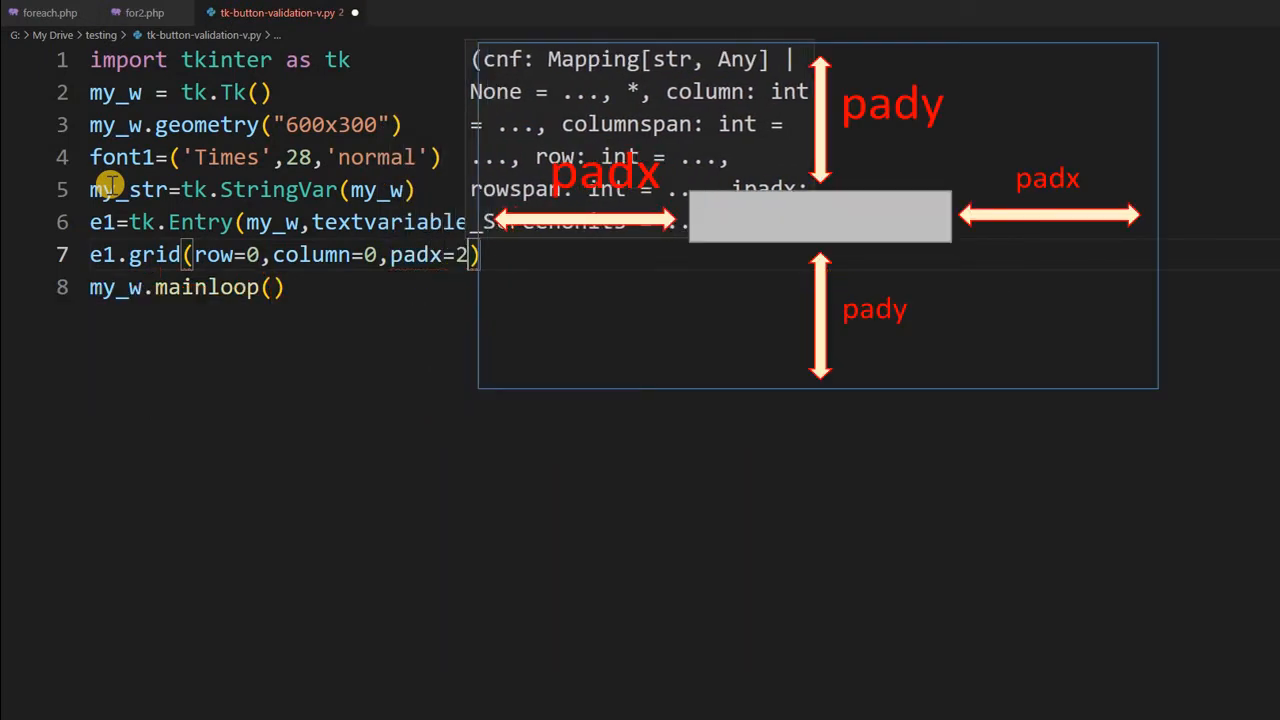
{"action": "type", "text": "0,pady"}
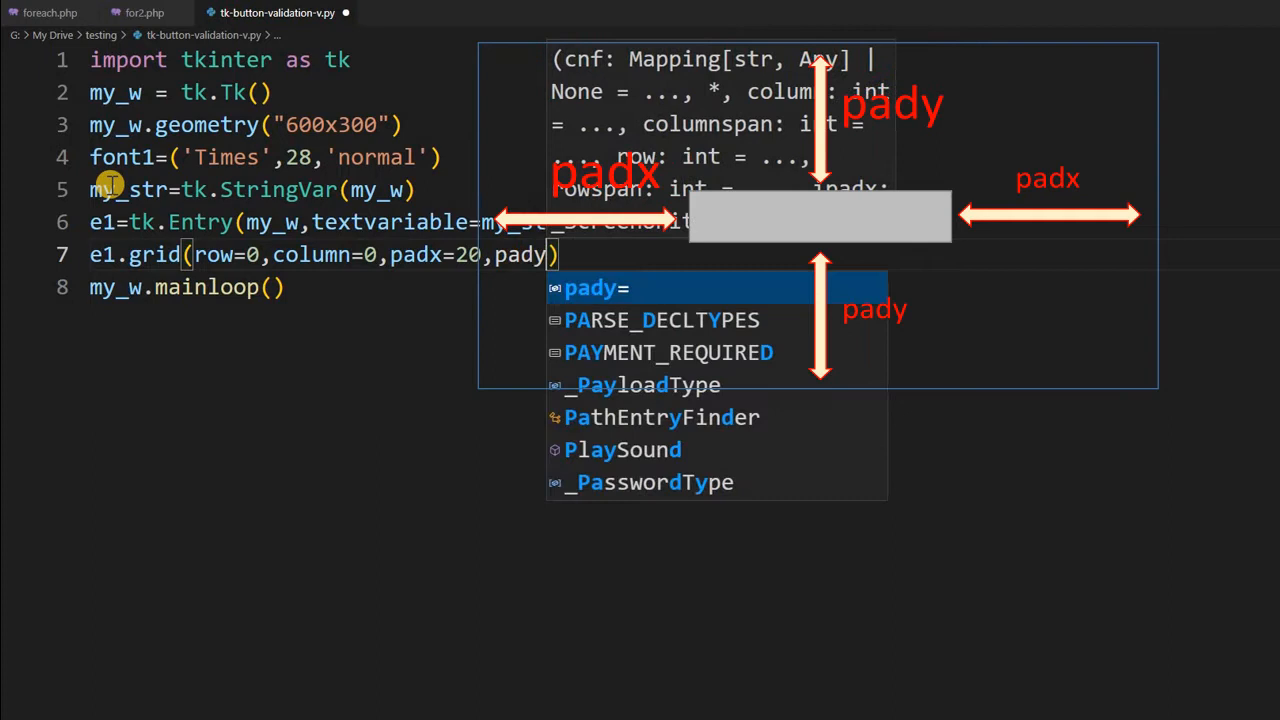
{"action": "type", "text": "20"}
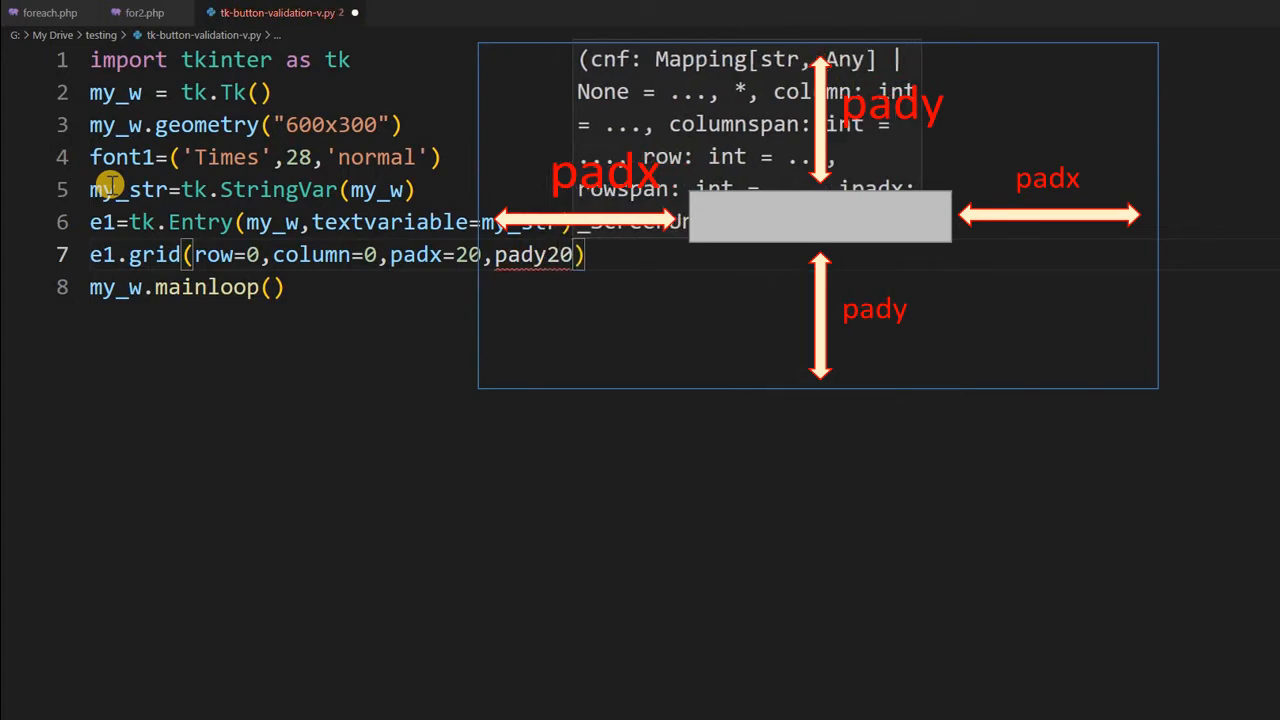
{"action": "type", "text": "="}
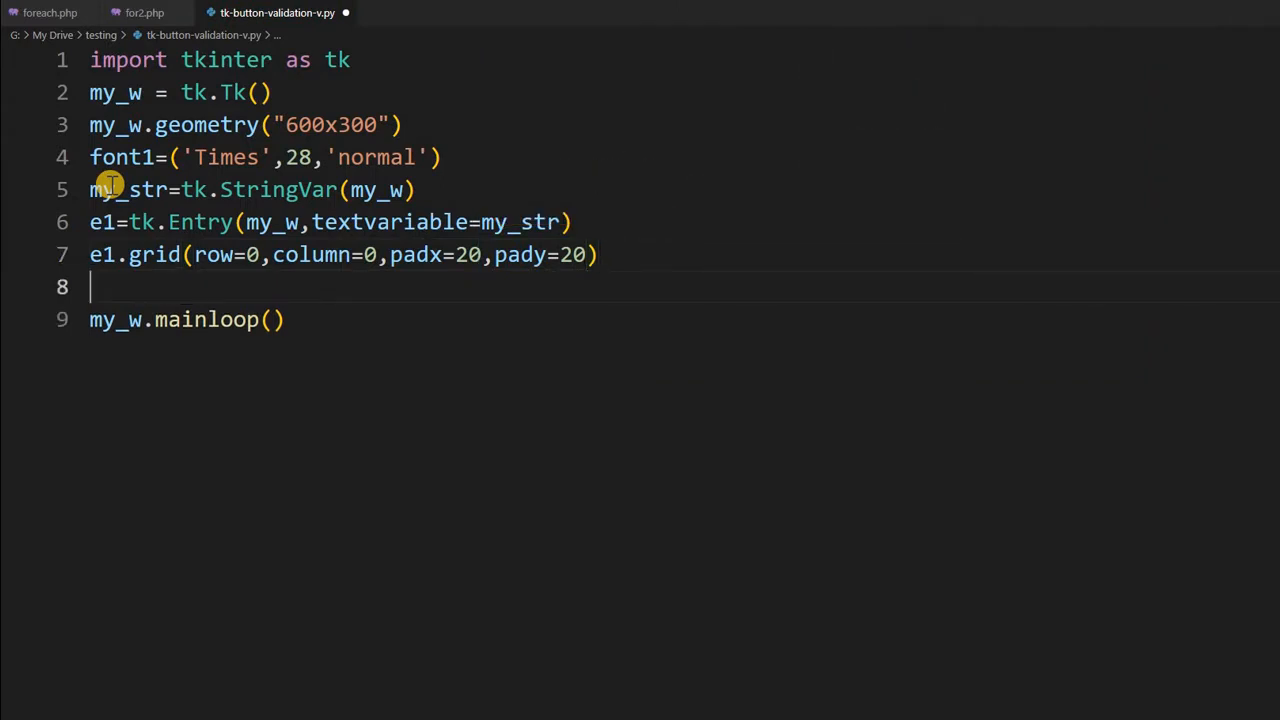
Move font=font1 and bg='yellow' from the grid call into the tk.Entry constructor
{"action": "type", "text": "b"}
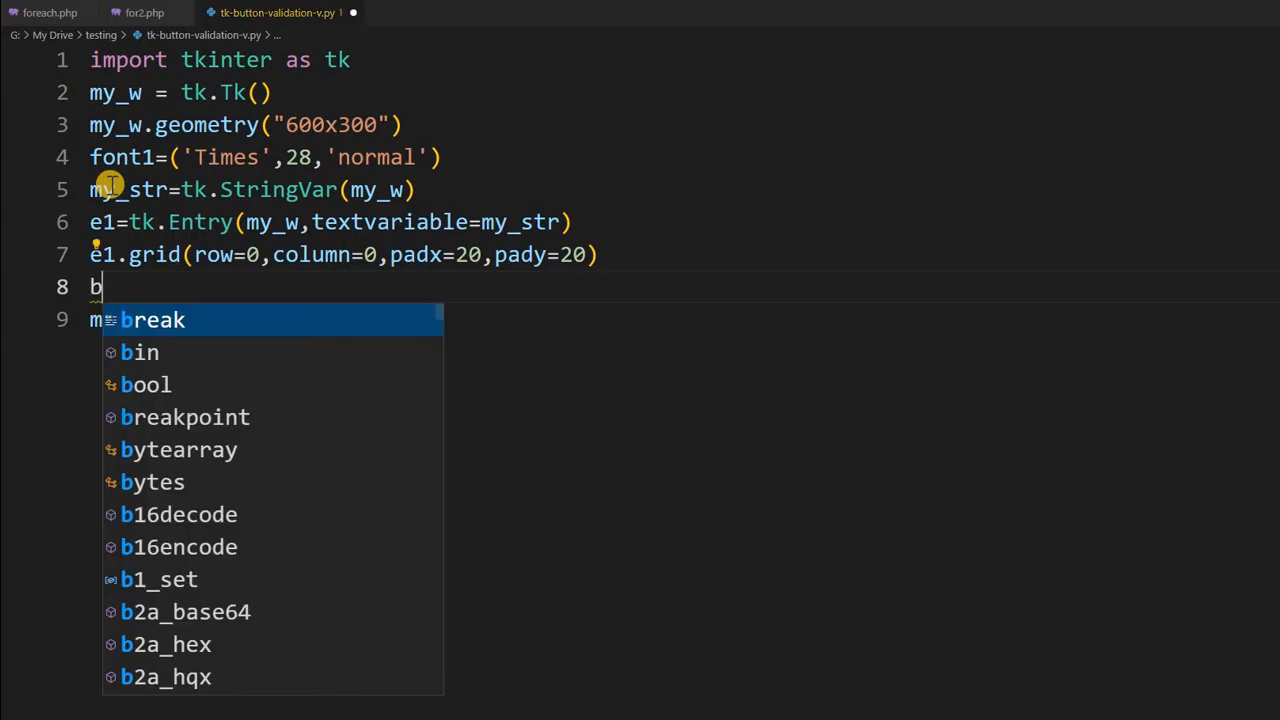
{"action": "type", "text": "1"}
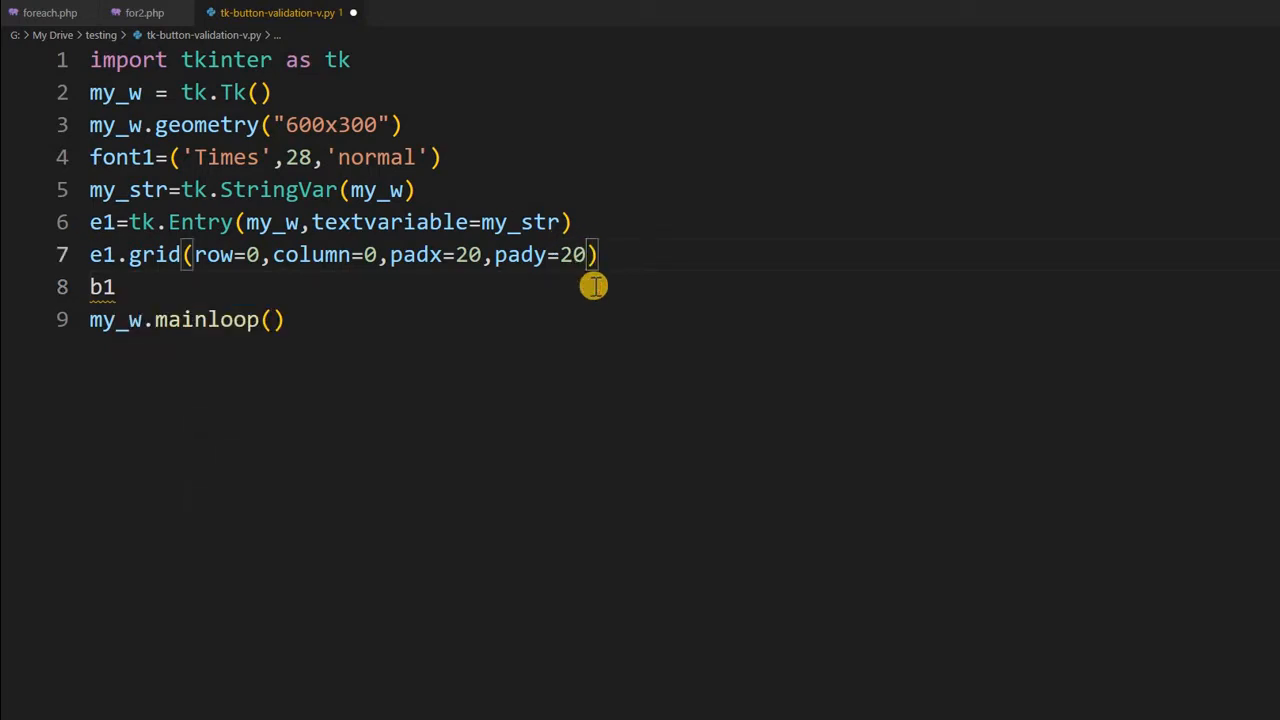
{"action": "type", "text": ",font"}
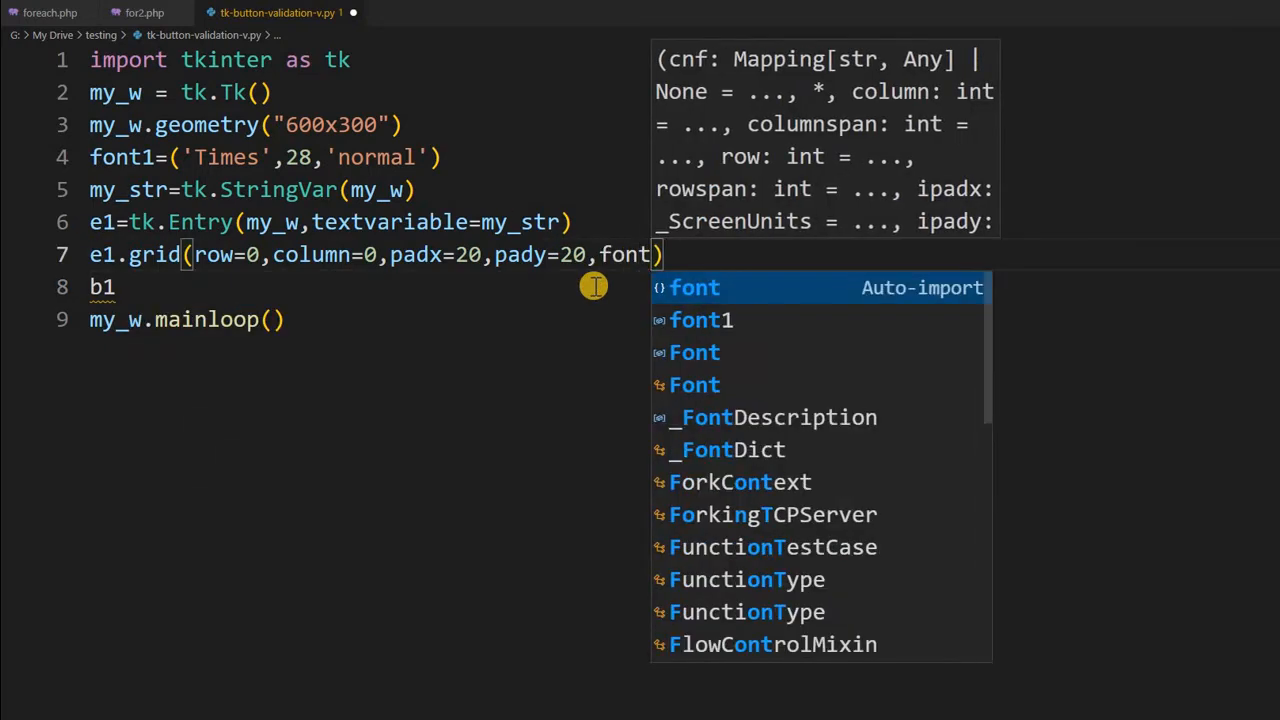
{"action": "type", "text": "=font1,"}
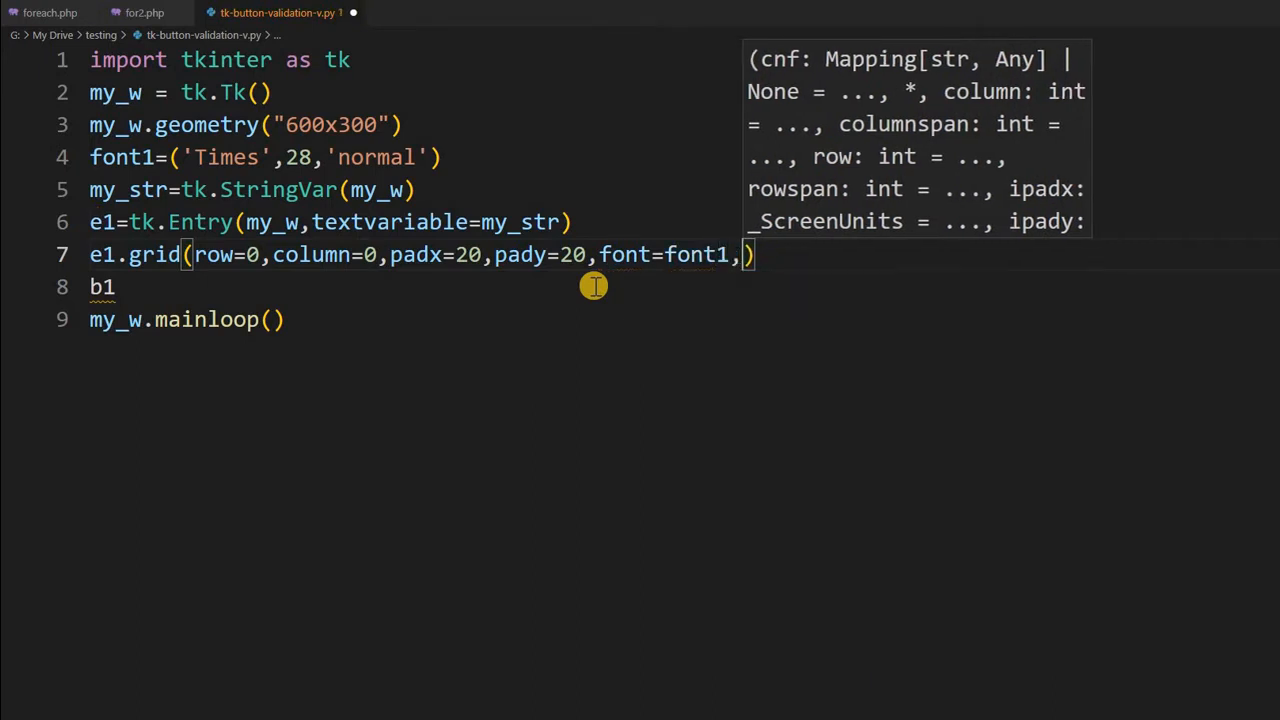
{"action": "type", "text": "bg="}
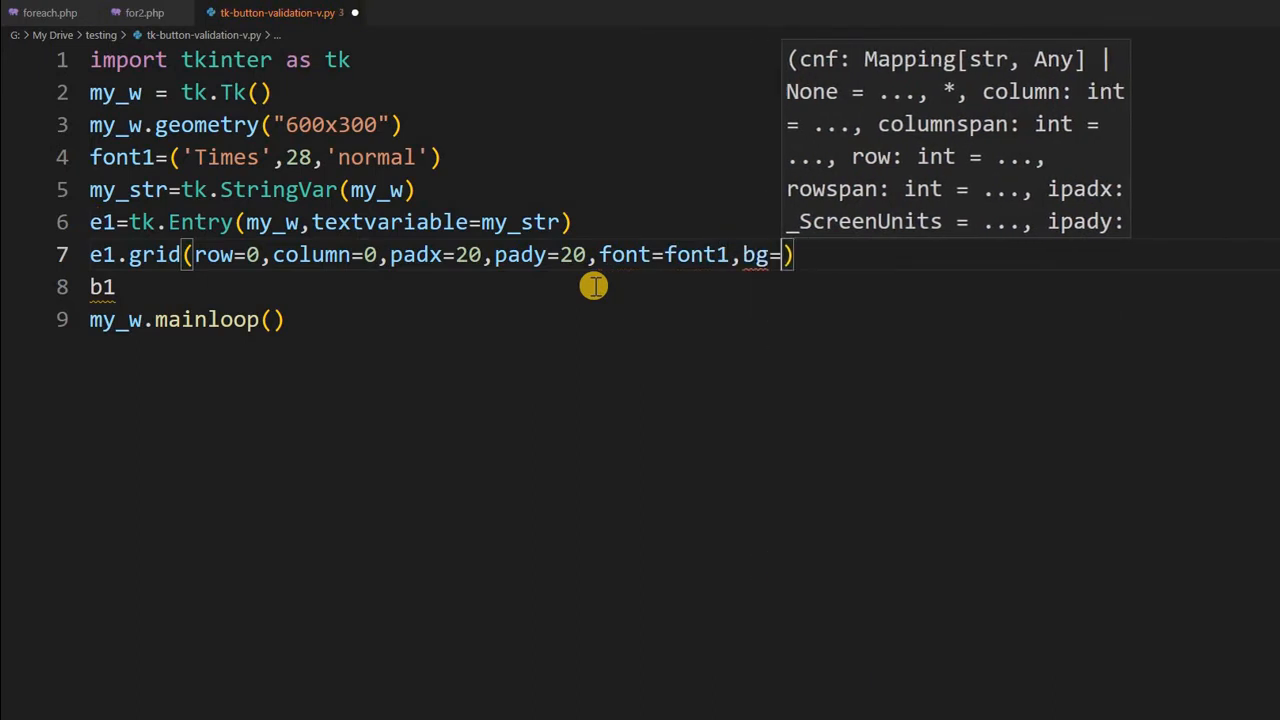
{"action": "type", "text": "'yellow'"}
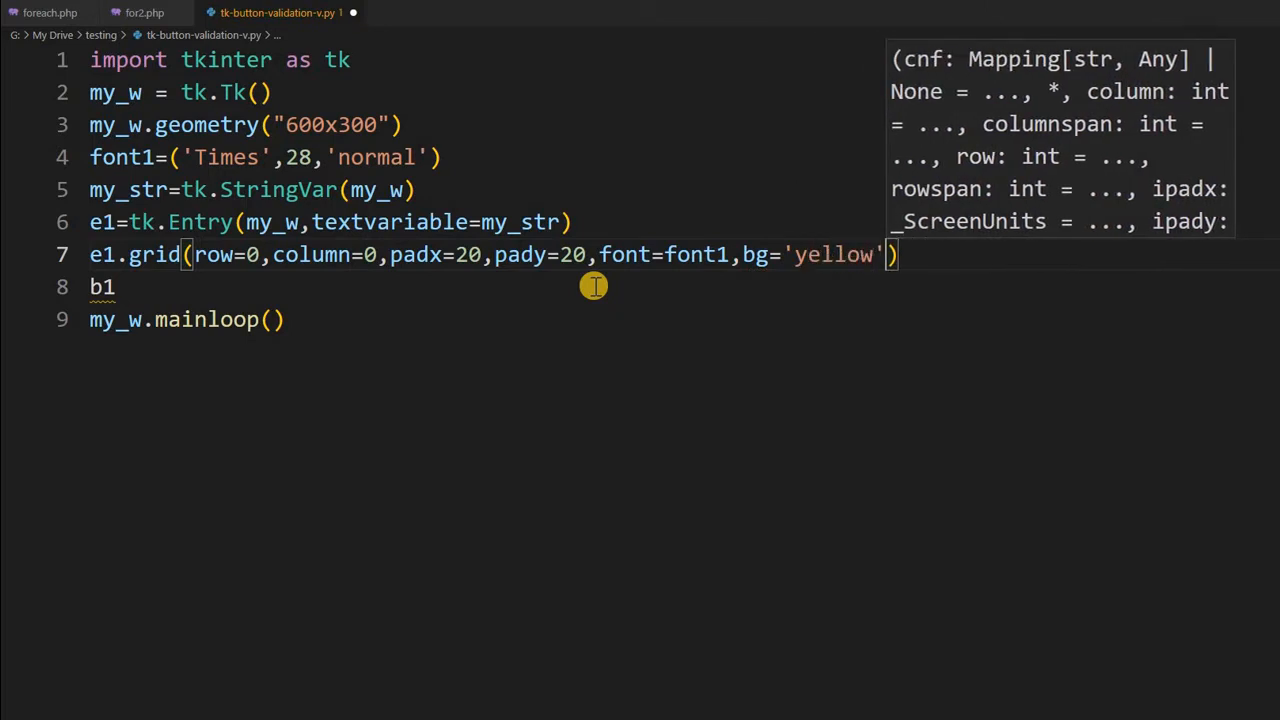
{"action": "mouse_move", "coordinate": [590, 254]}
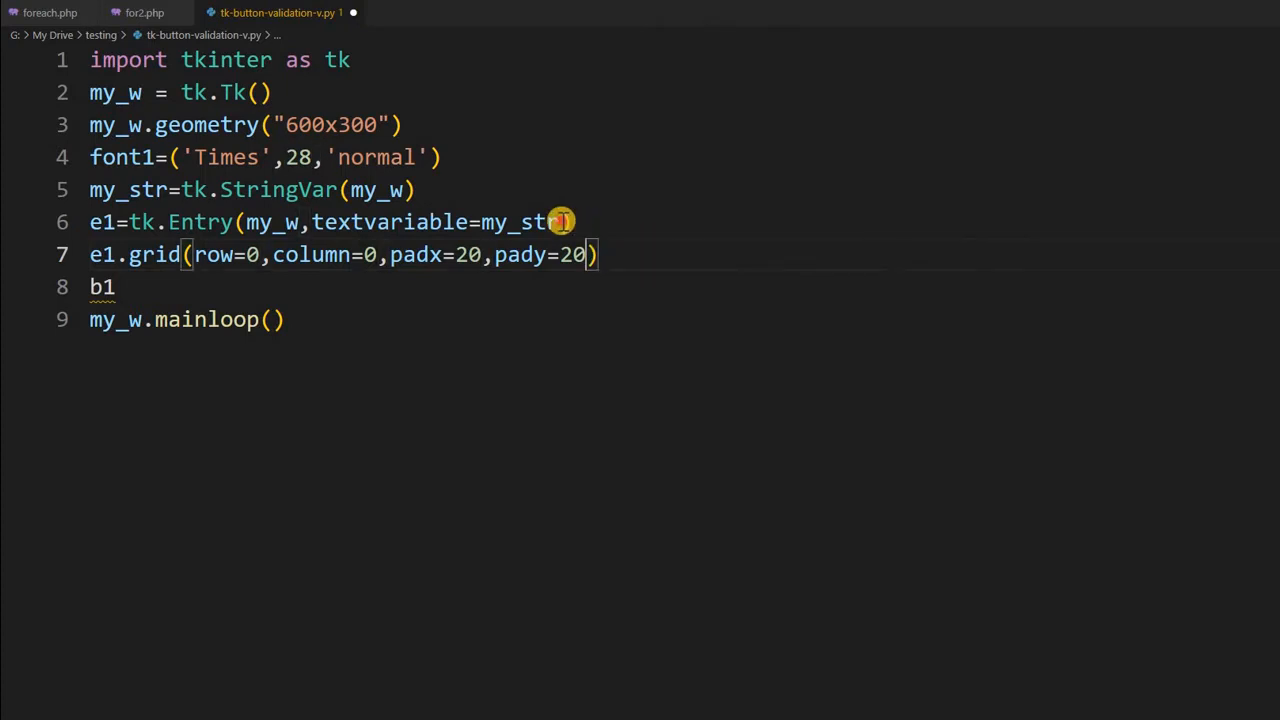
{"action": "type", "text": ",font=font1,bg='yellow'"}
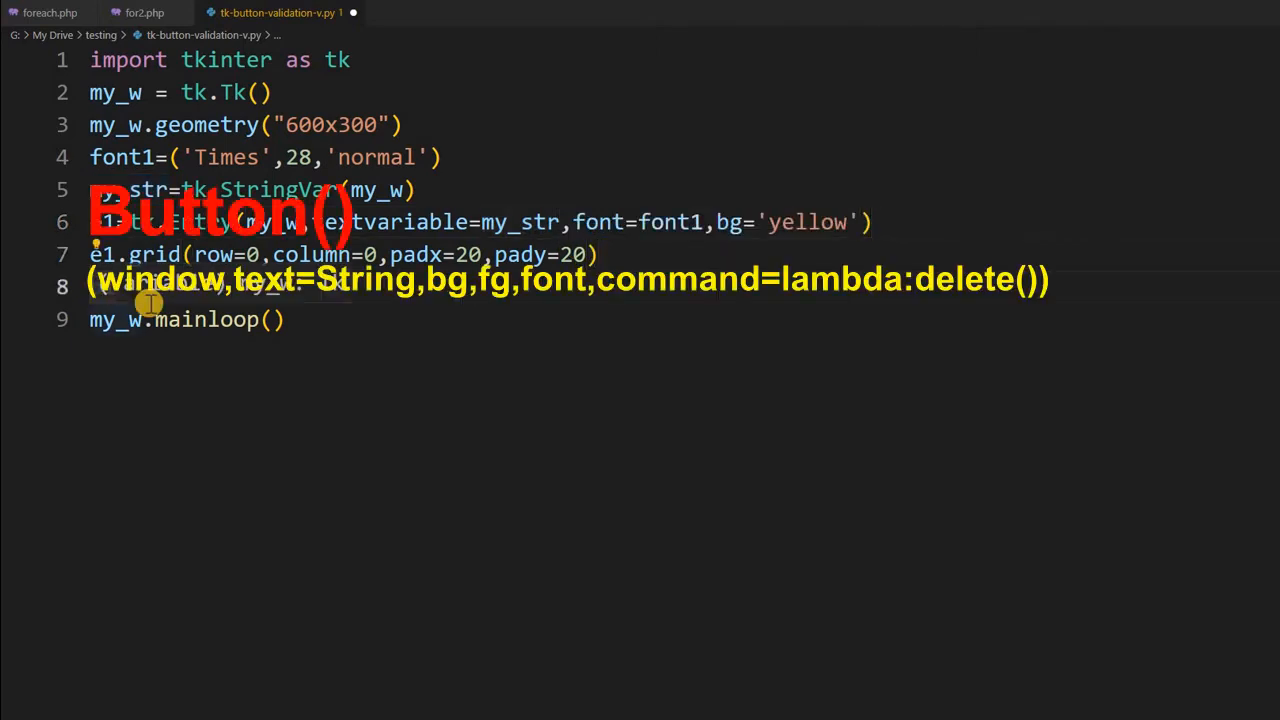
Add b1=tk.Button(my_w,text='Button',state='dsabled') on line 8
{"action": "type", "text": "b1=tk.Button(my_w,"}
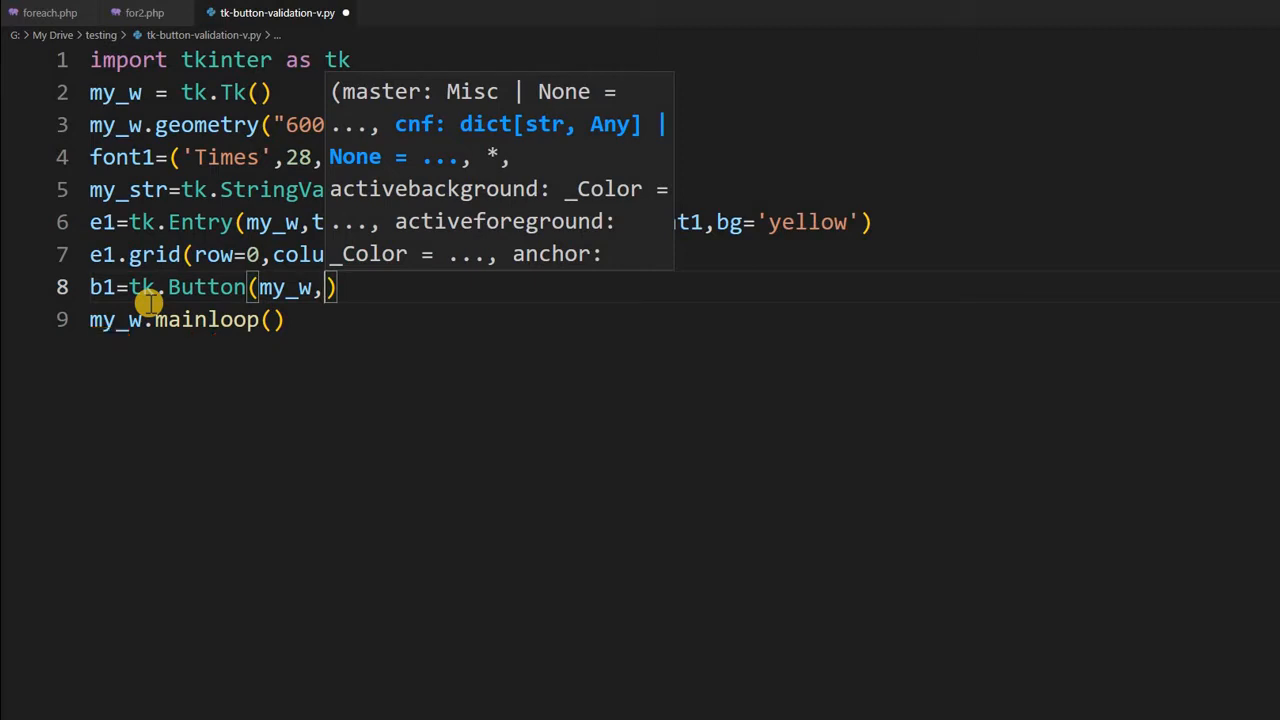
{"action": "type", "text": "text='"}
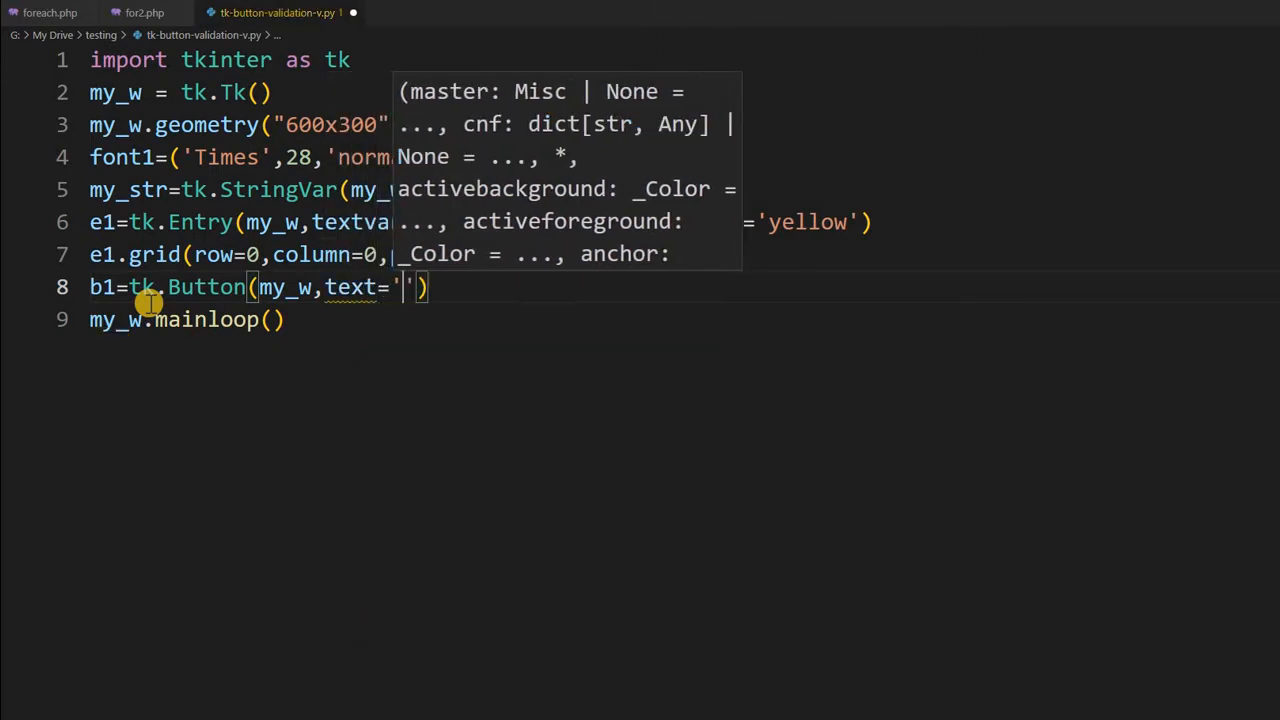
{"action": "type", "text": "Button"}
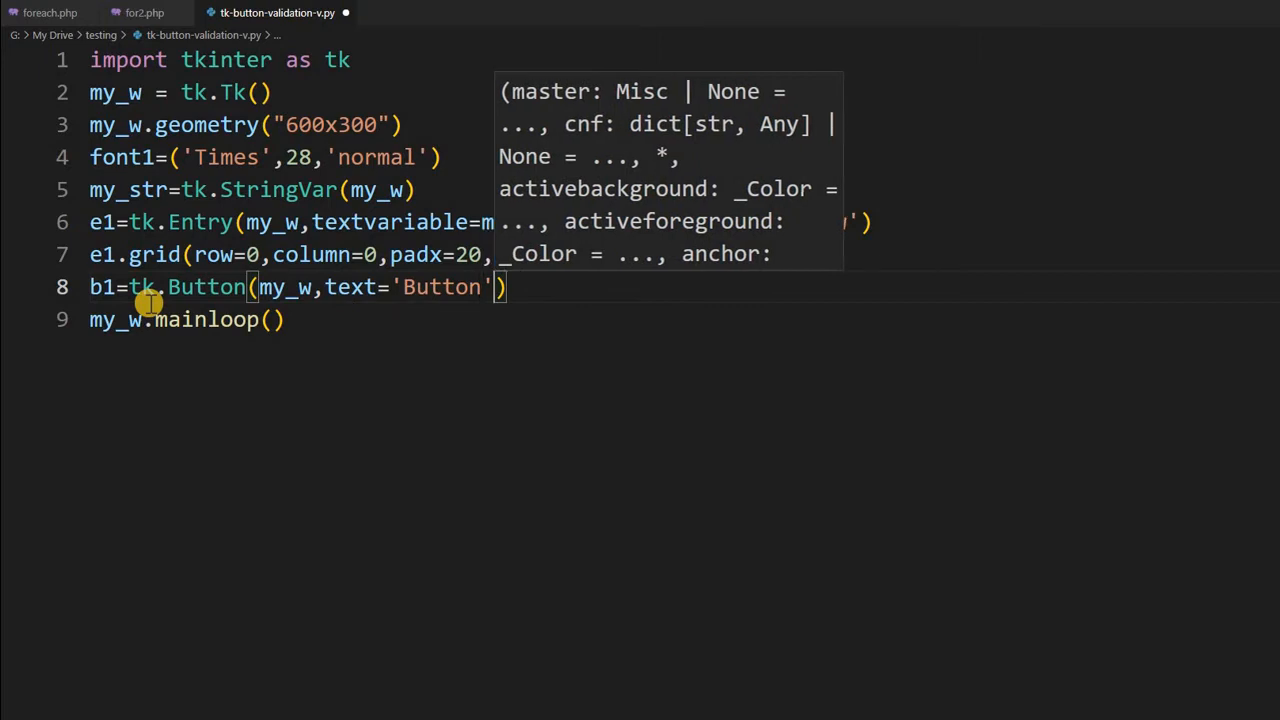
{"action": "type", "text": ","}
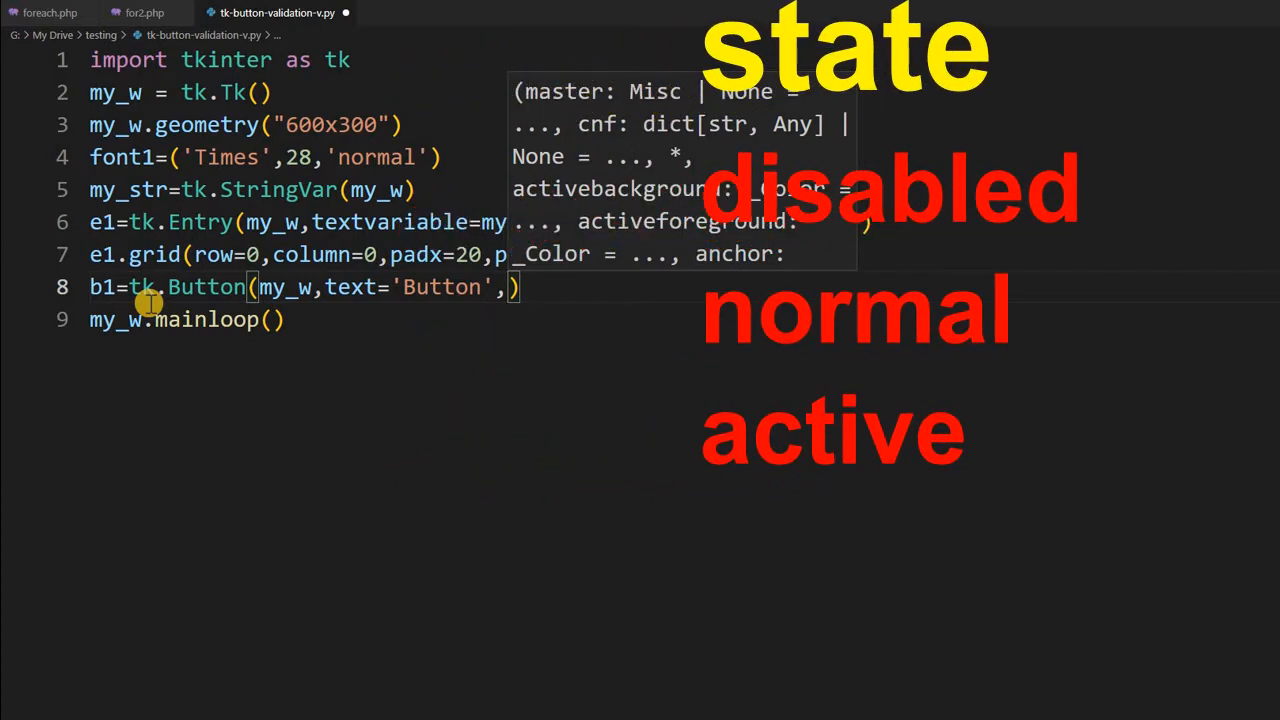
{"action": "type", "text": "state='dsa'"}
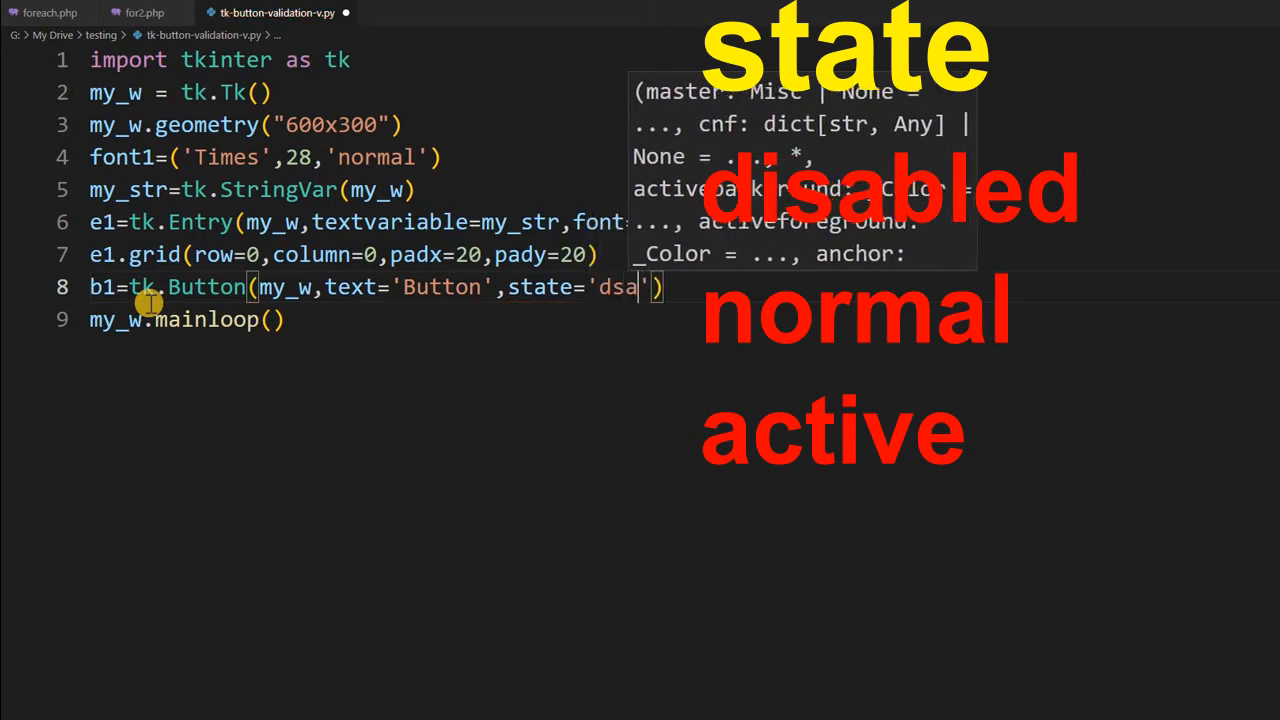
{"action": "type", "text": "bled"}
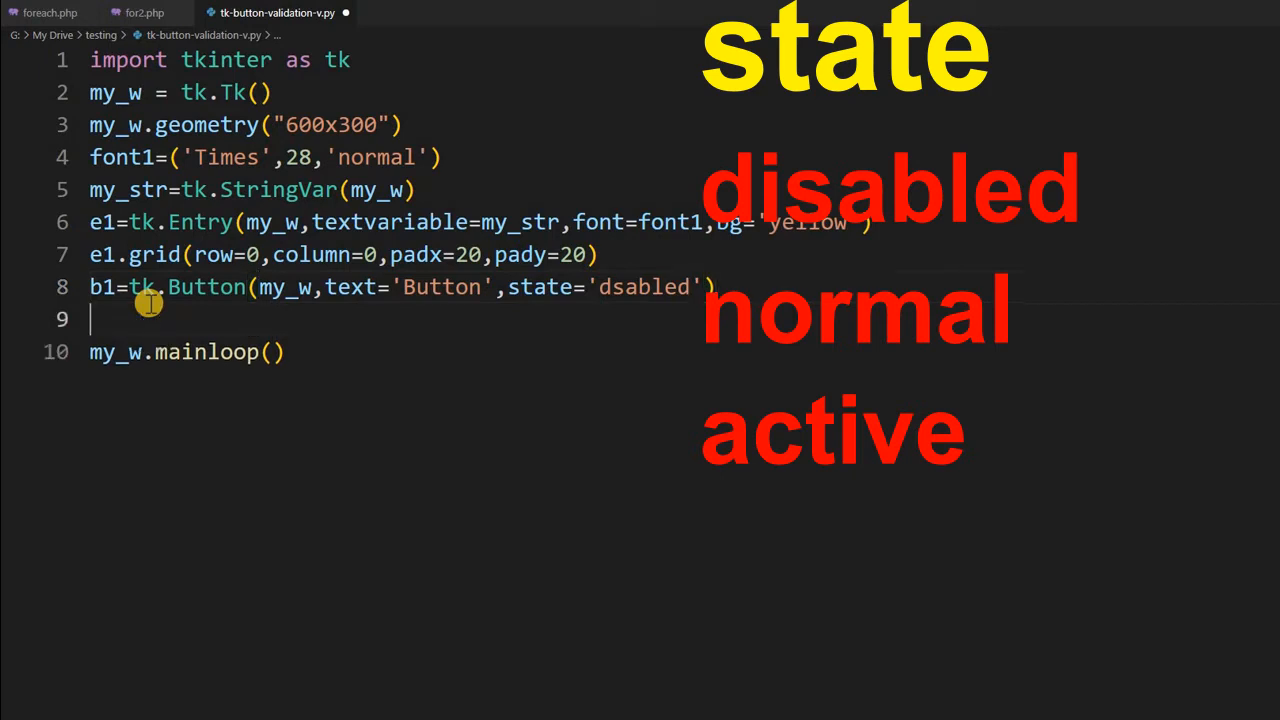
Add b1.grid(row=0,column=1) and blank lines before mainloop
{"action": "type", "text": "b1.grid("}
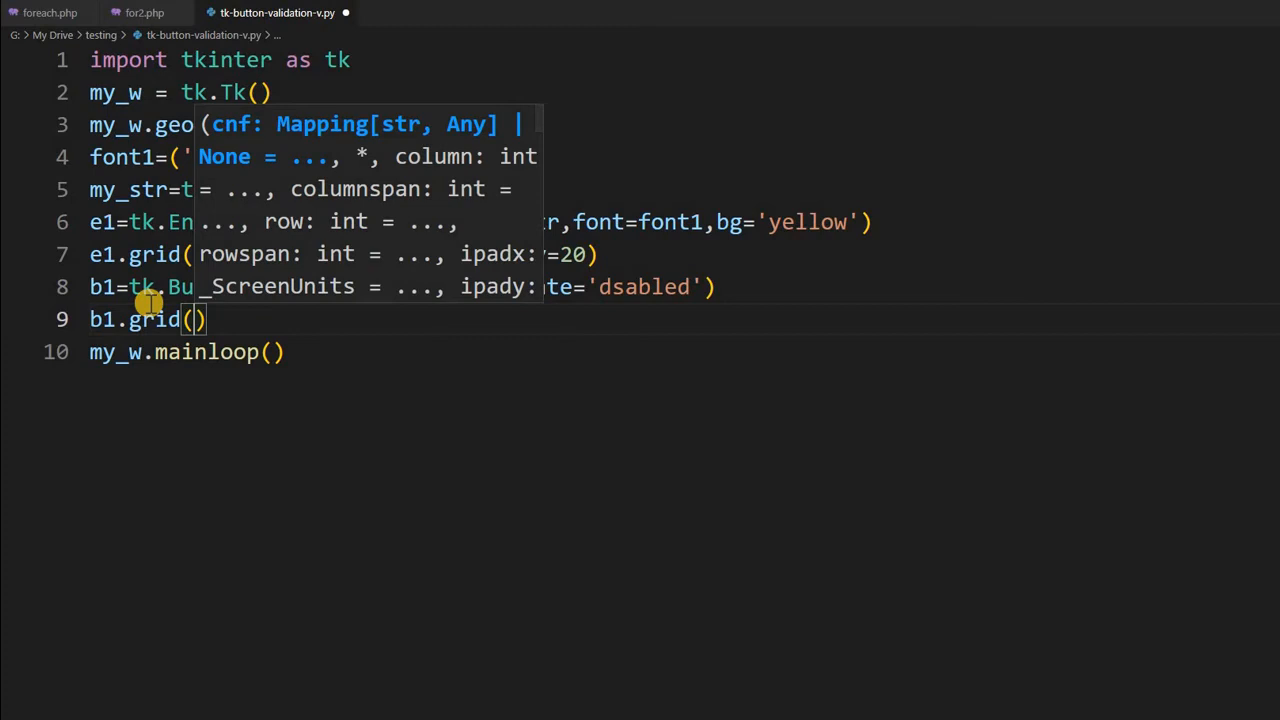
{"action": "type", "text": "row=0"}
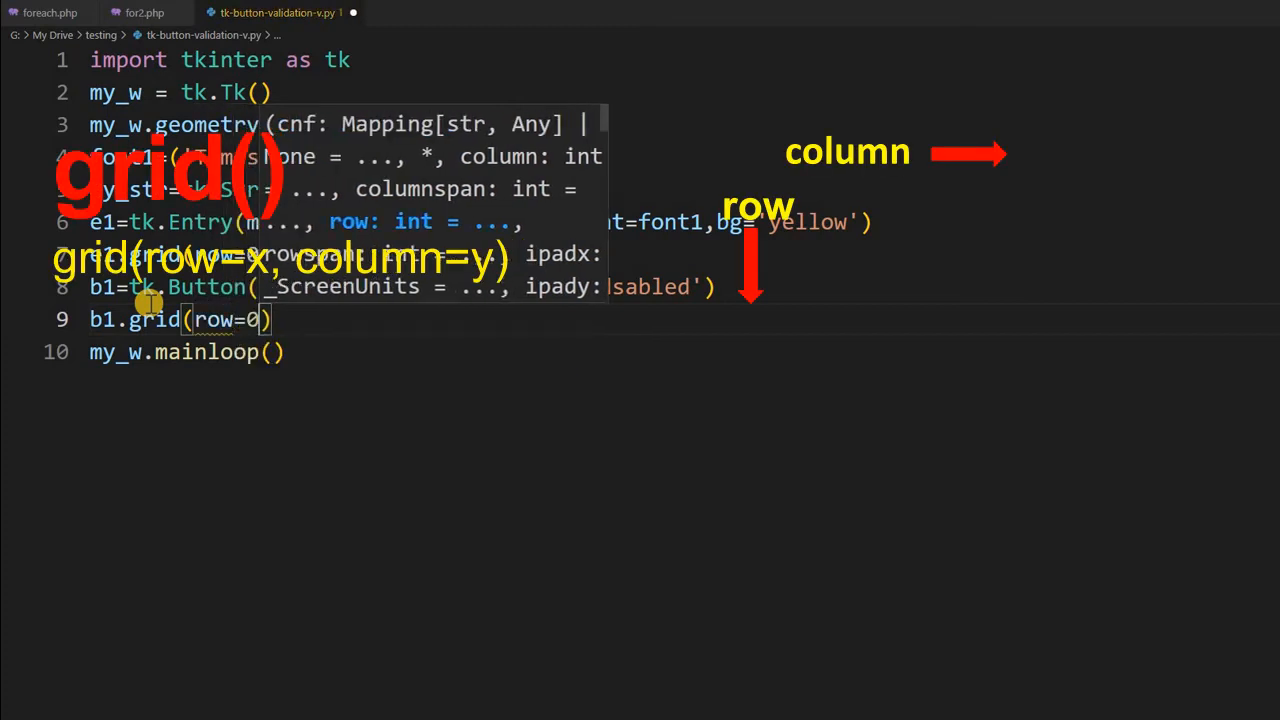
{"action": "type", "text": ",column=1"}
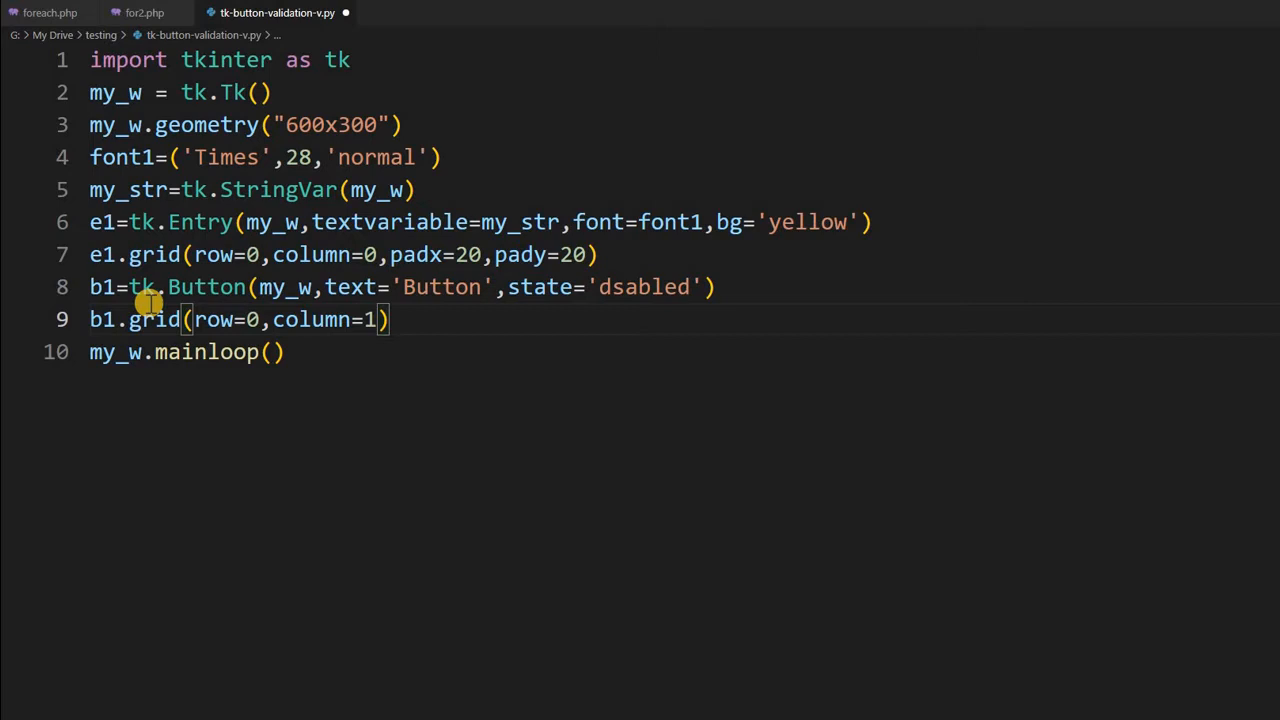
{"action": "key", "text": "Enter"}
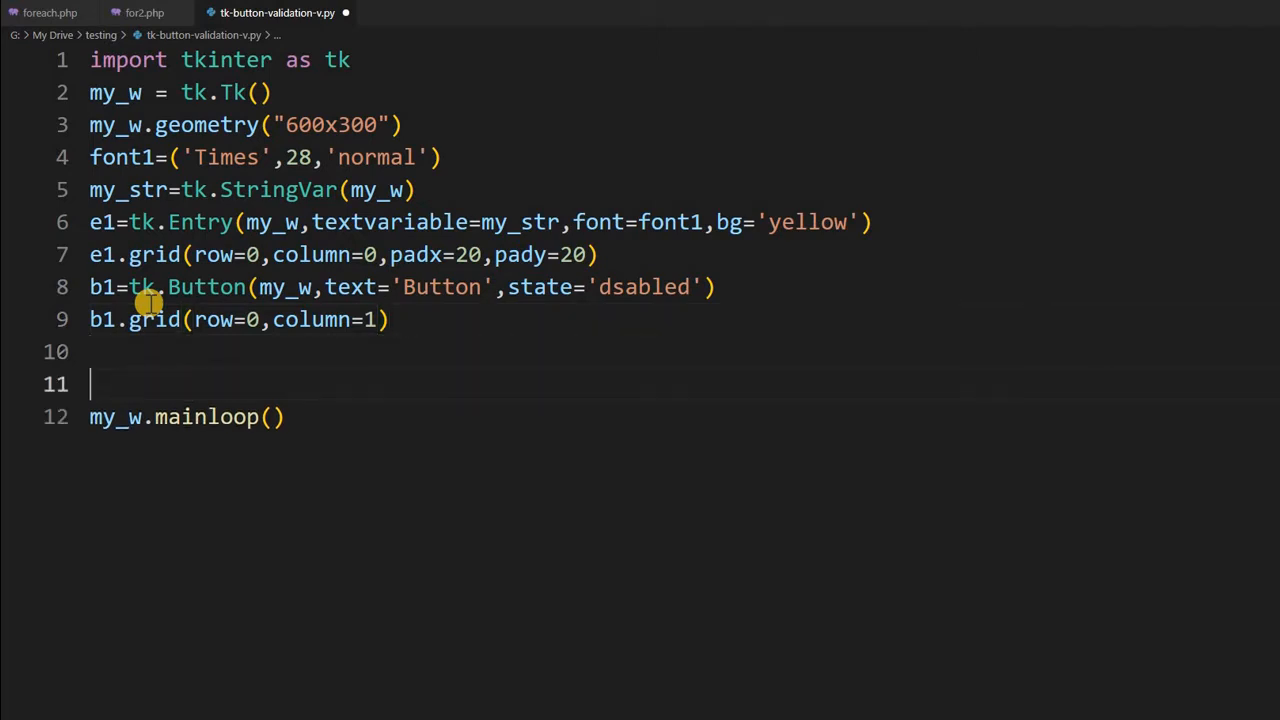
Add my_str.trace('w',my_upd) on line 11 before mainloop
{"action": "type", "text": "my"}
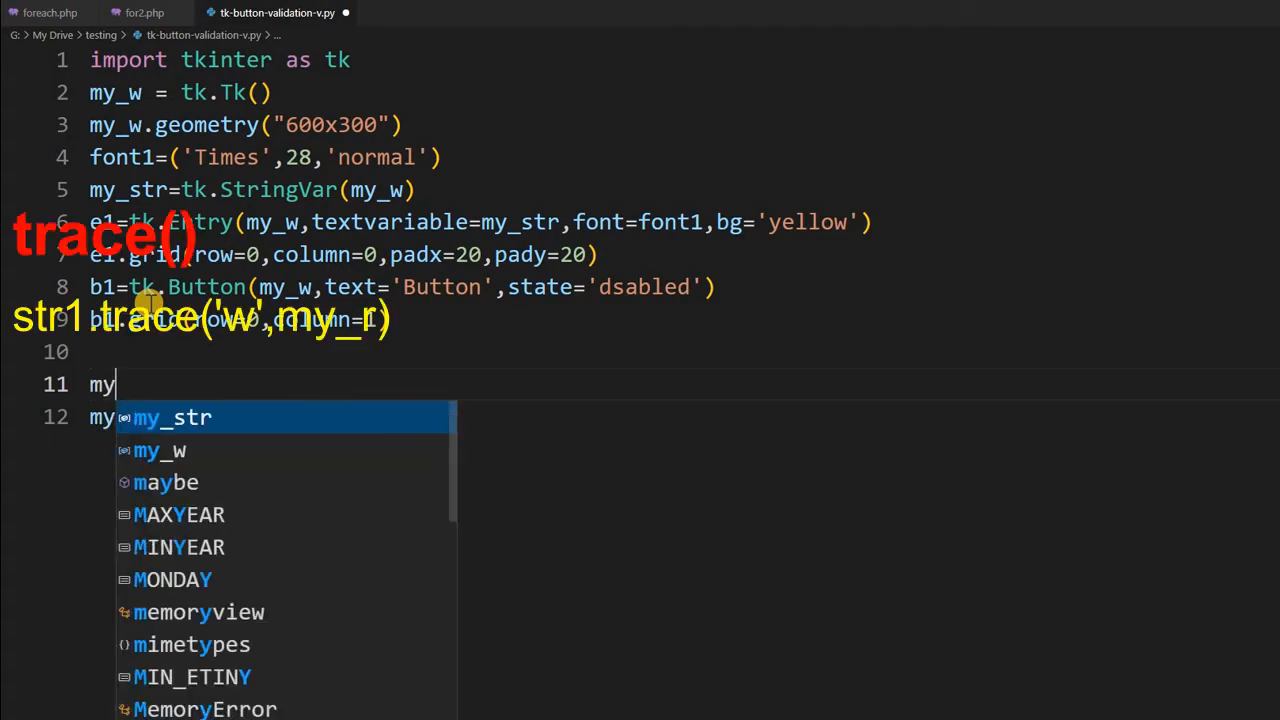
{"action": "type", "text": "_str"}
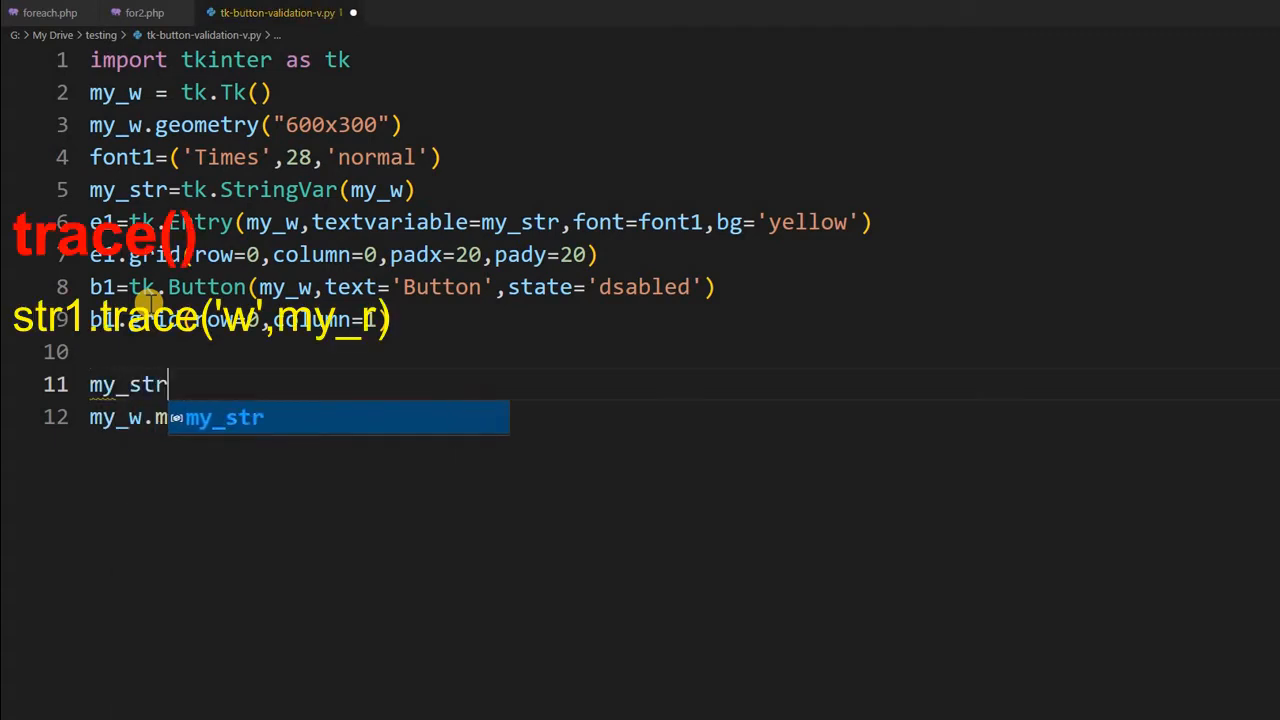
{"action": "type", "text": ".trace("}
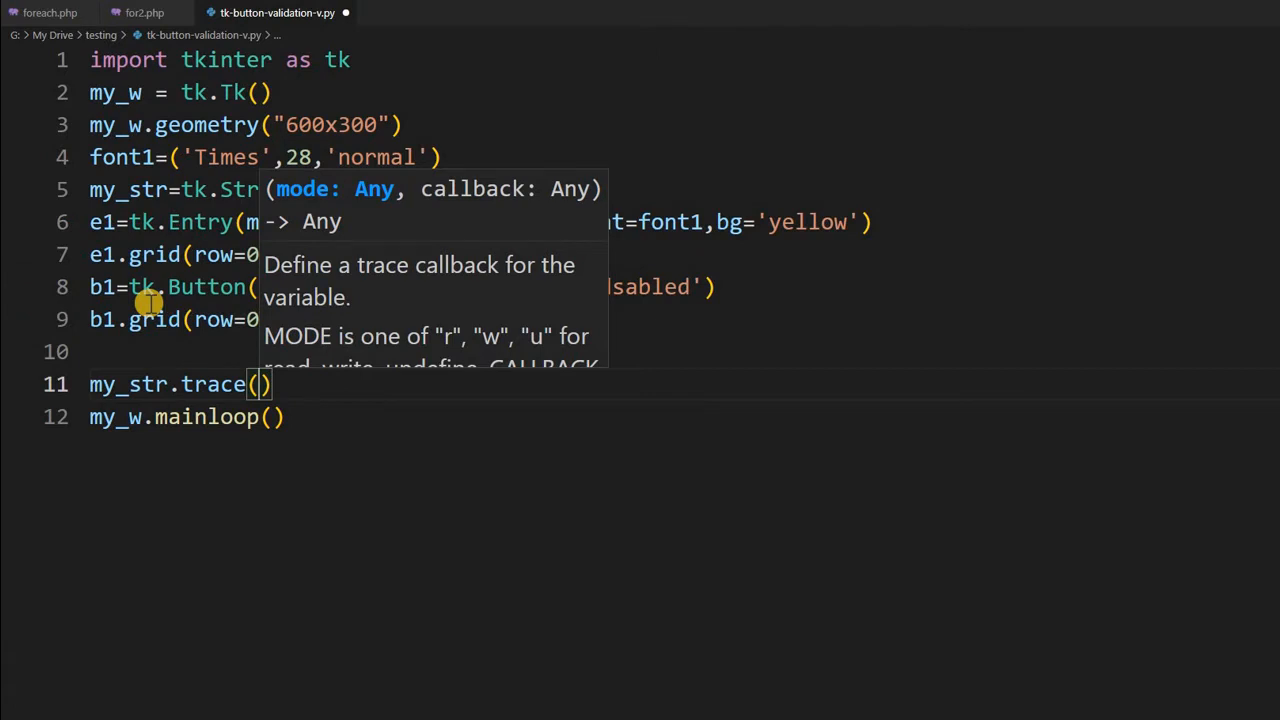
{"action": "type", "text": "'w'"}
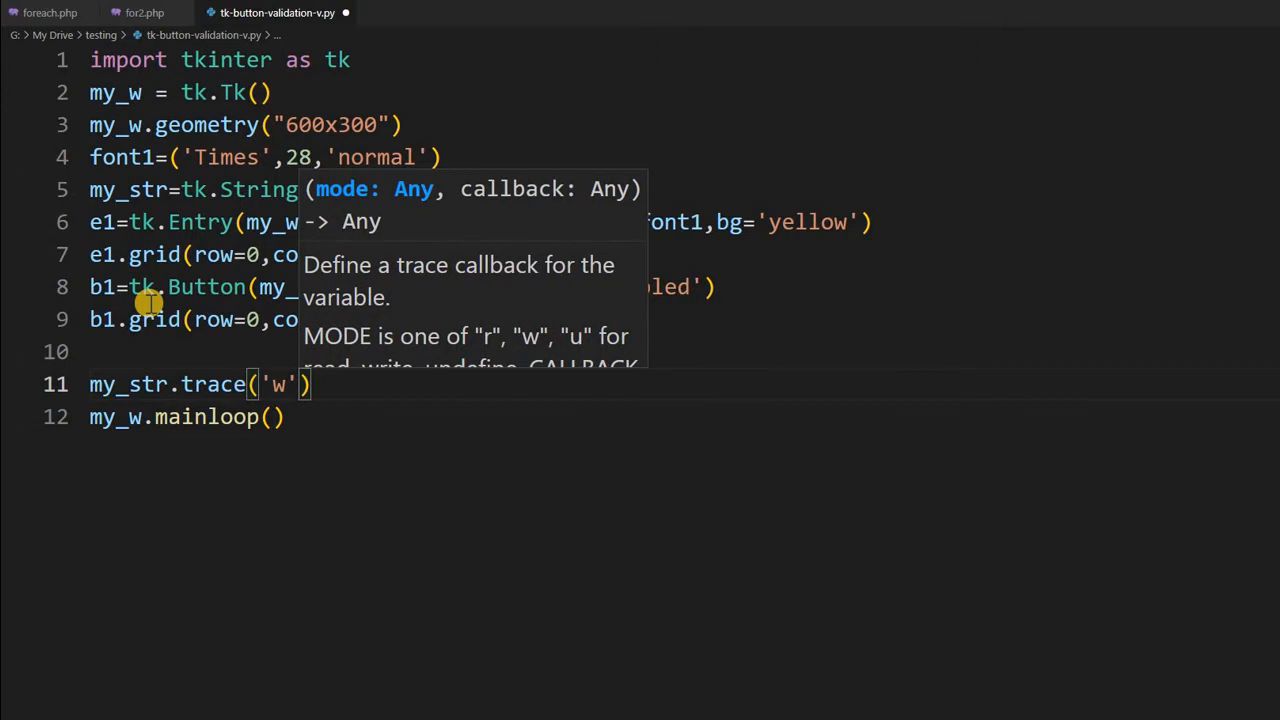
{"action": "type", "text": "m"}
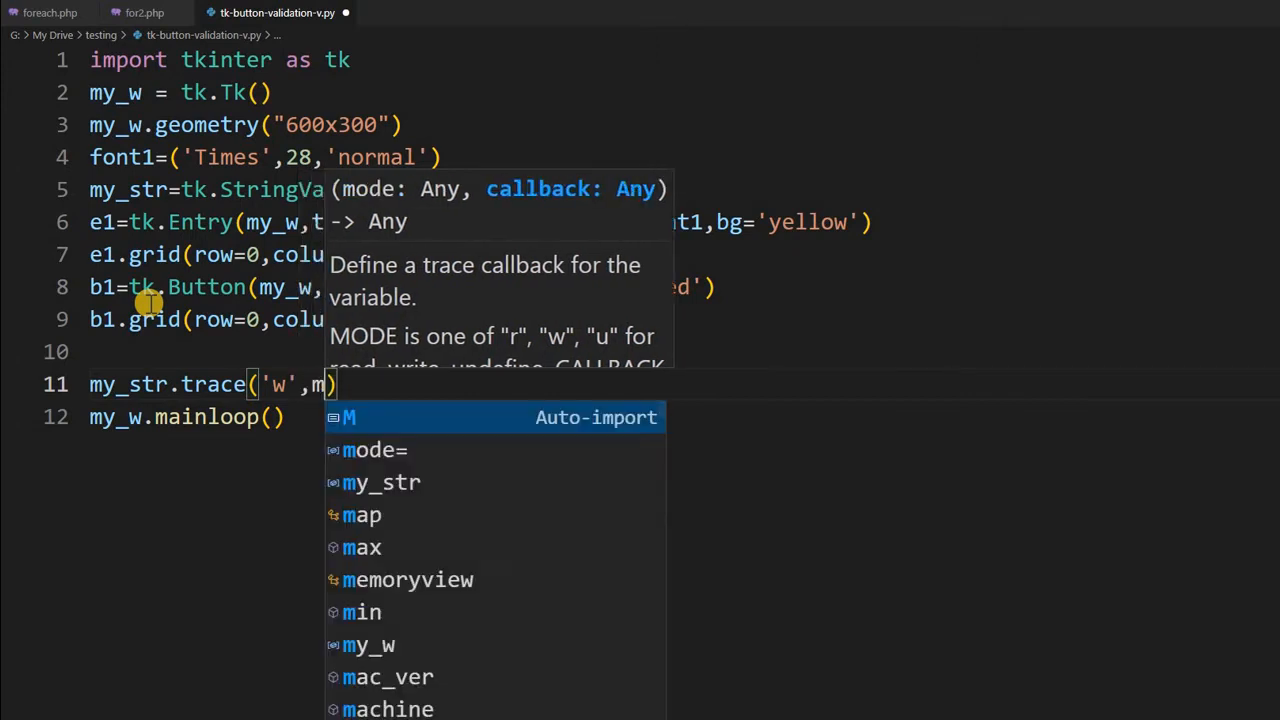
{"action": "type", "text": "y_upd"}
{"action": "left_click", "coordinate": [680, 352]}
{"action": "type", "text": "def"}
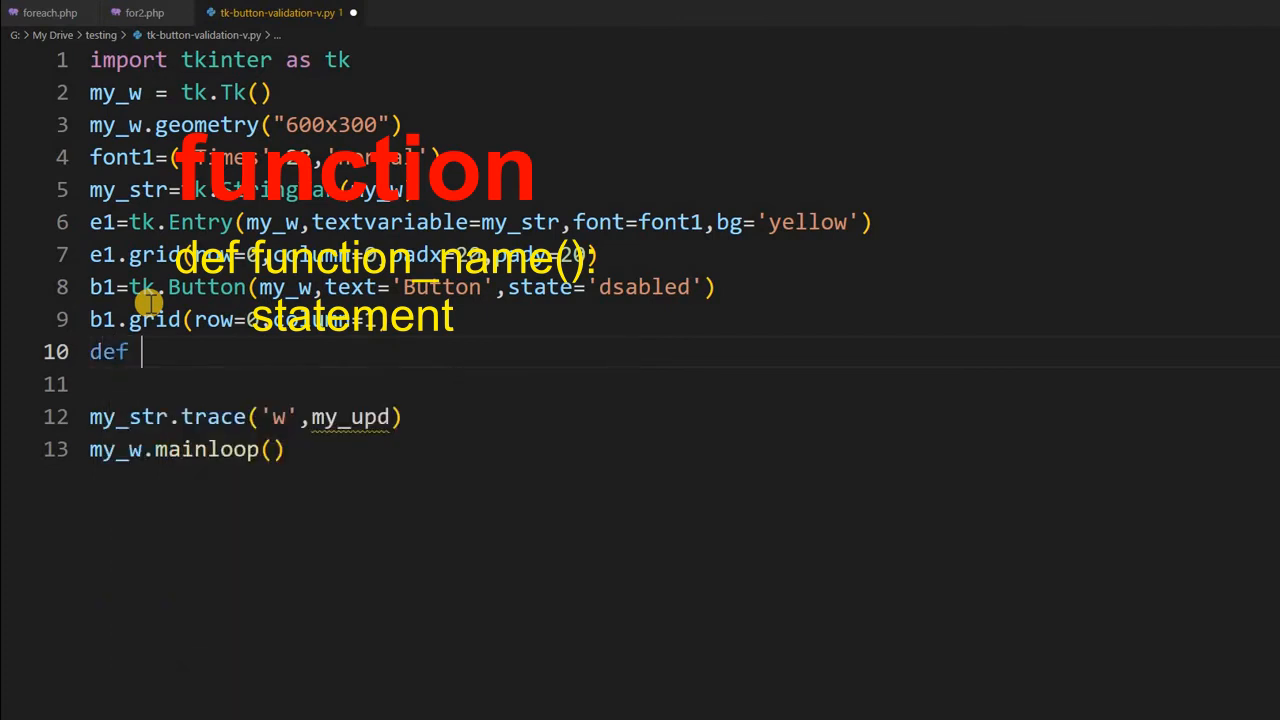
Write def my_upd(*args): above the trace line, with my_str.get() as its first body line
{"action": "type", "text": "my_up"}
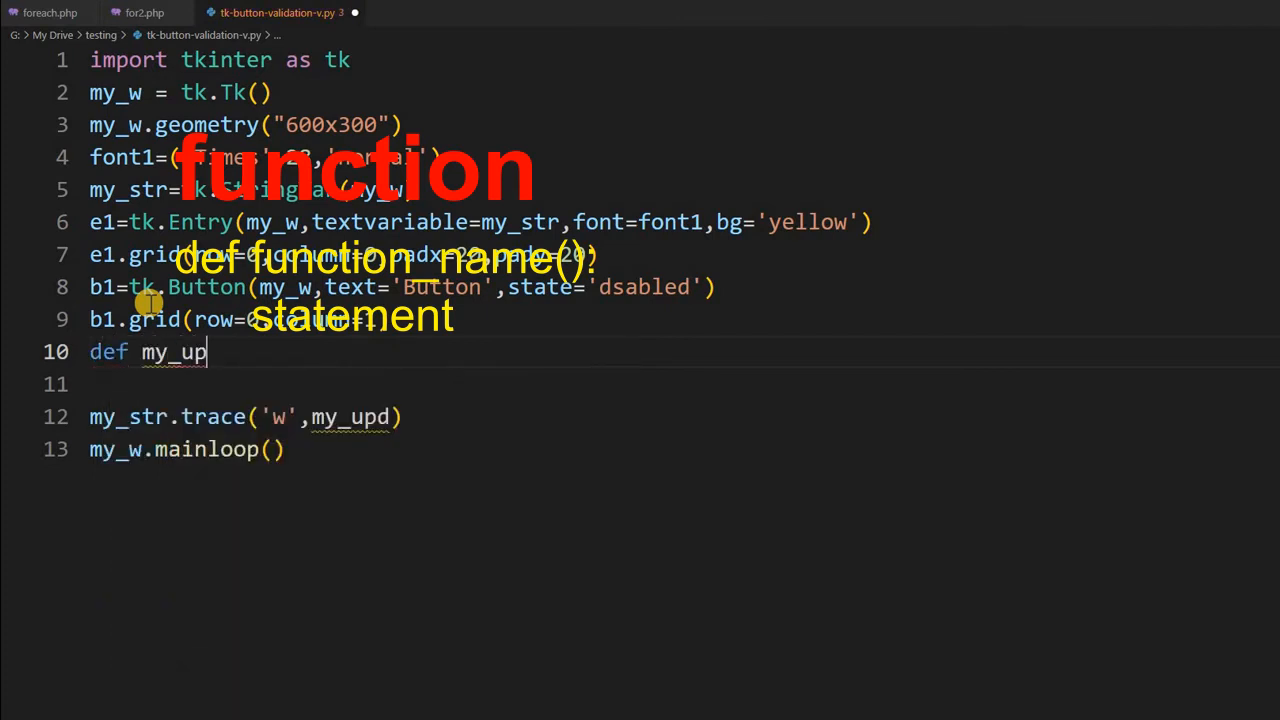
{"action": "type", "text": "d"}
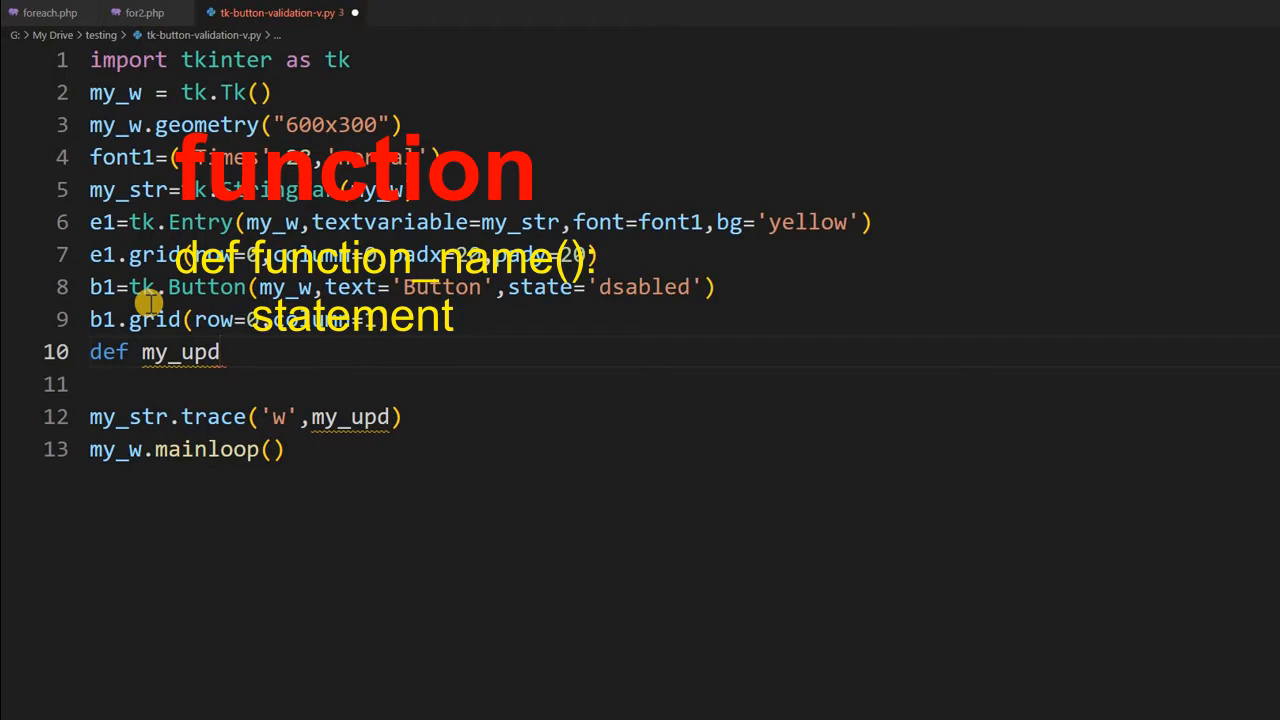
{"action": "type", "text": "()"}
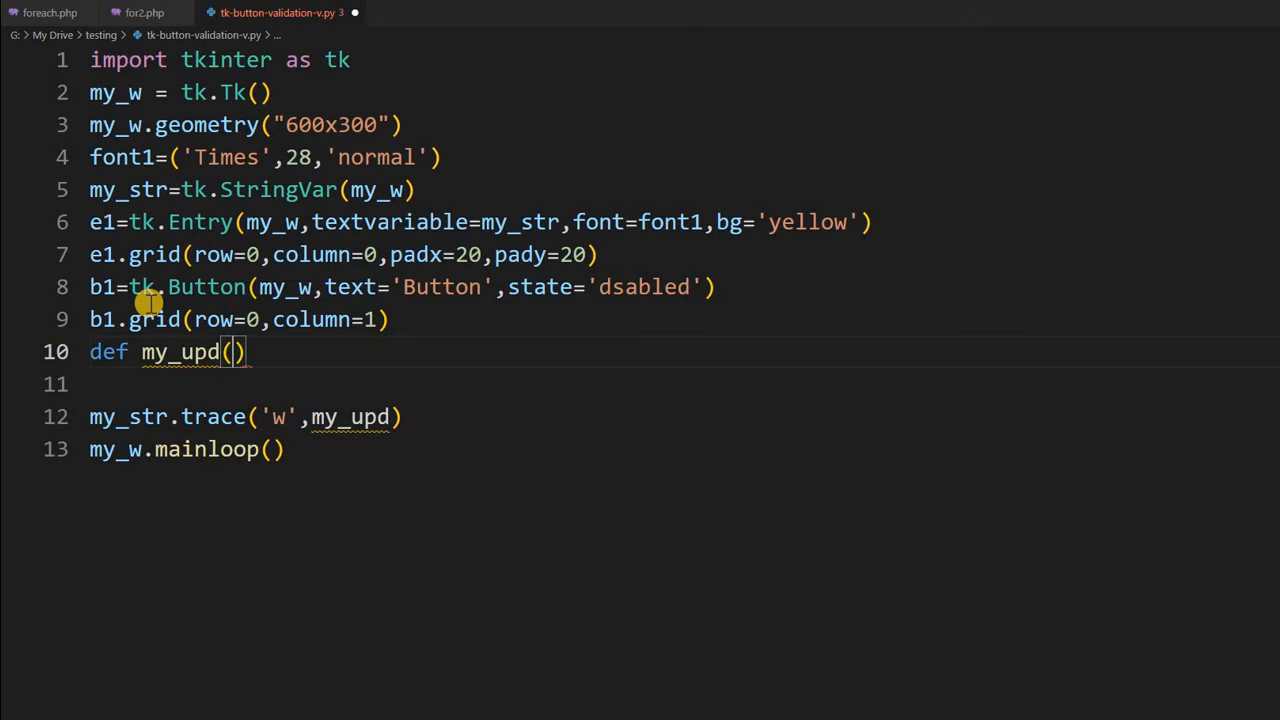
{"action": "type", "text": "*arg"}
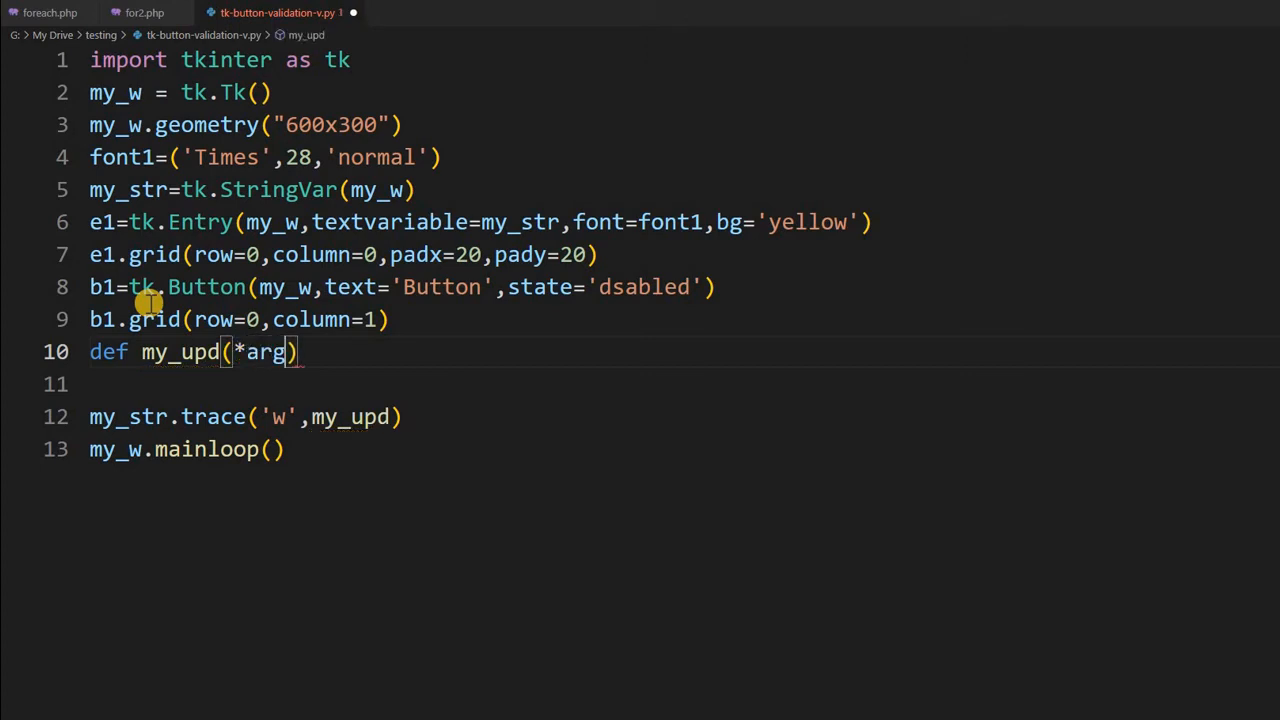
{"action": "type", "text": "s"}
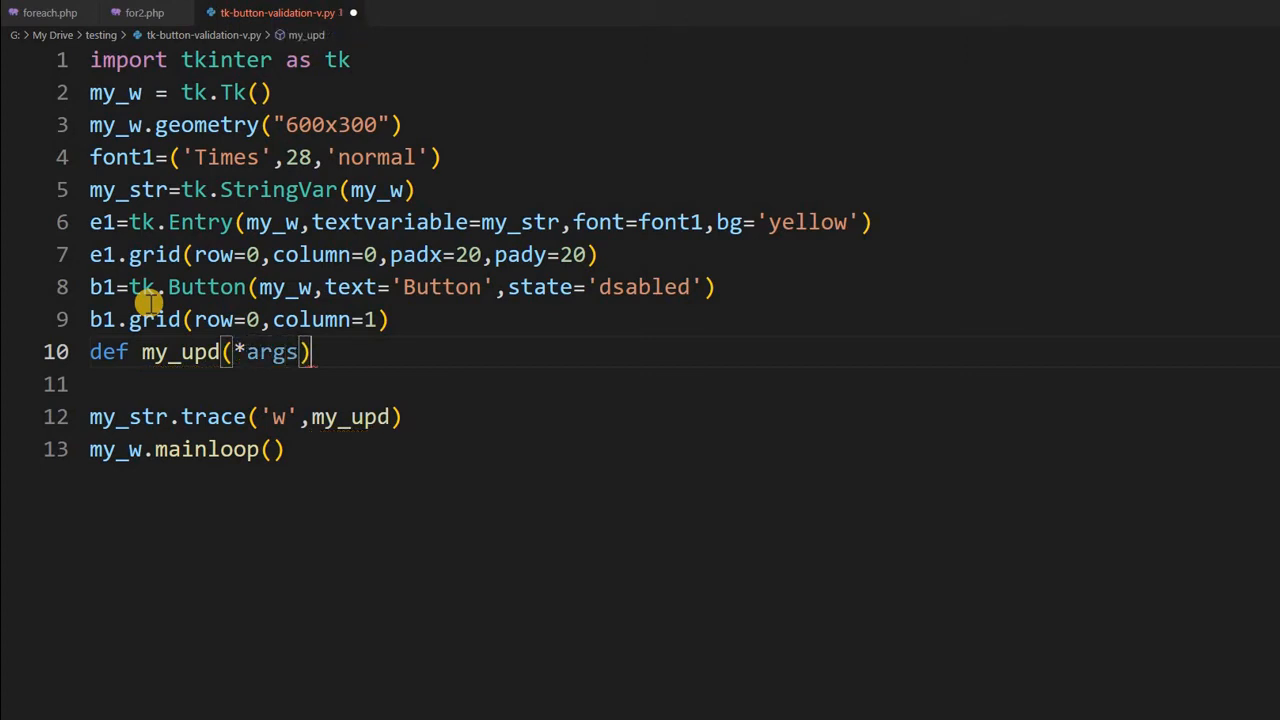
{"action": "type", "text": ":"}
{"action": "key", "text": "enter"}
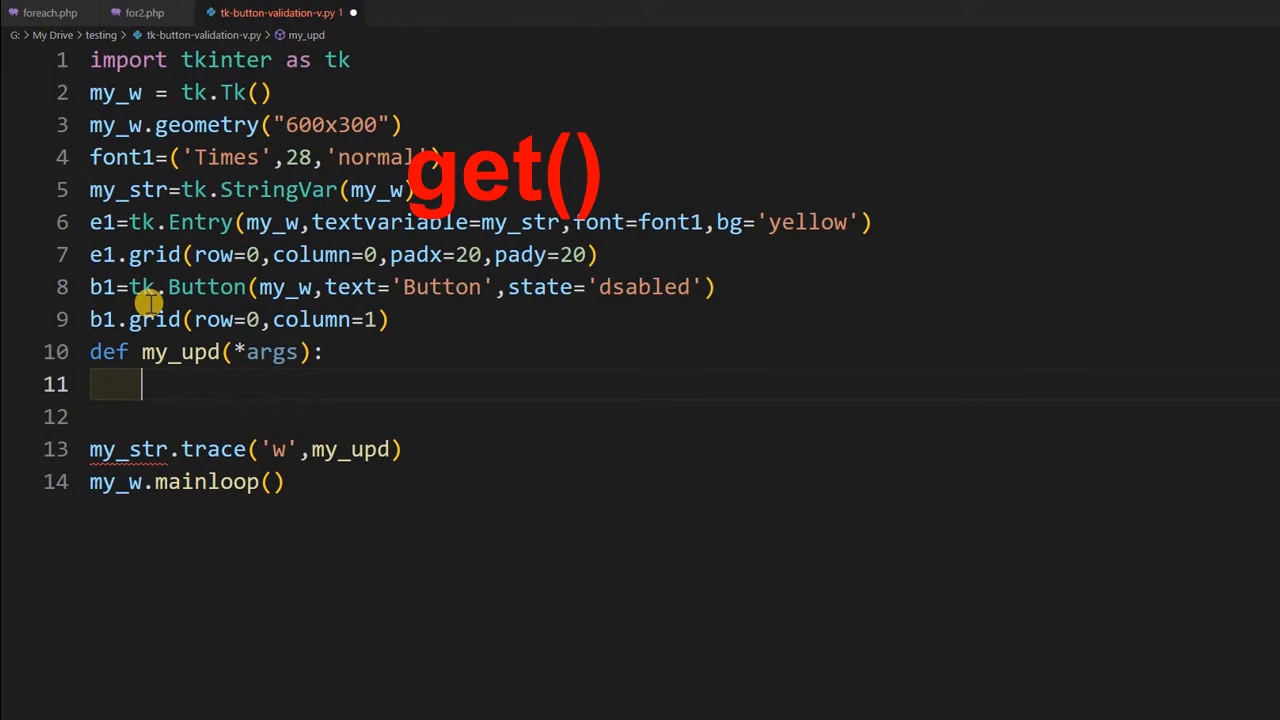
{"action": "type", "text": "my_str"}
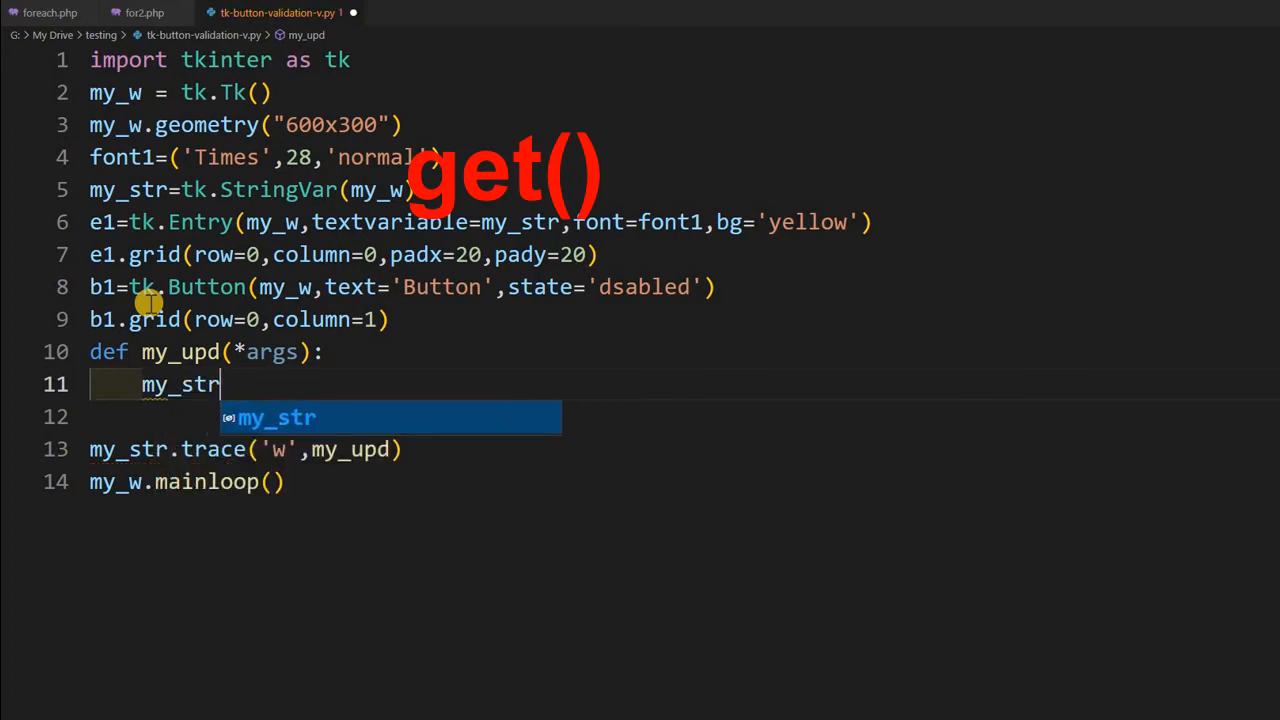
{"action": "type", "text": ".get()"}
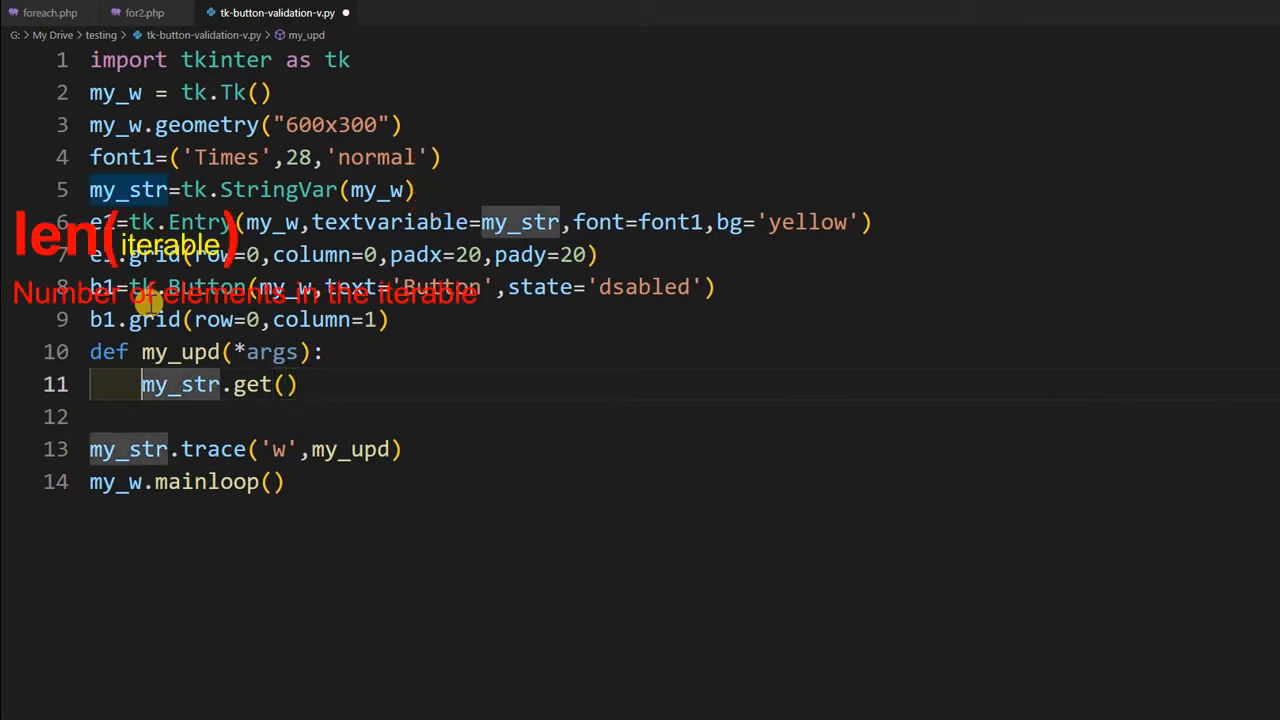
Wrap len(my_str.get())>4 in if(...): on line 11 and start an indented body line
{"action": "type", "text": "len("}
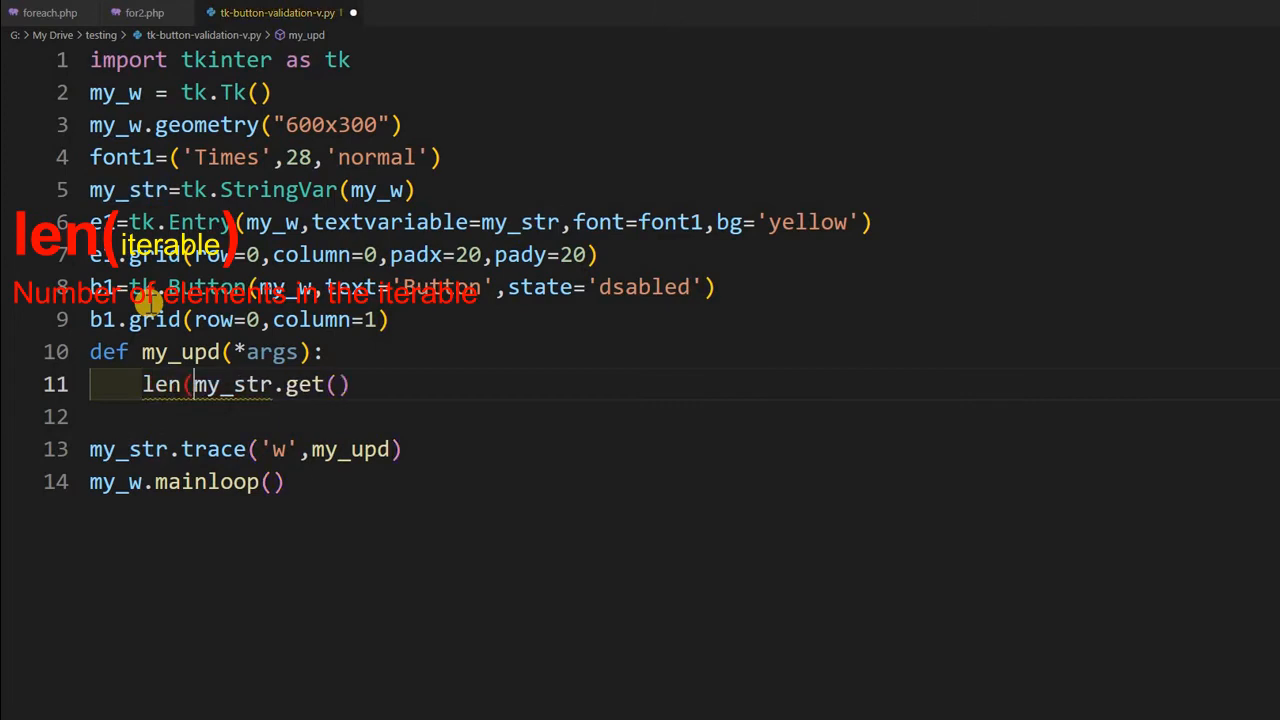
{"action": "type", "text": ")"}
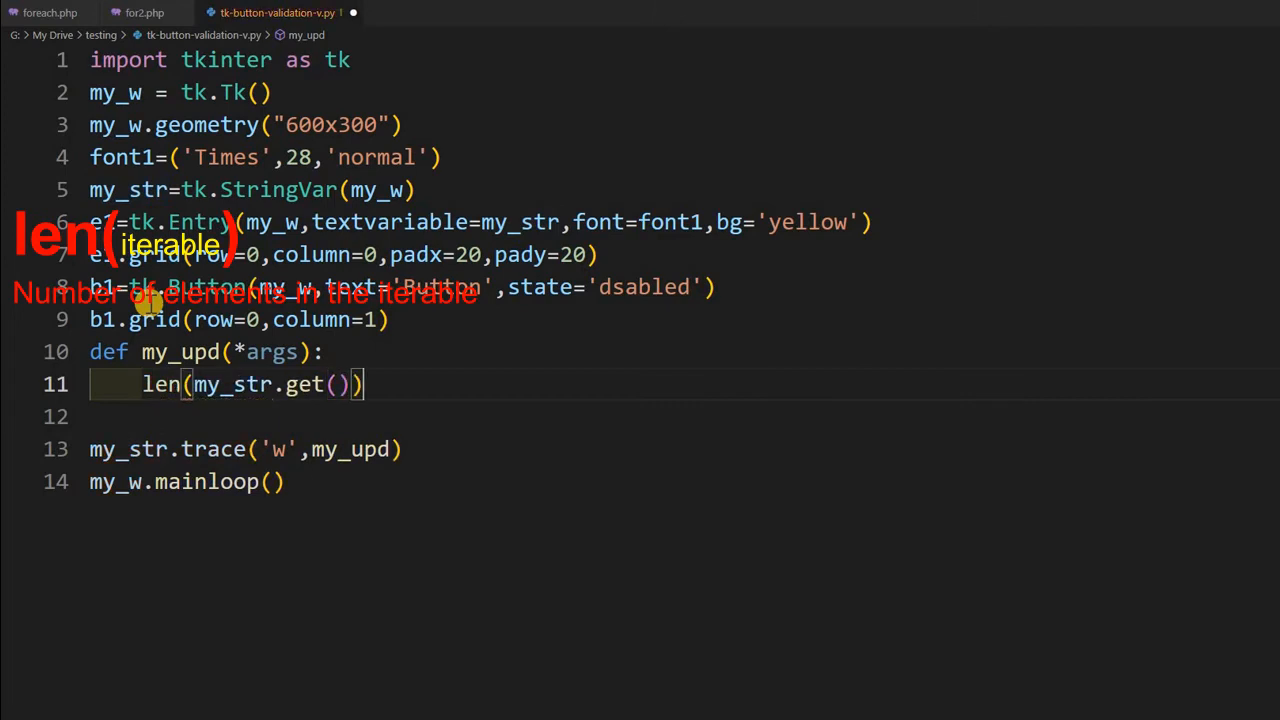
{"action": "type", "text": ">4"}
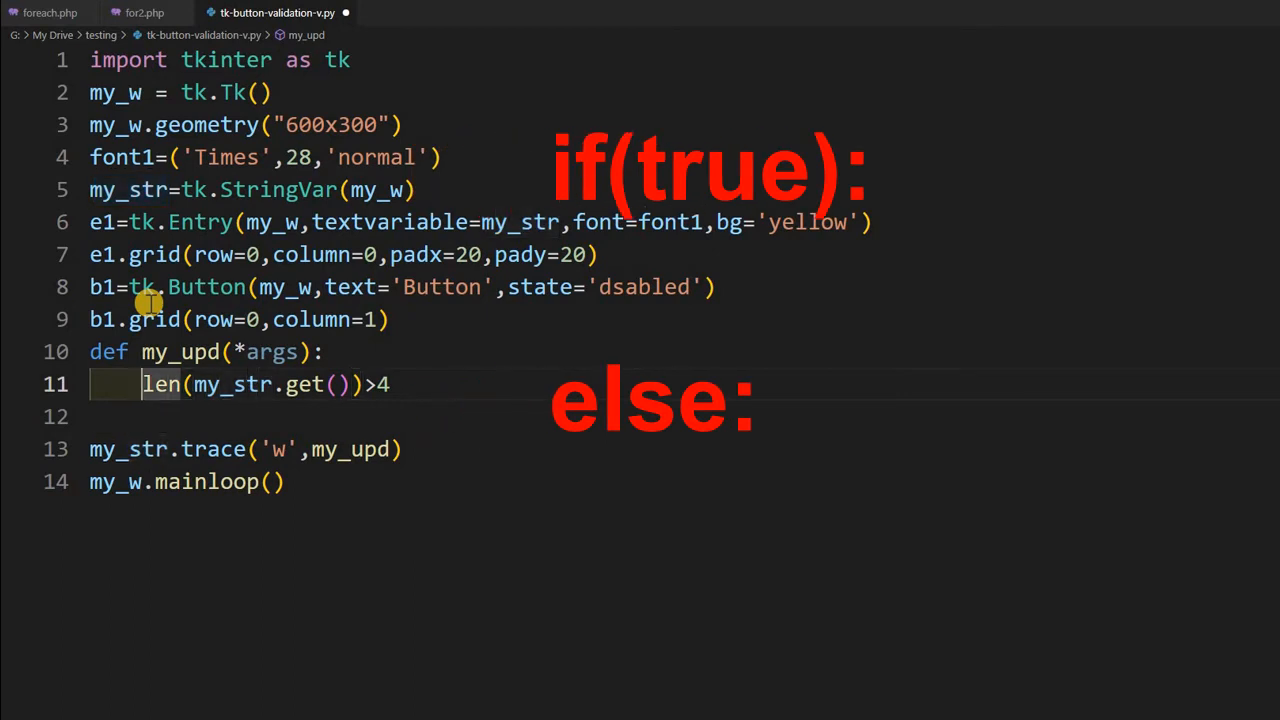
{"action": "type", "text": "if("}
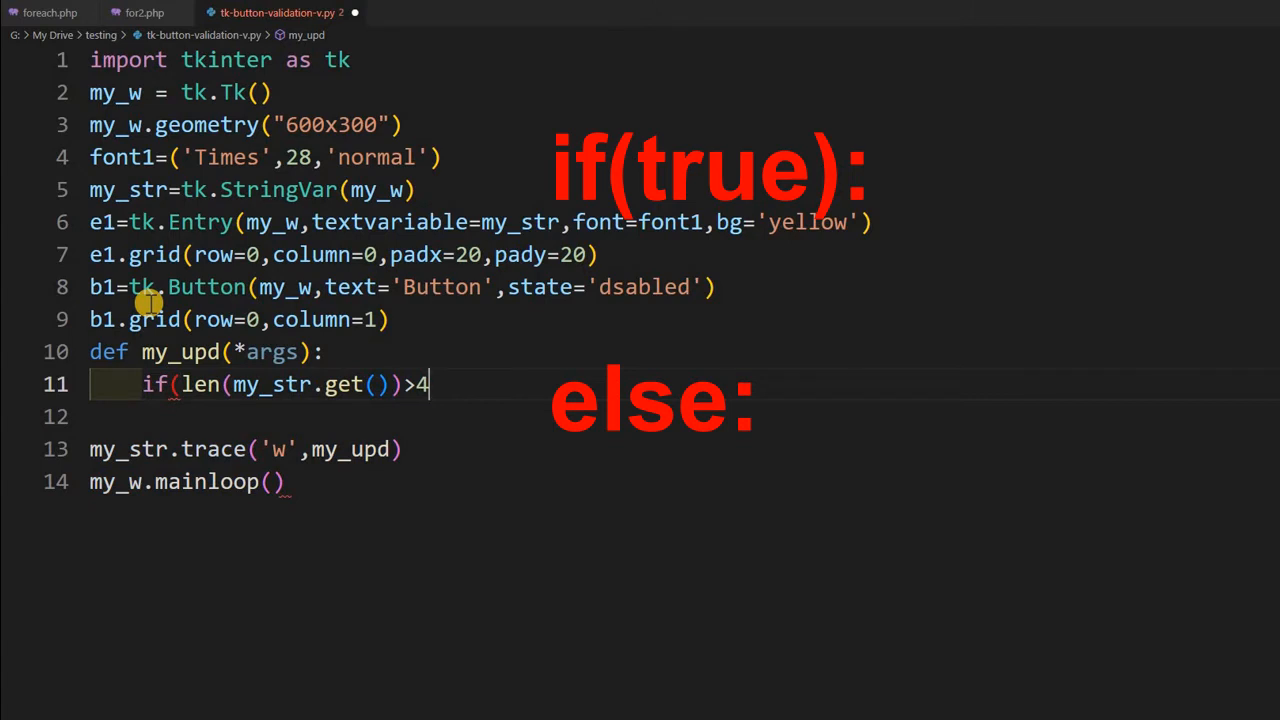
{"action": "type", "text": ")"}
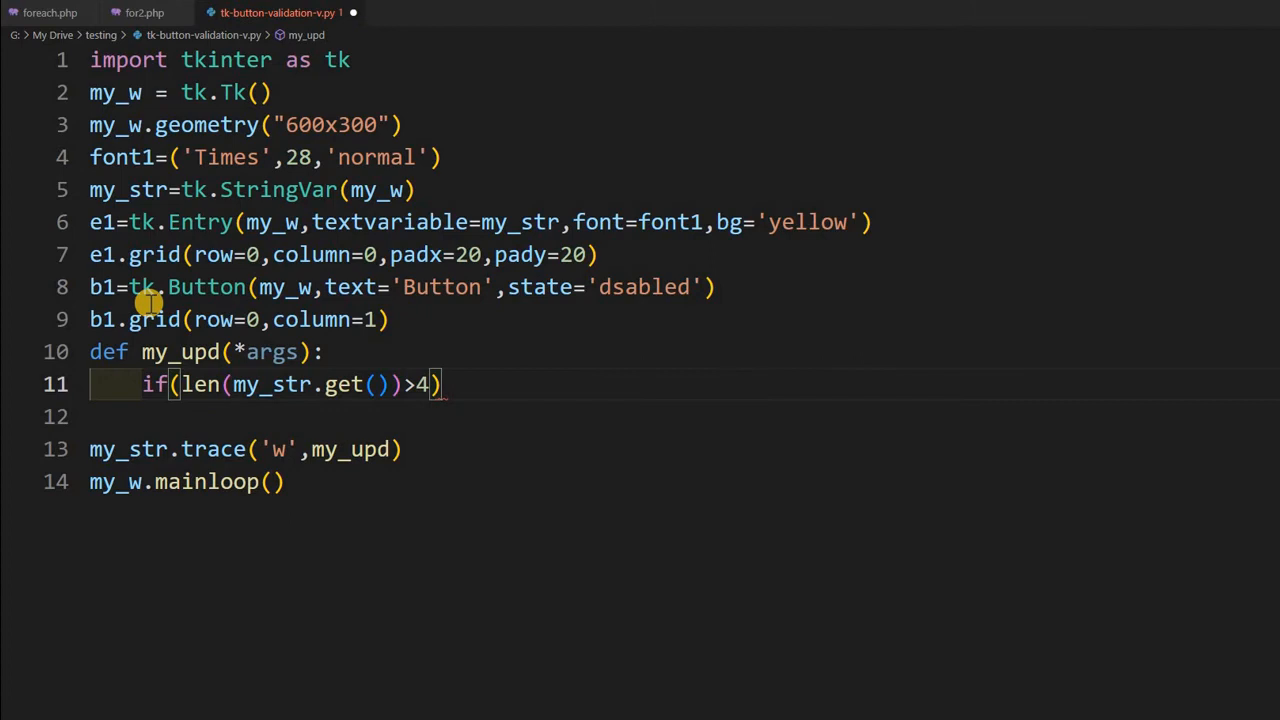
{"action": "type", "text": ":"}
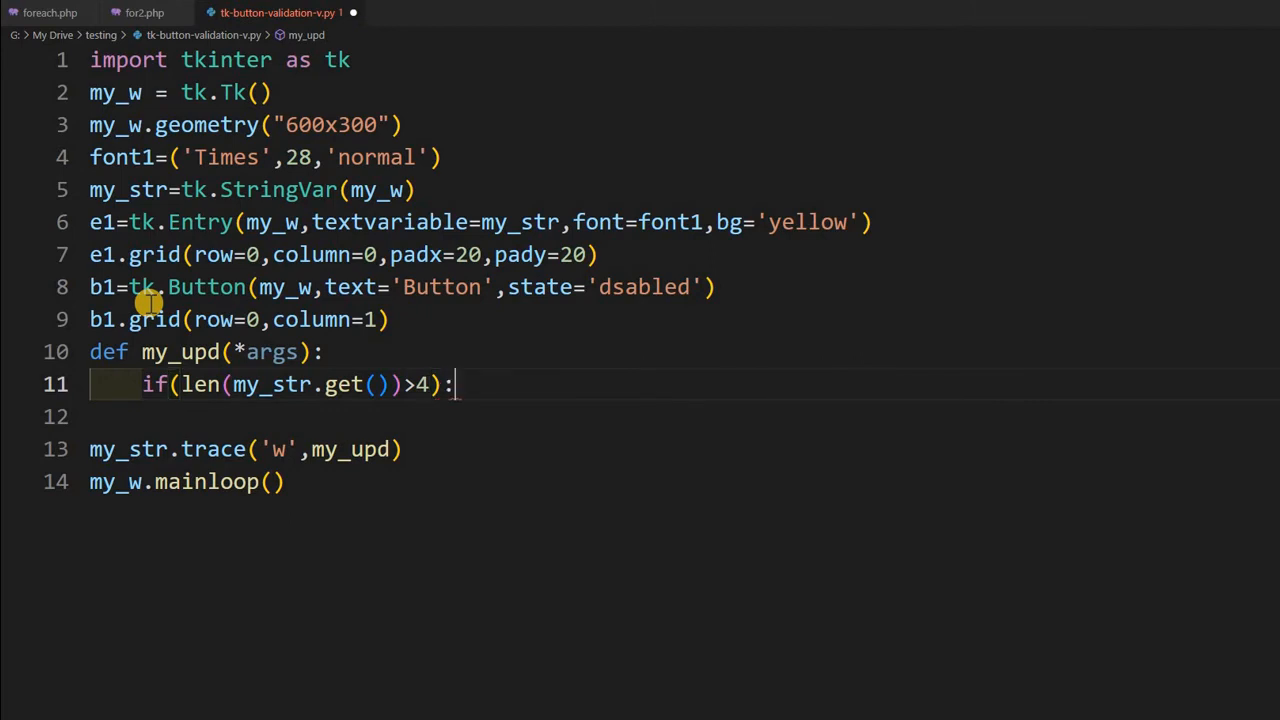
{"action": "key", "text": "enter"}
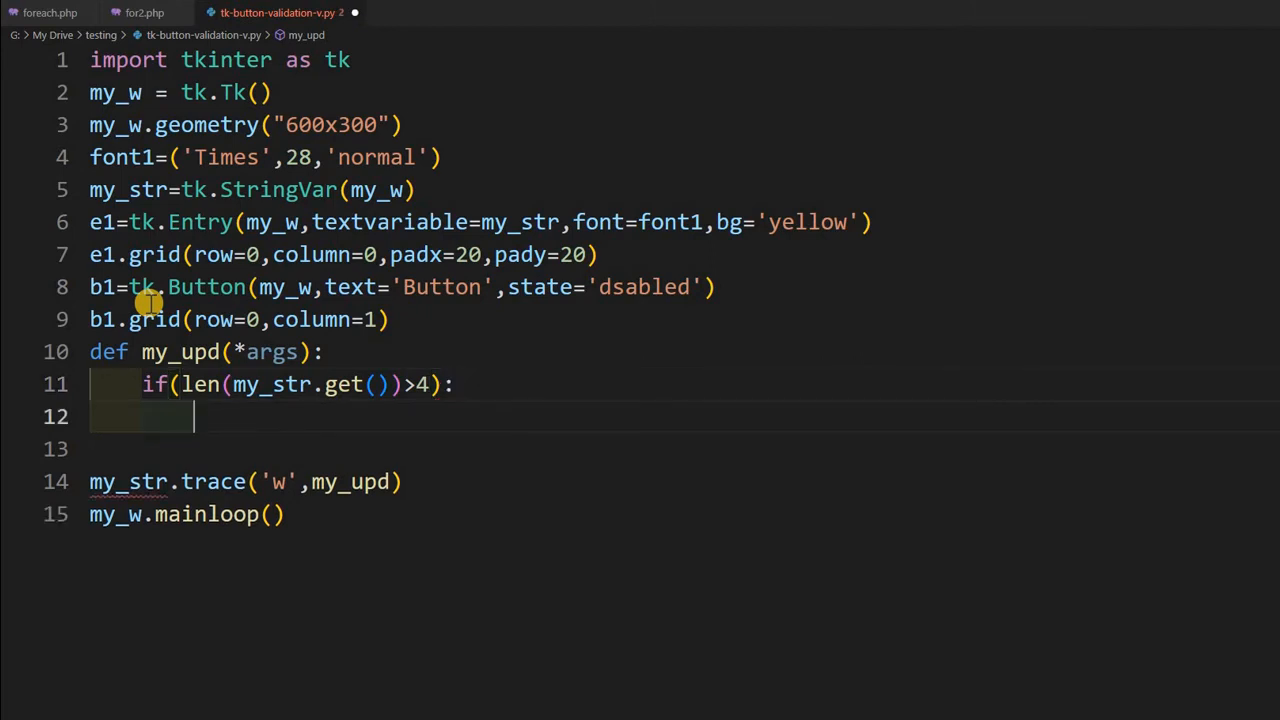
Write b1.config(state='normal') as the body of the if block
{"action": "type", "text": "b"}
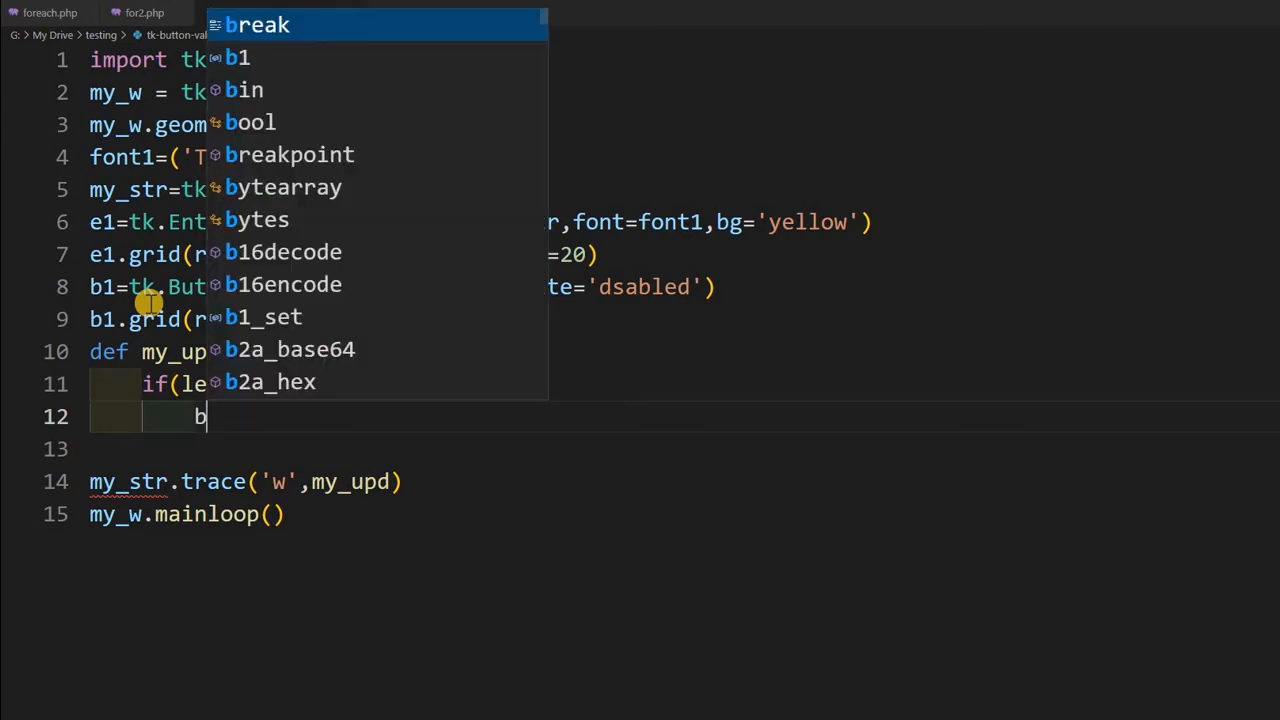
{"action": "type", "text": "1."}
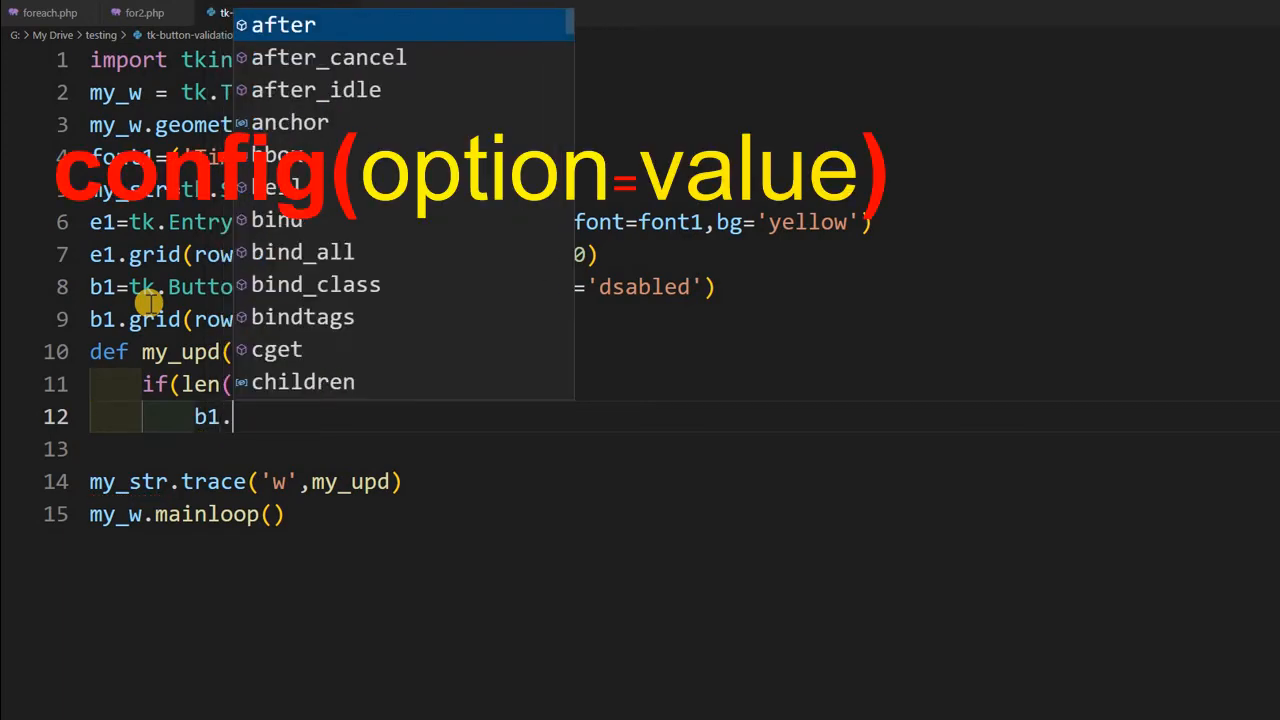
{"action": "type", "text": "config"}
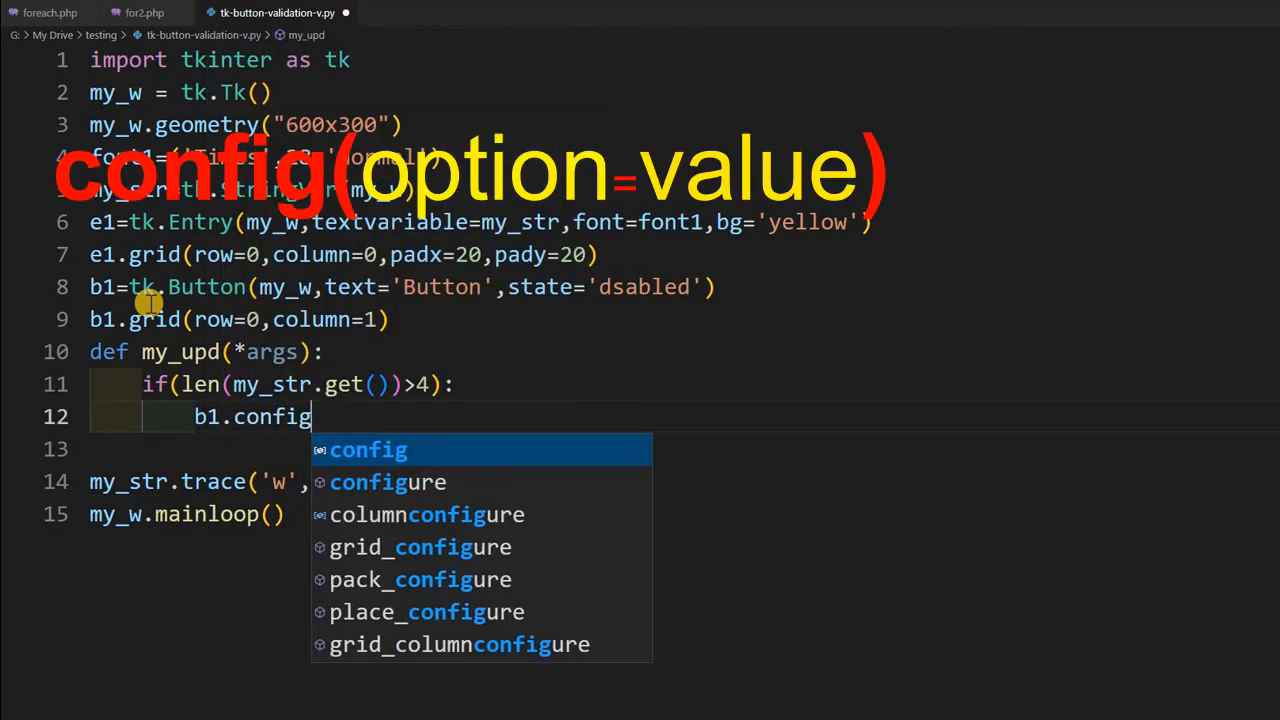
{"action": "type", "text": "(state="}
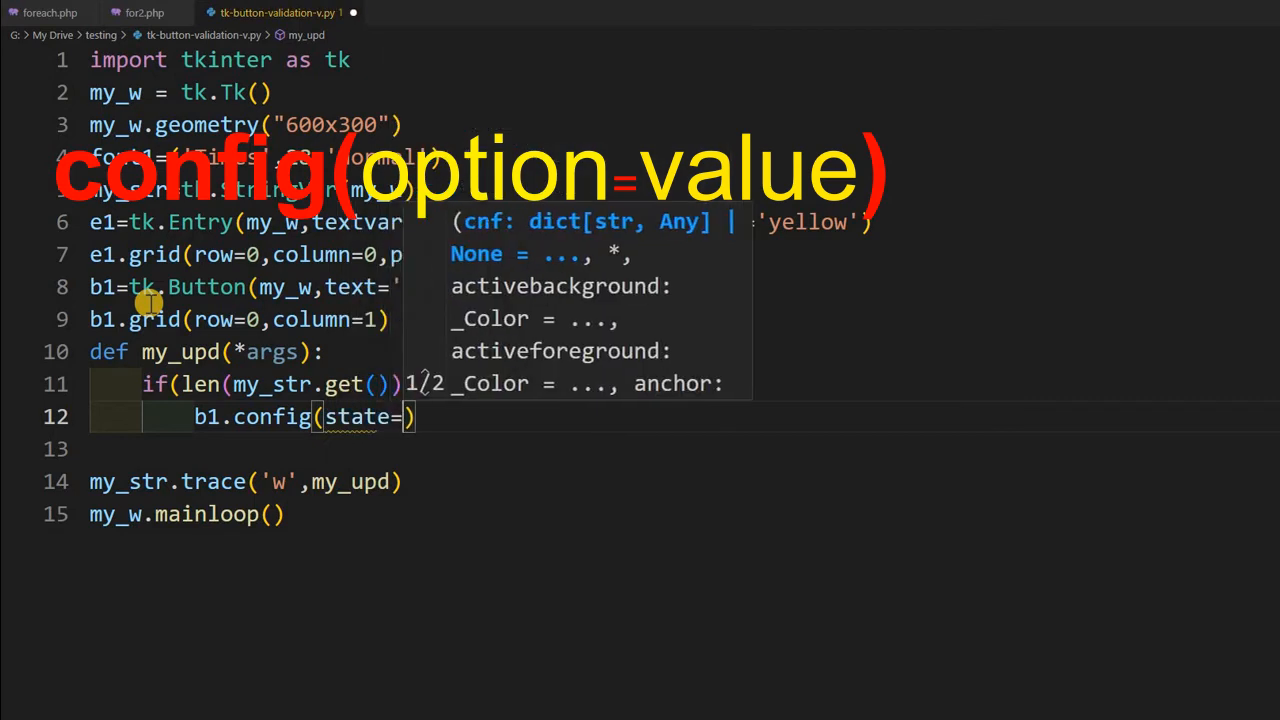
{"action": "type", "text": "norm'"}
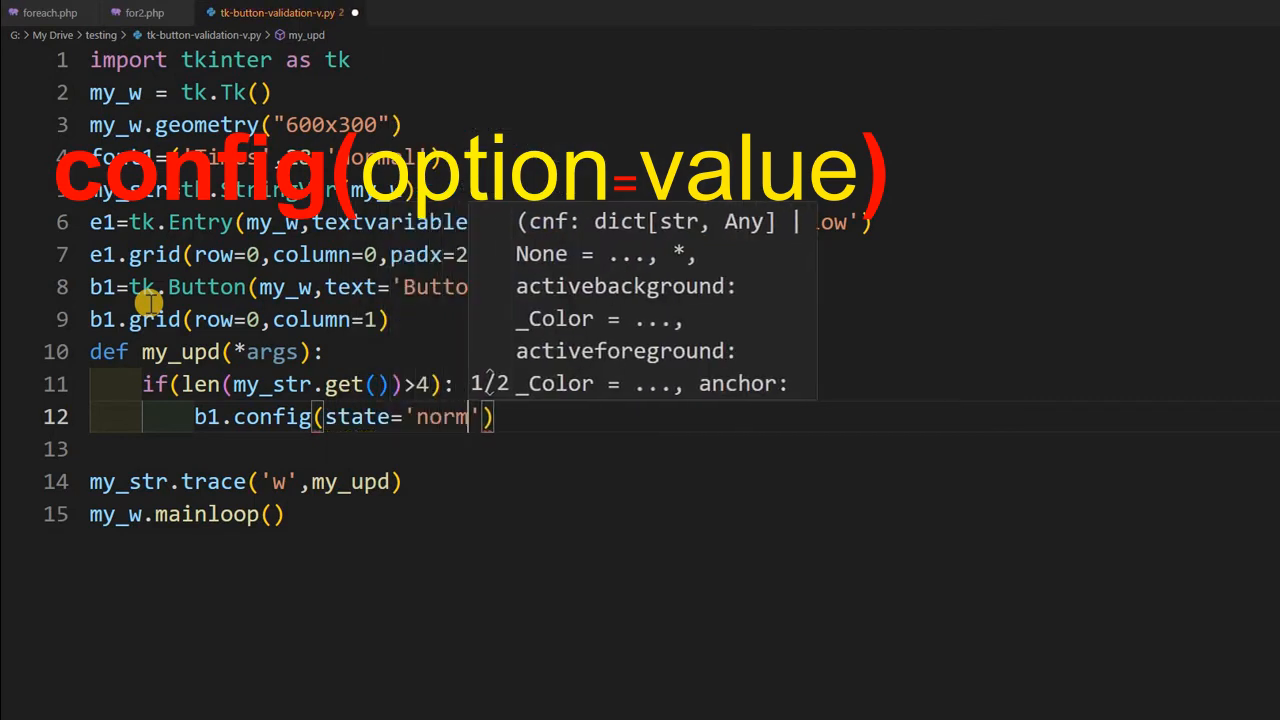
{"action": "type", "text": "al"}
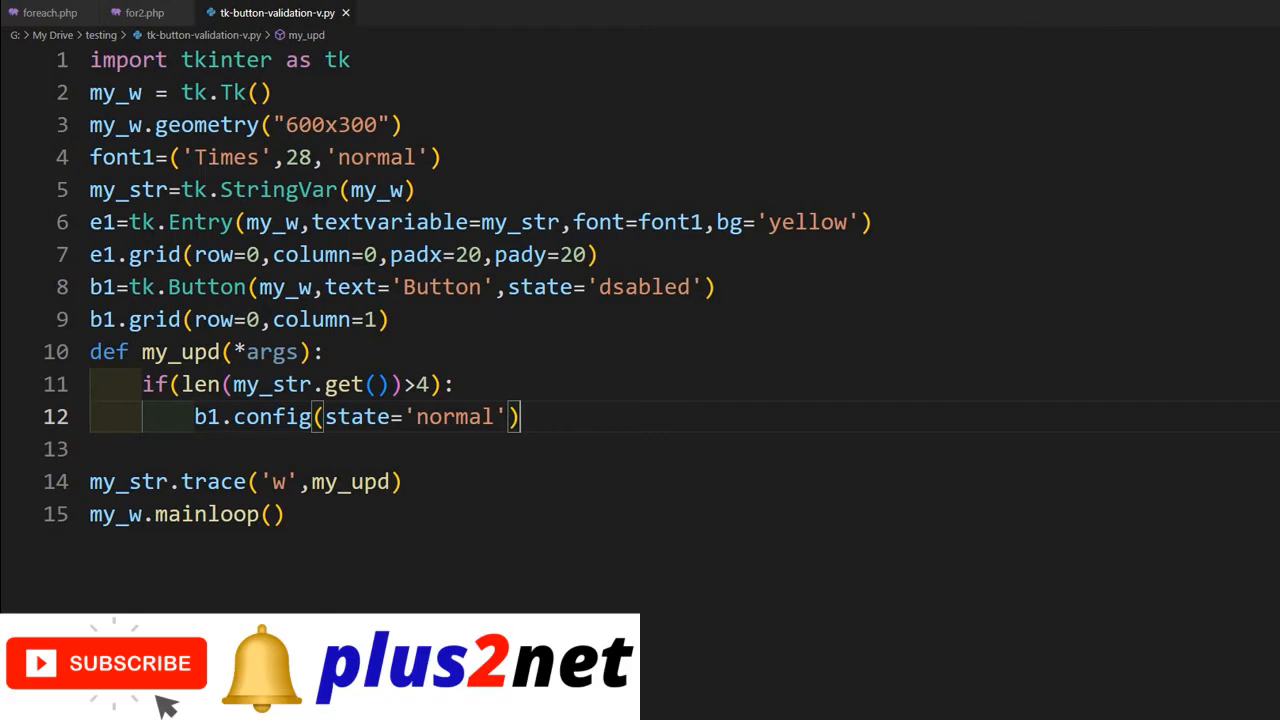
{"action": "mouse_move", "coordinate": [535, 230]}
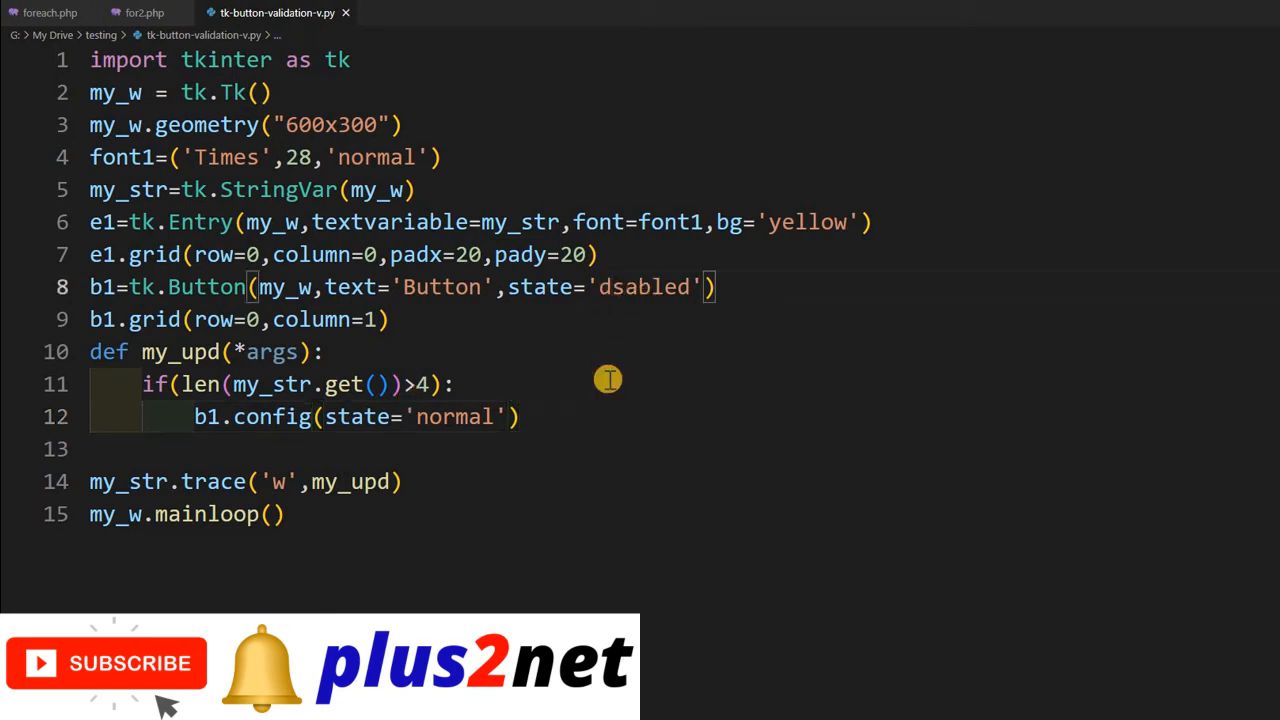
Fix the 'disabled' spelling, run the script, and type 'abcde' into the yellow entry
{"action": "type", "text": "i"}
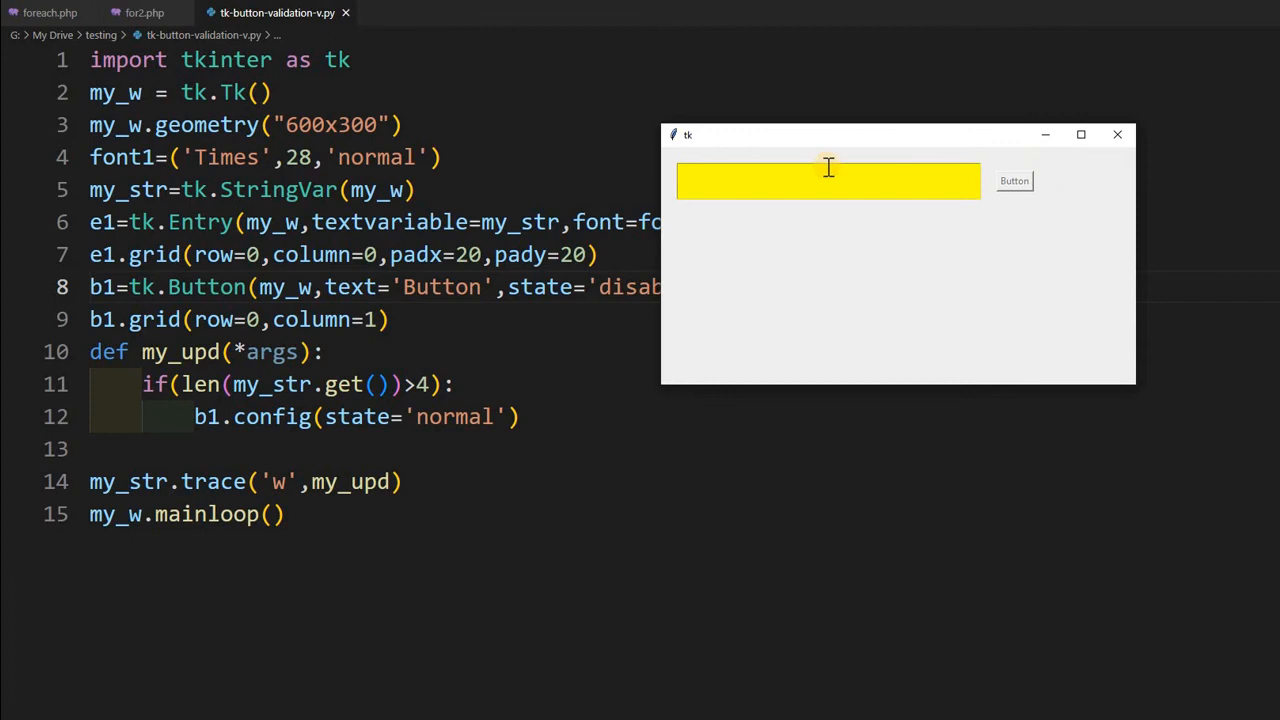
{"action": "type", "text": "a"}
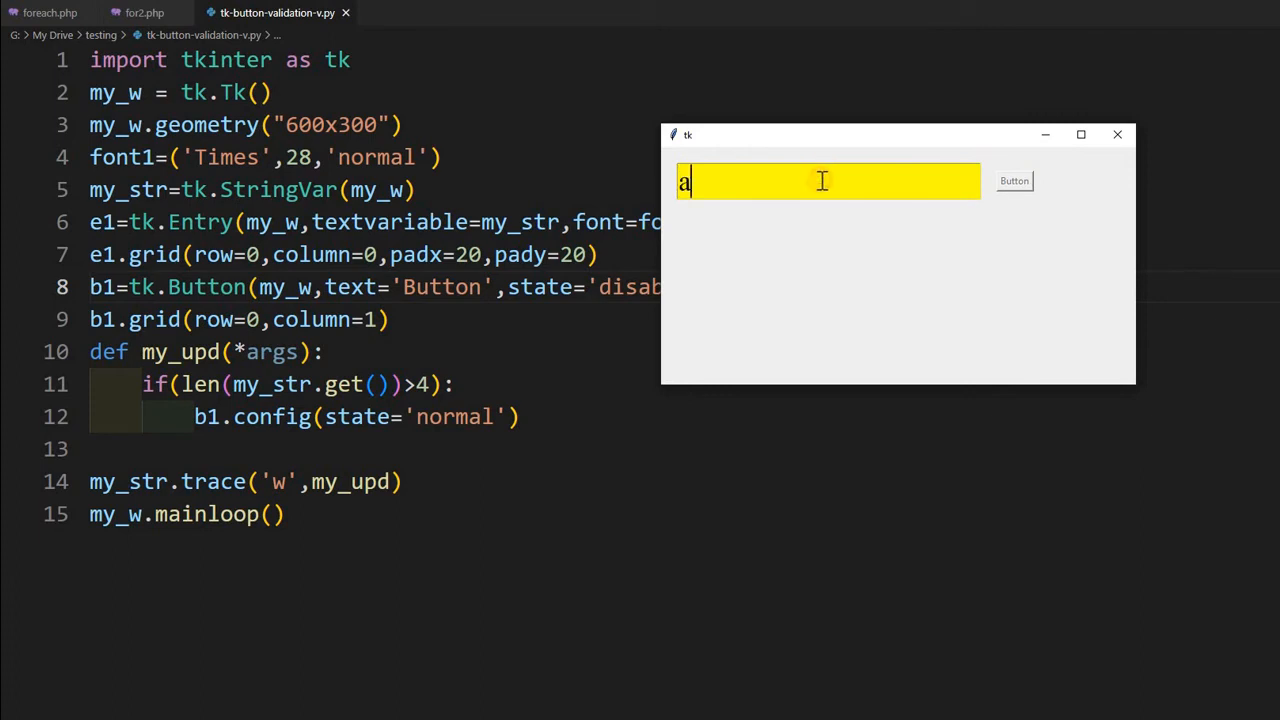
{"action": "type", "text": "bcde"}
{"action": "left_click", "coordinate": [374, 255]}
{"action": "type", "text": ","}
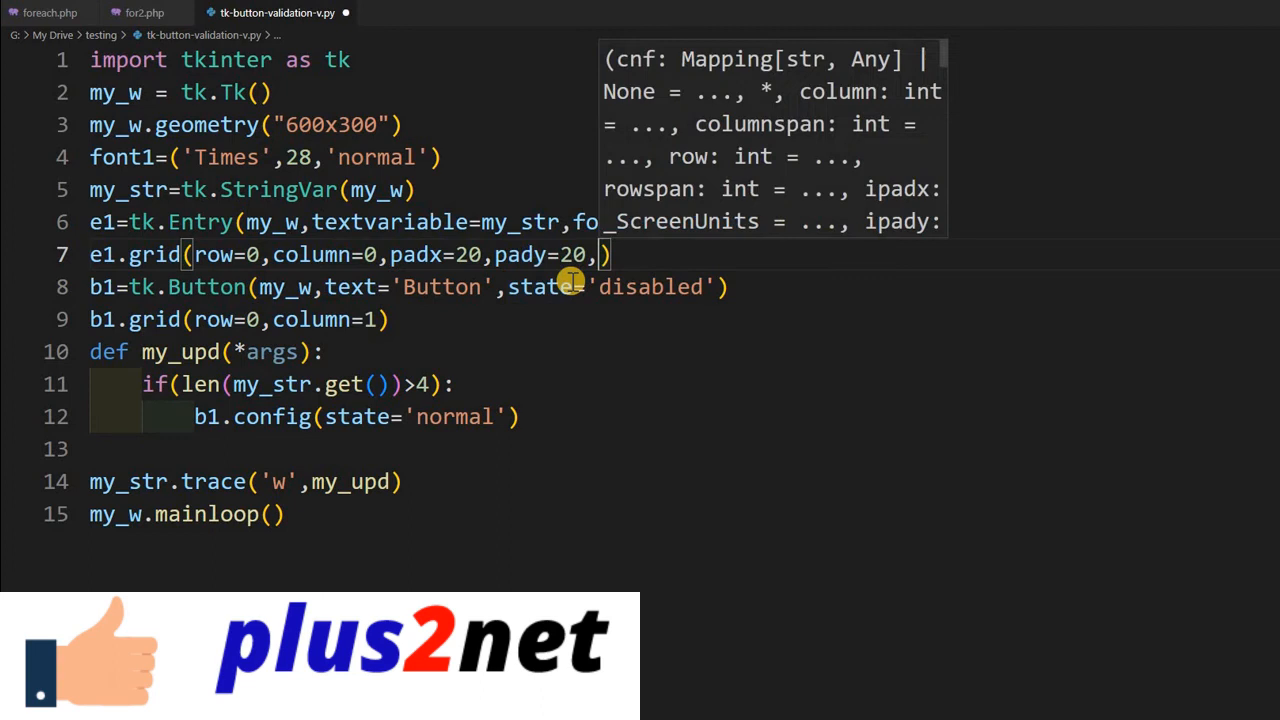
Add font=font1 to the entry's grid call and begin an else branch
{"action": "type", "text": "font=font1"}
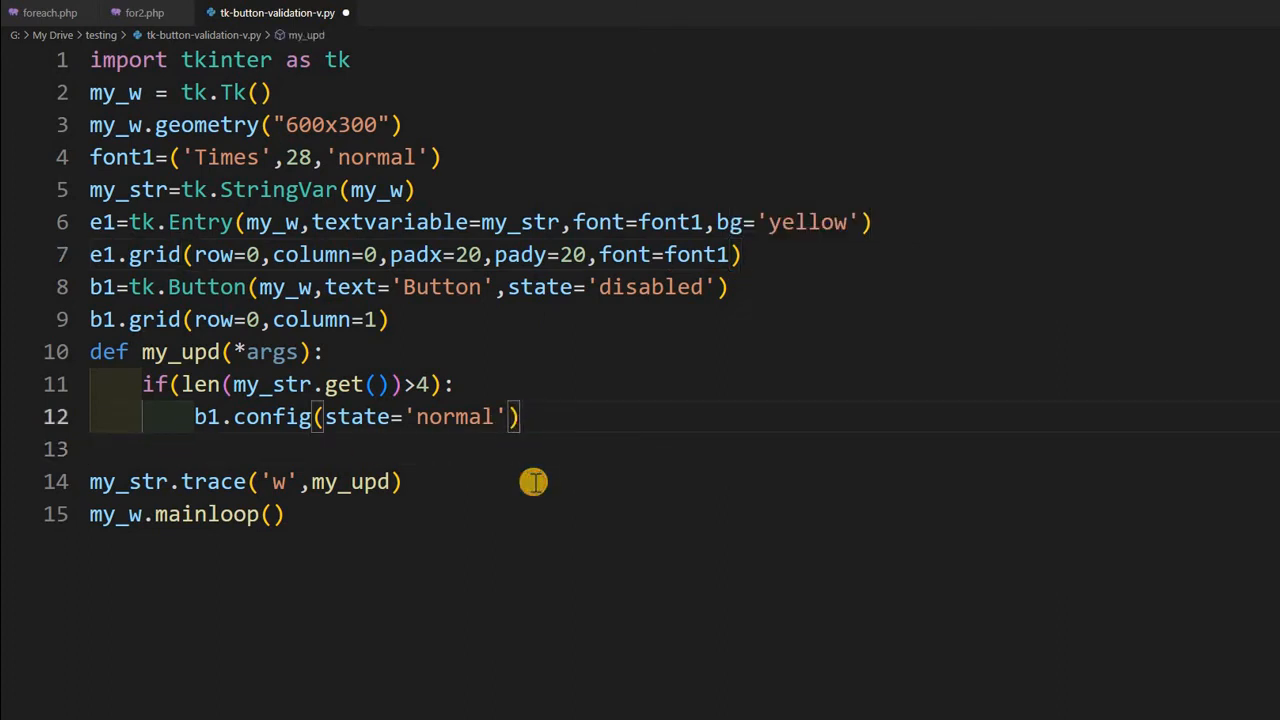
{"action": "type", "text": "else:"}
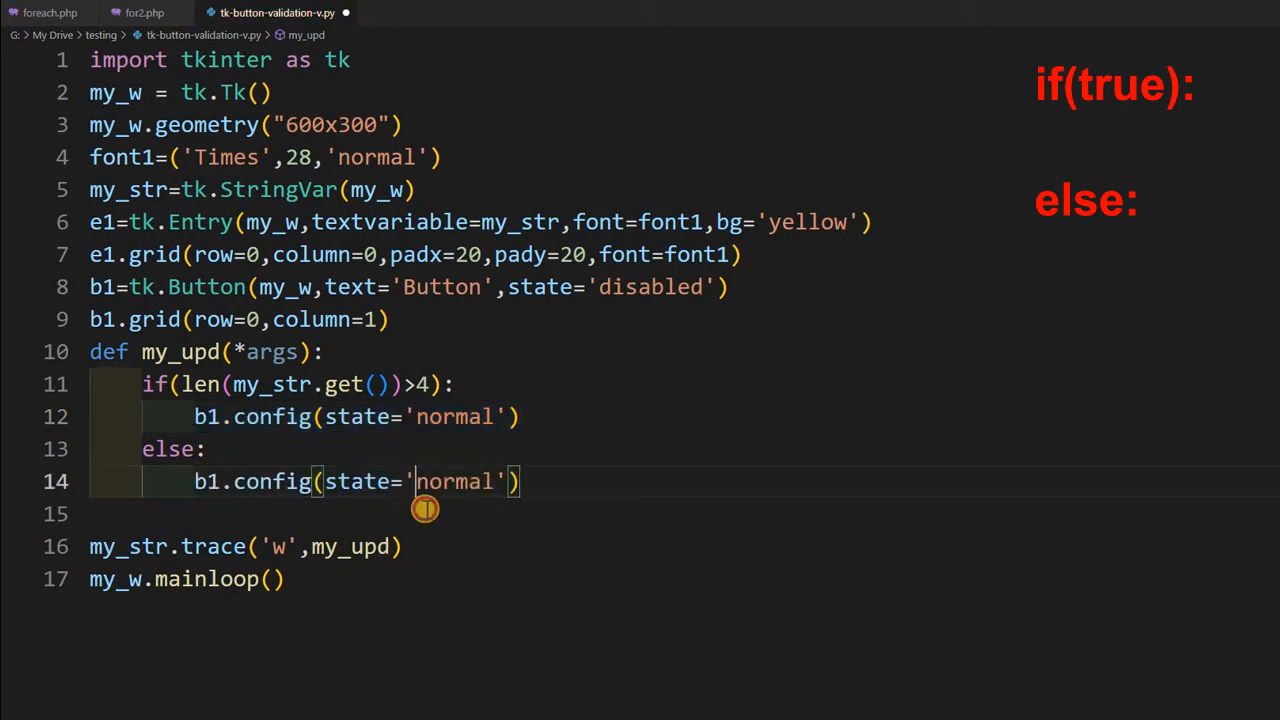
Set the else branch's b1.config state to 'disabled', removing leftover characters
{"action": "type", "text": "disa"}
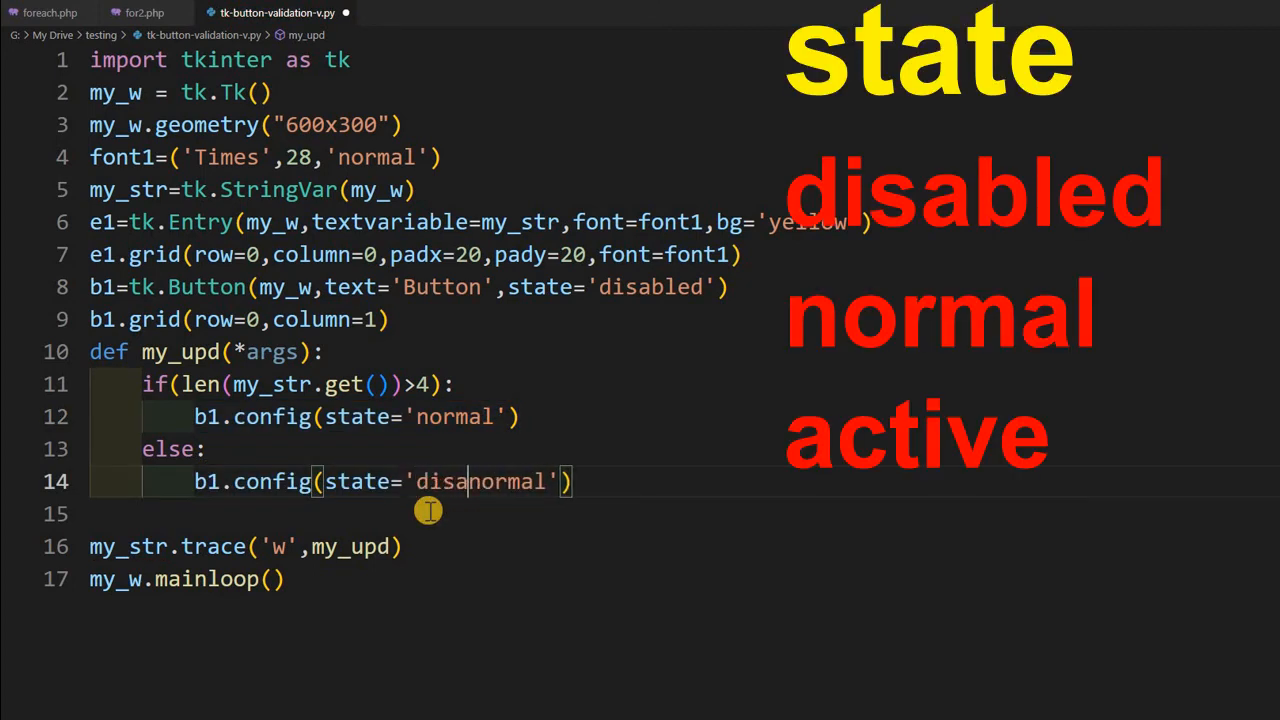
{"action": "type", "text": "bled"}
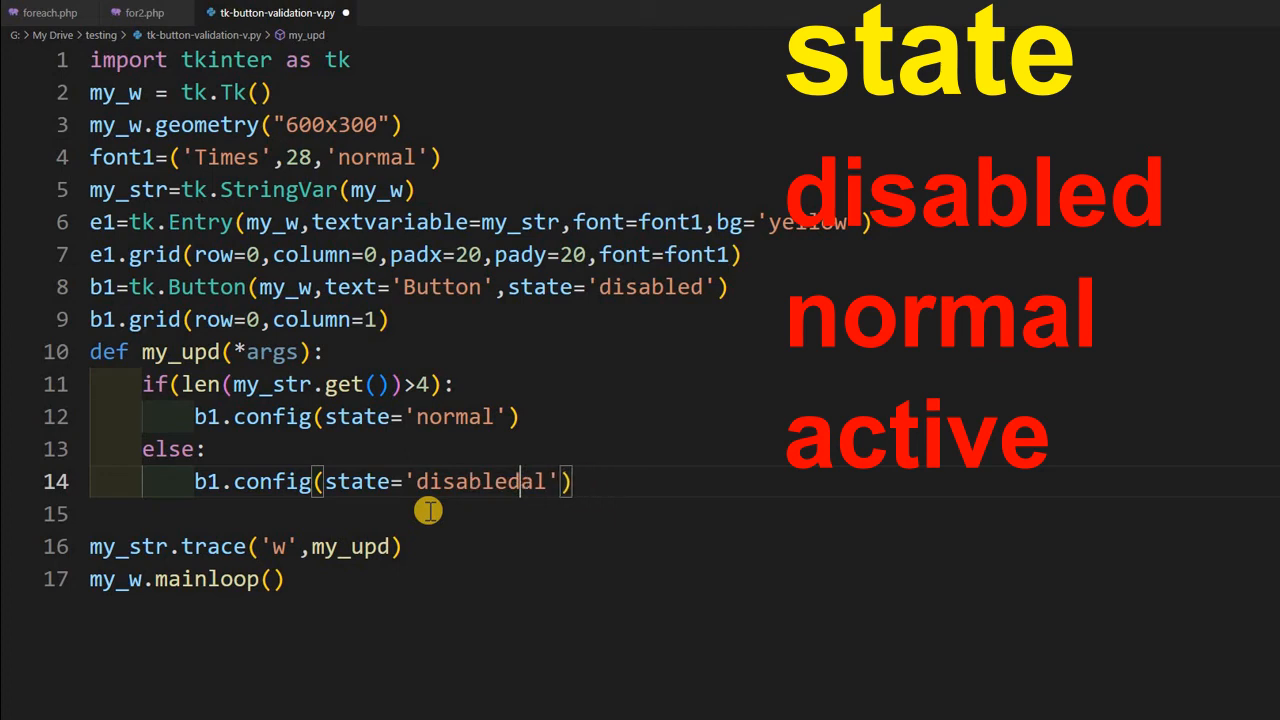
{"action": "key", "text": "Backspace"}
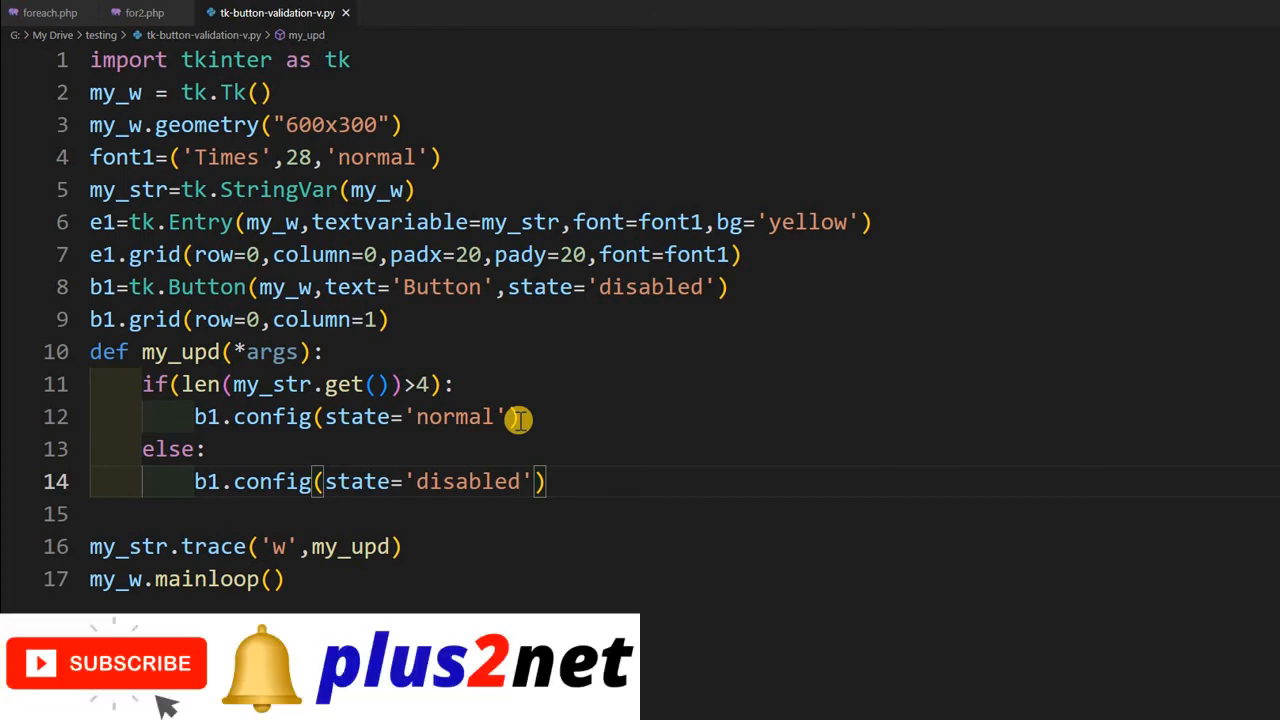
{"action": "mouse_move", "coordinate": [447, 490]}
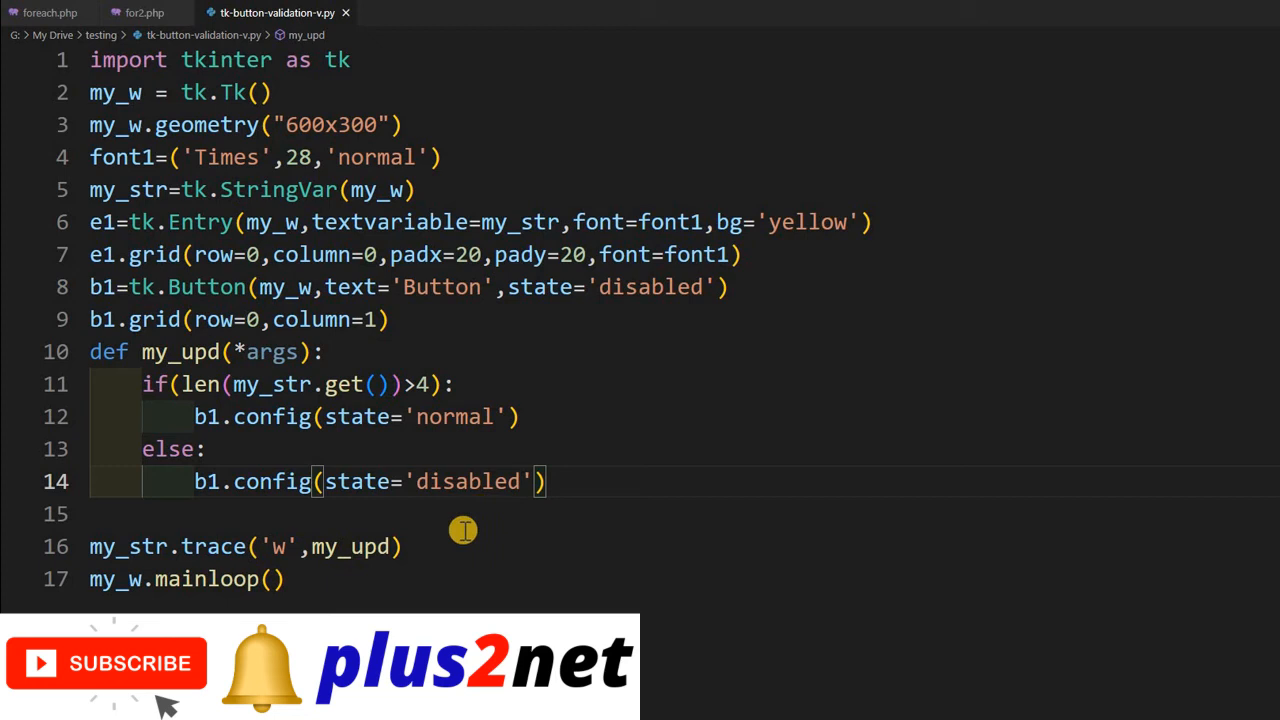
{"action": "mouse_move", "coordinate": [375, 540]}
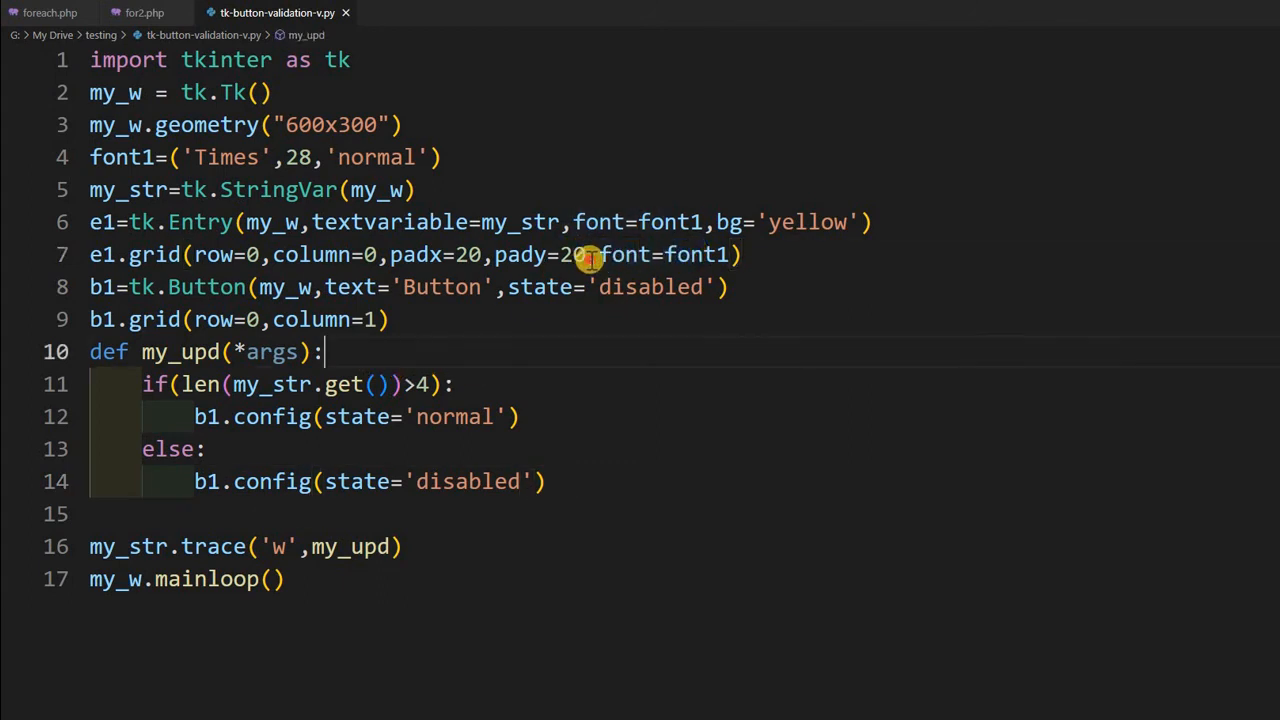
{"action": "mouse_move", "coordinate": [690, 254]}
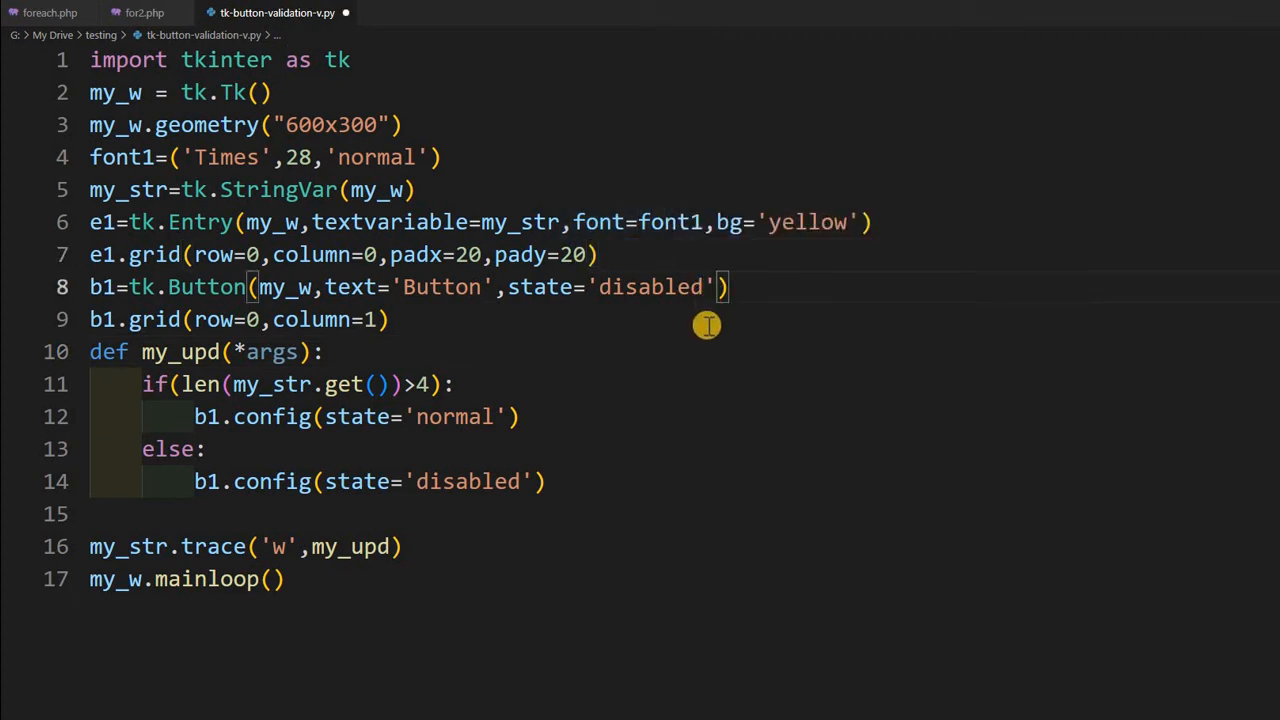
Move ,font=font1 from e1.grid() into the tk.Button b1 definition
{"action": "type", "text": ",font=font1"}
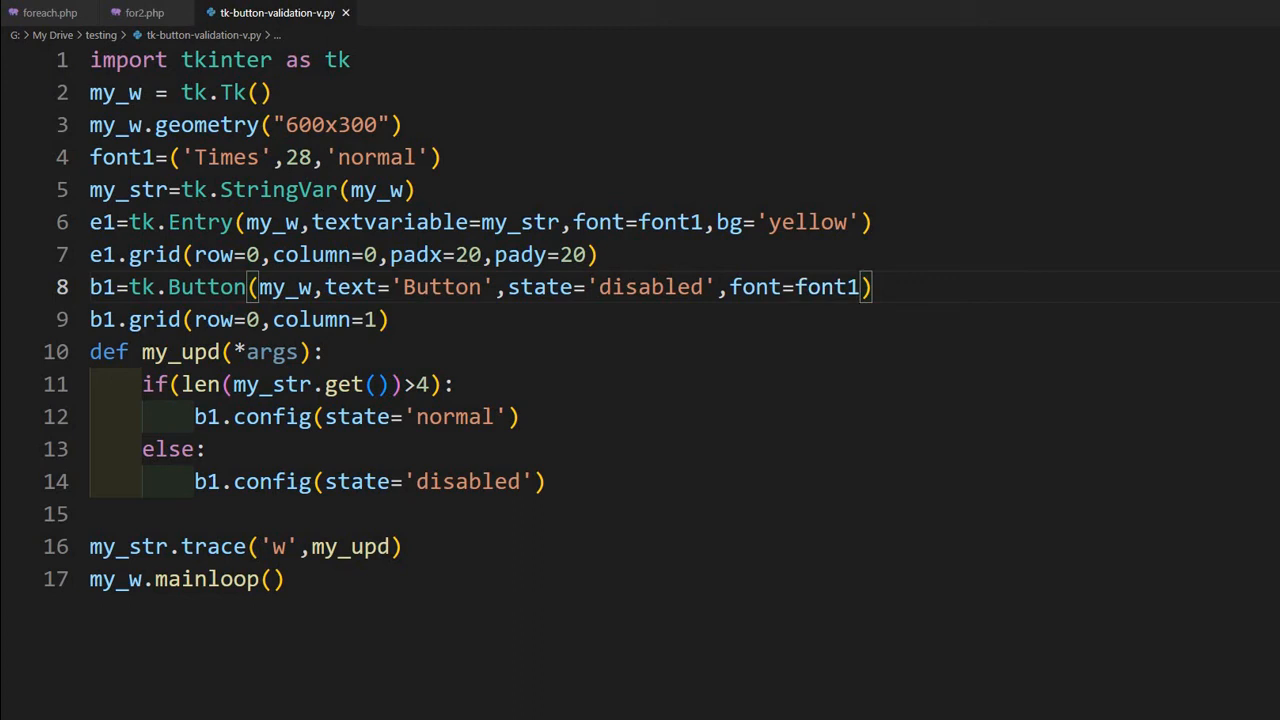
{"action": "mouse_move", "coordinate": [975, 288]}
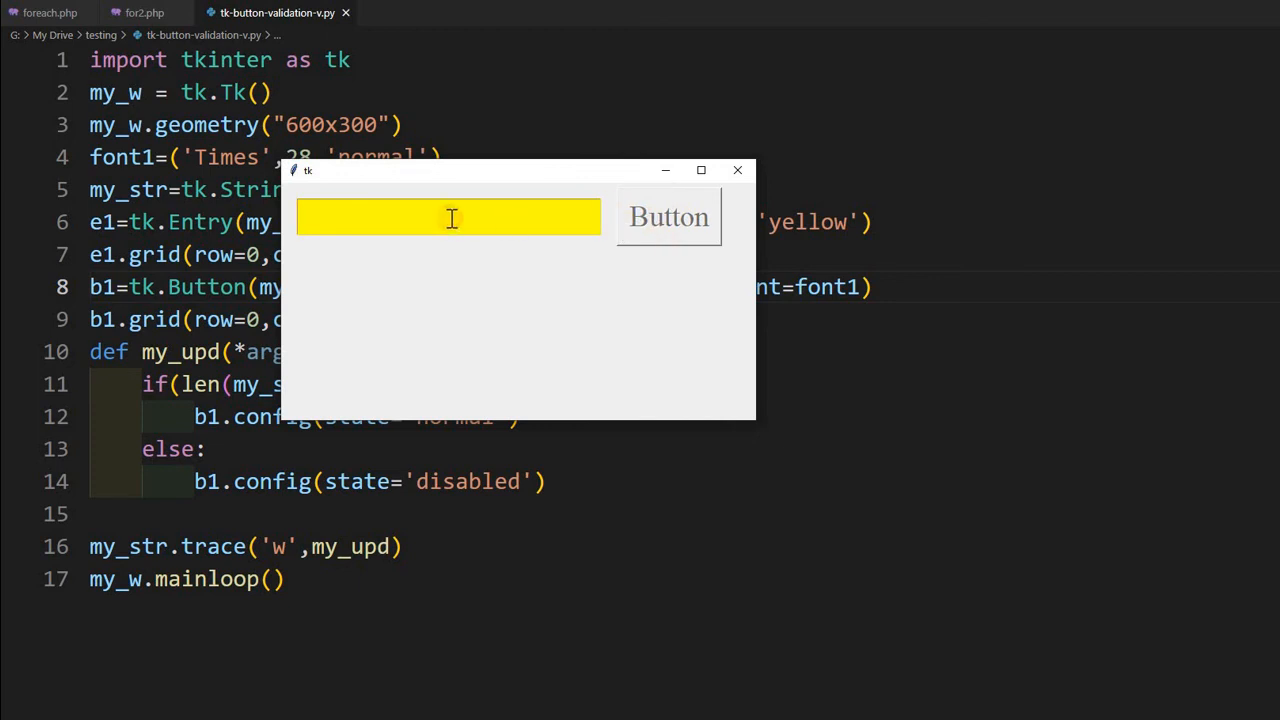
Rerun and type 'abcde', then delete one character to confirm the button disables at four
{"action": "type", "text": "abcd"}
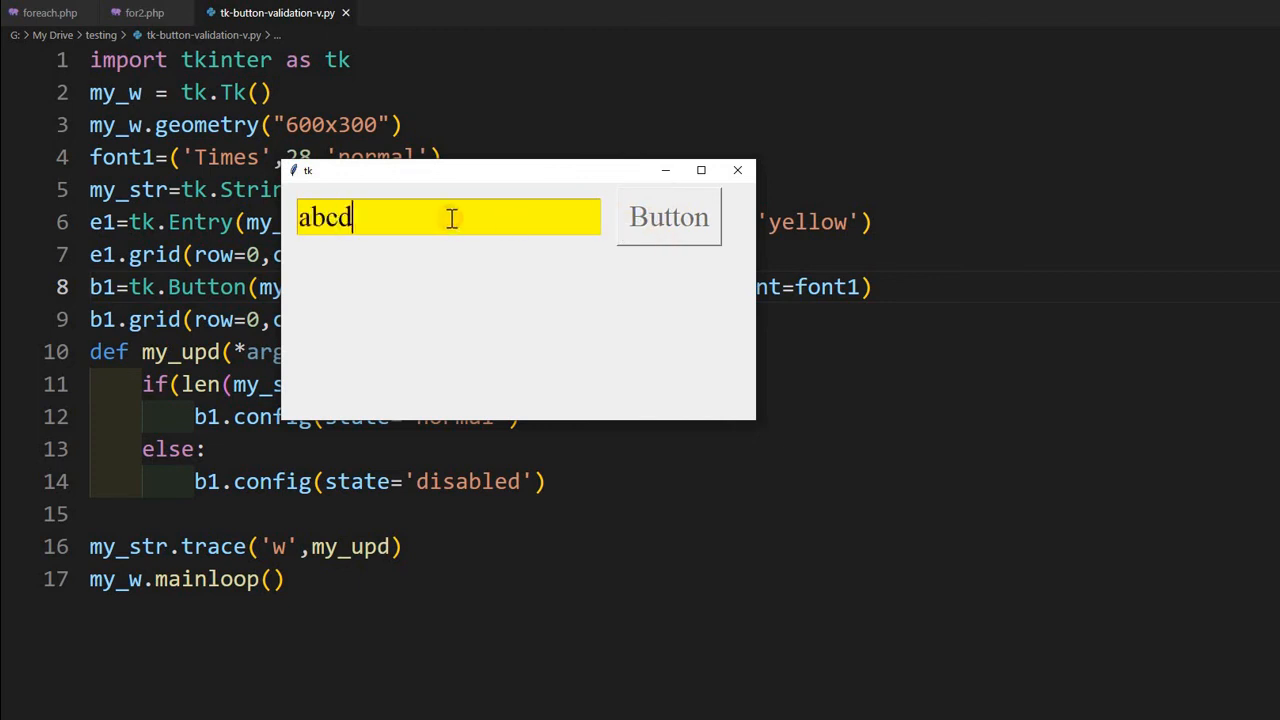
{"action": "type", "text": "e"}
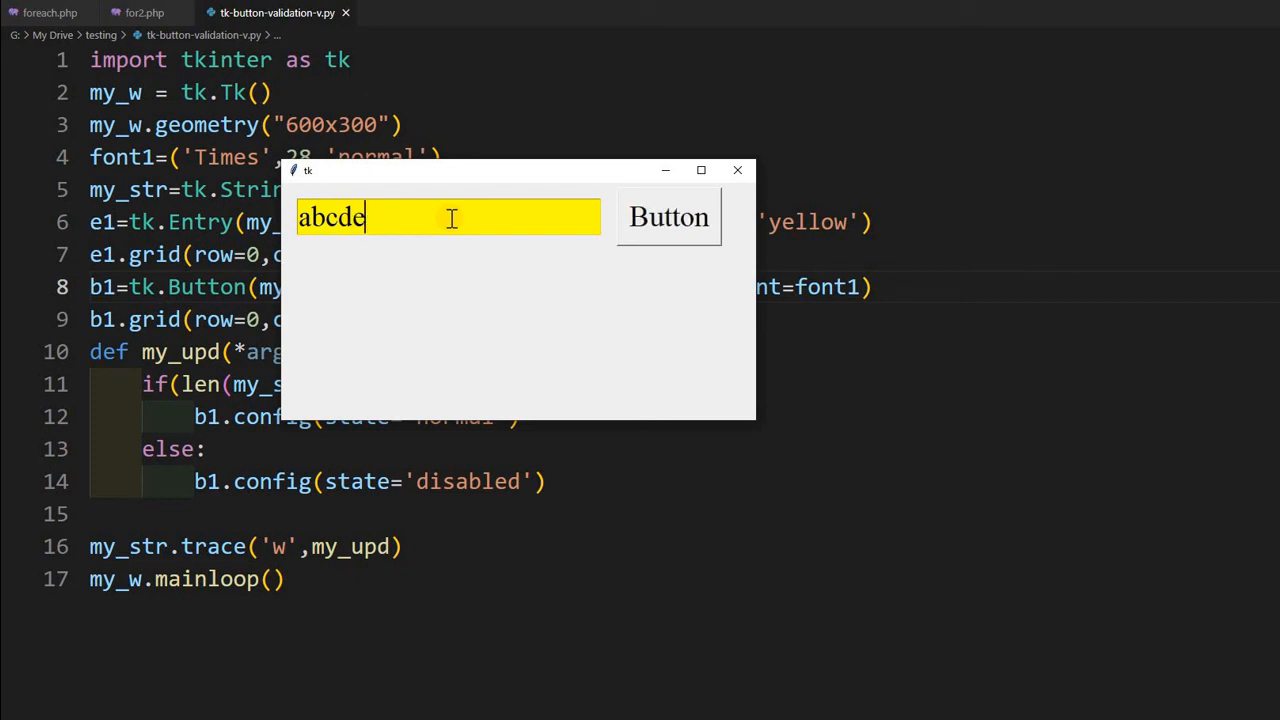
{"action": "key", "text": "Backspace"}
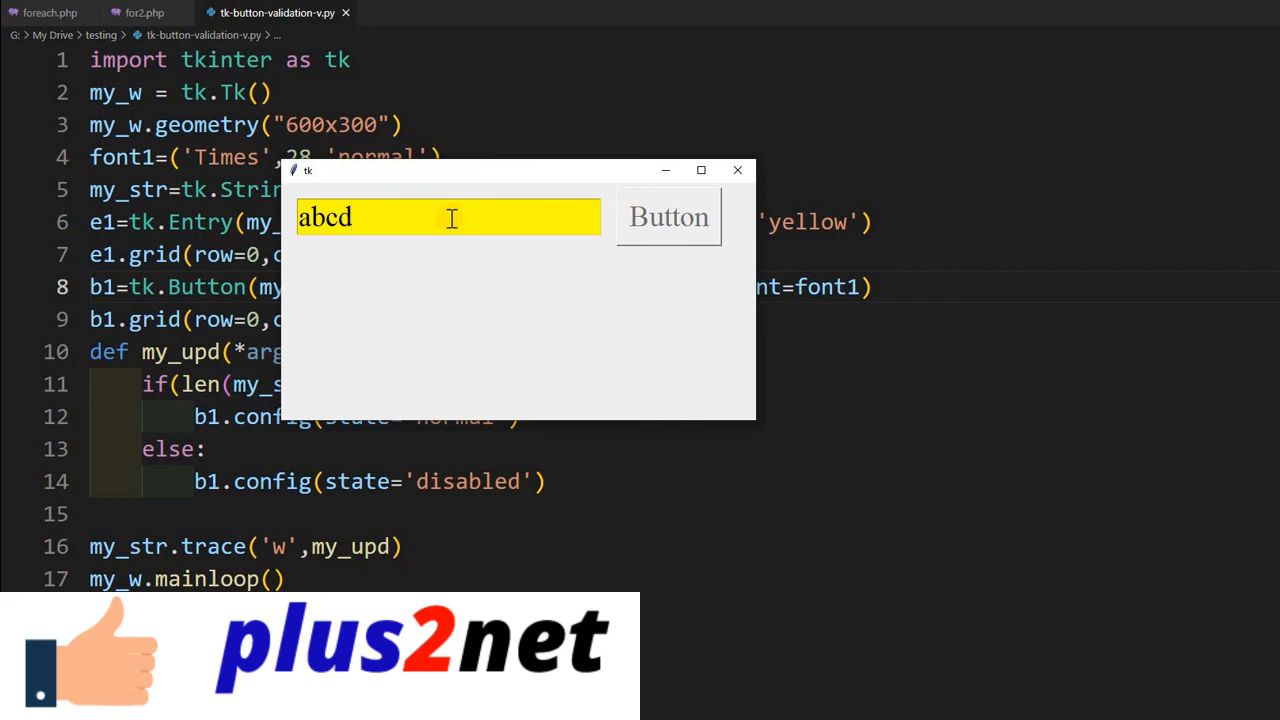
{"action": "left_click", "coordinate": [450, 217]}
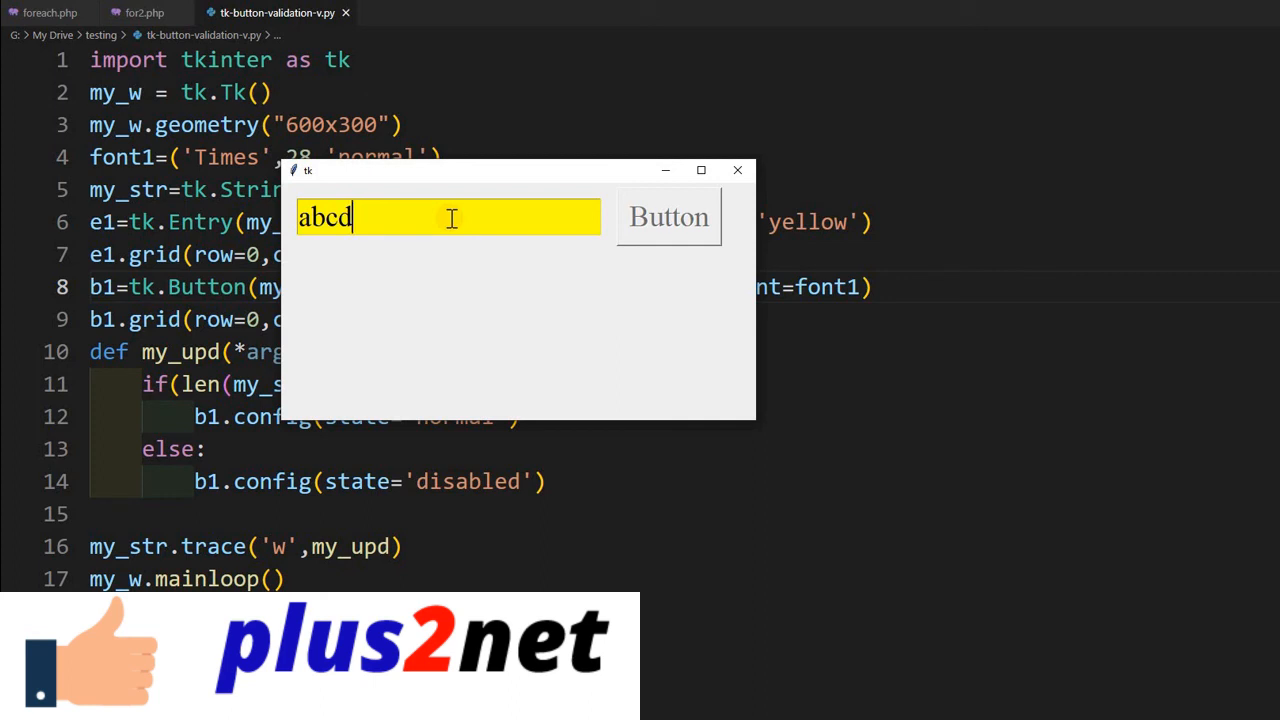